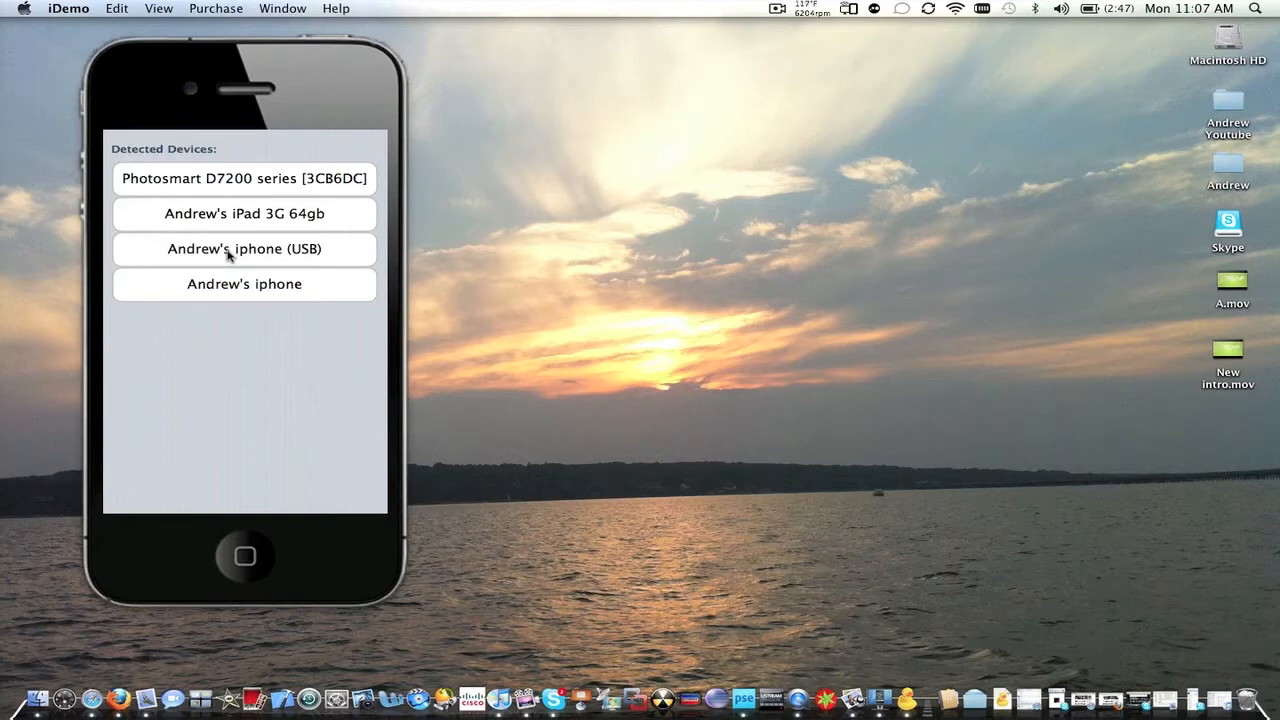
Select the USB-connected iPhone in iDemo's Detected Devices and mirror its home screen.
click(244, 248)
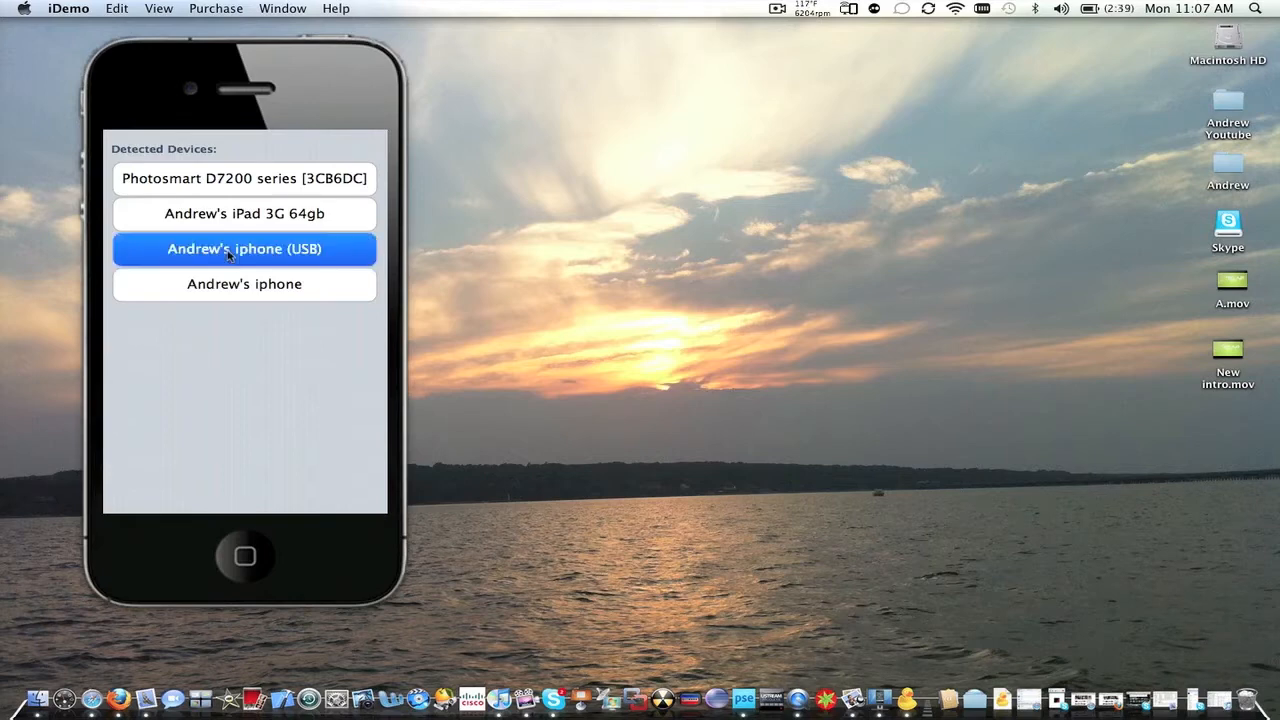
click(244, 248)
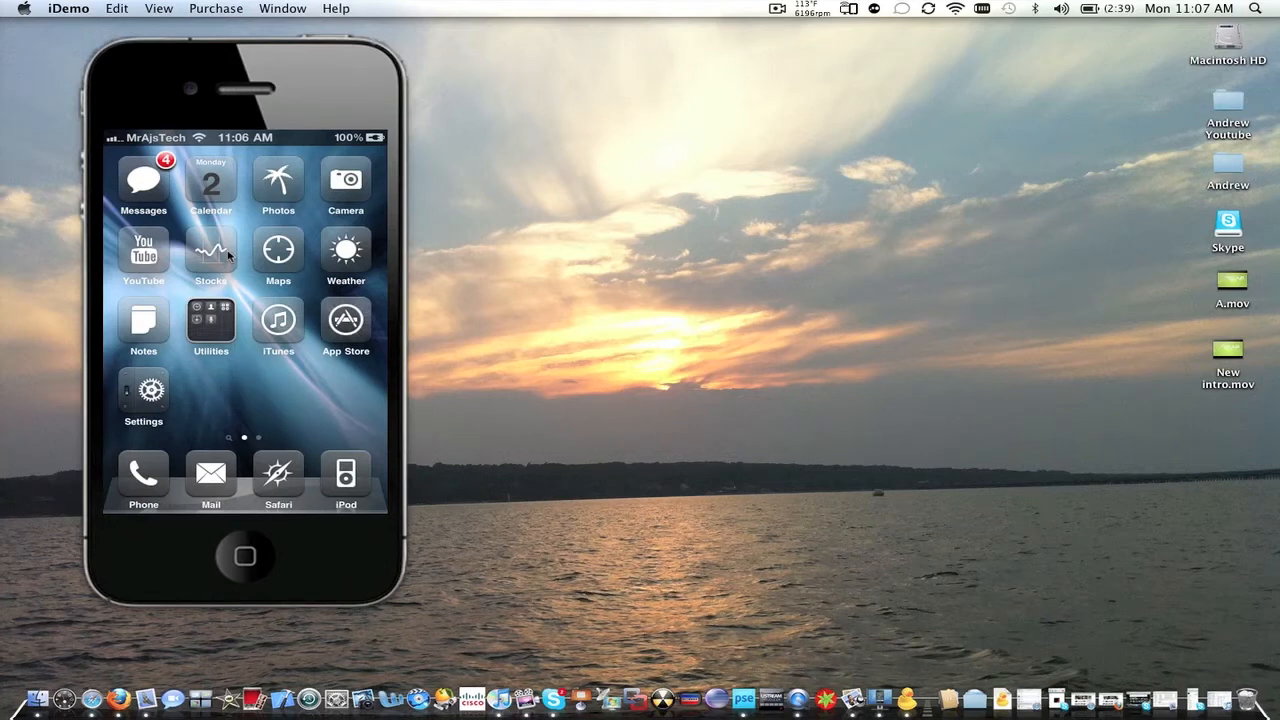
mouse_move(838, 297)
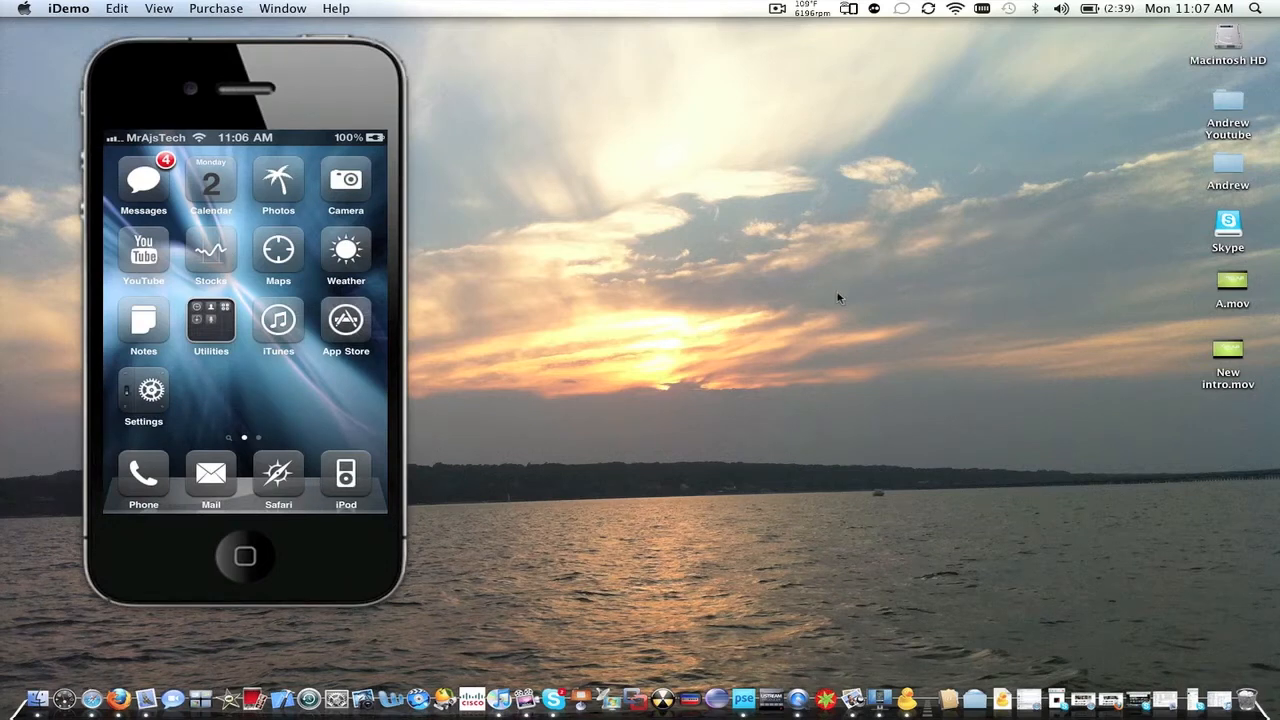
mouse_move(811, 288)
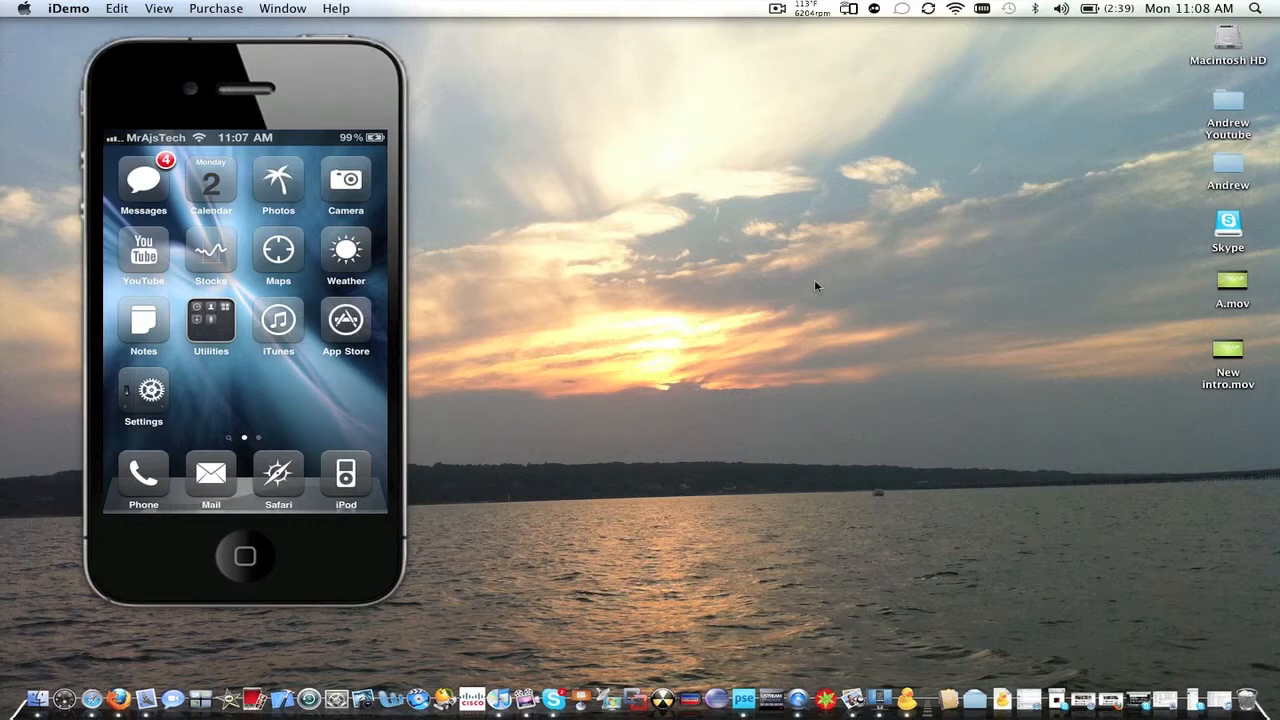
mouse_move(825, 652)
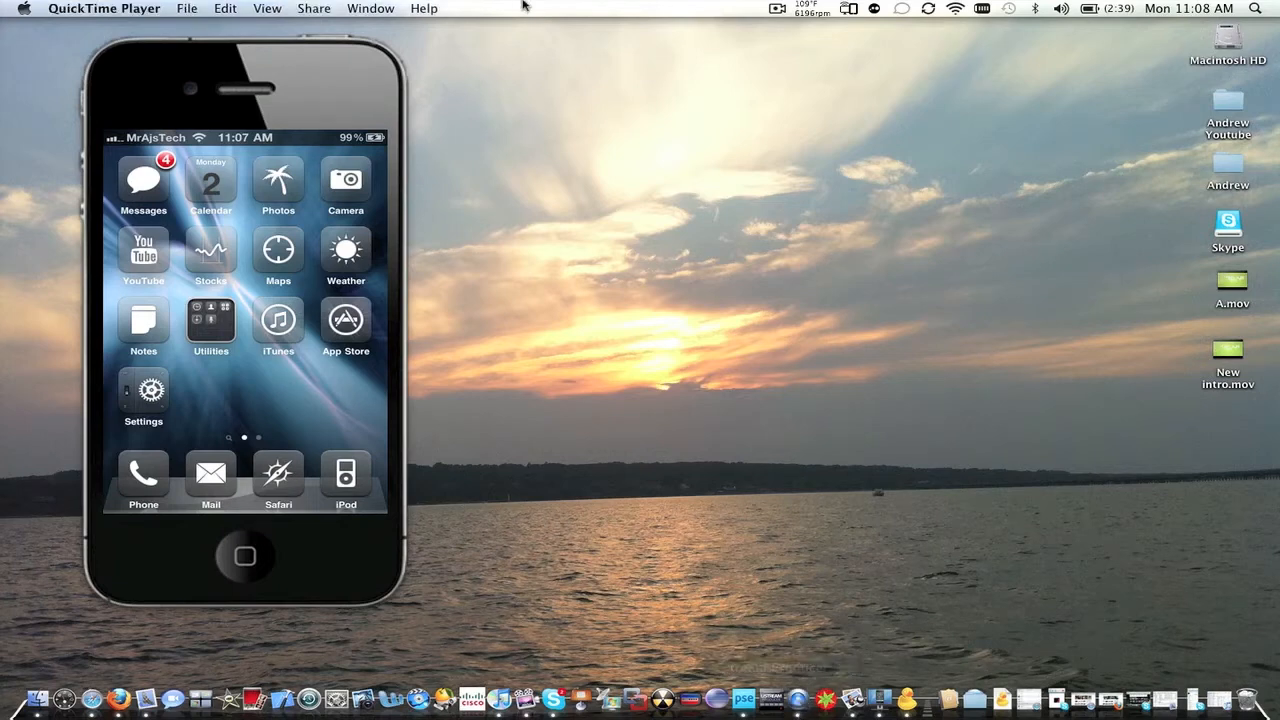
Start a new QuickTime audio recording and move its window toward the screen centre.
click(186, 8)
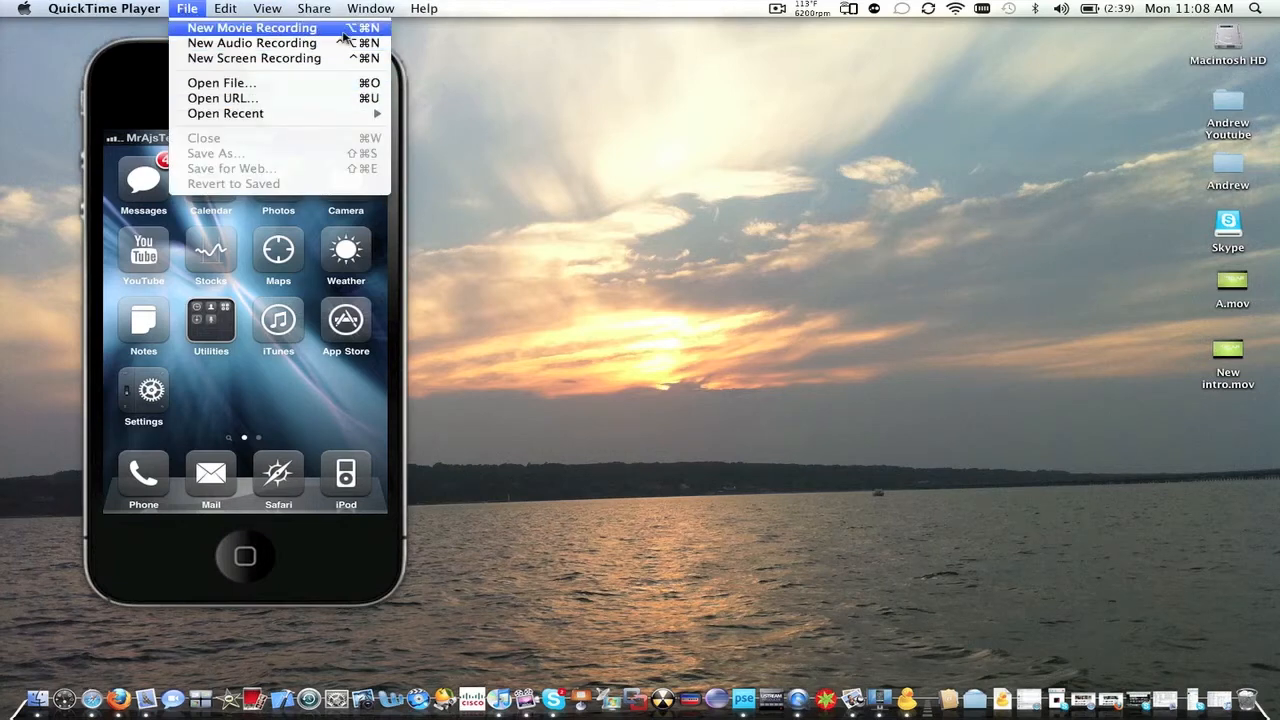
click(252, 42)
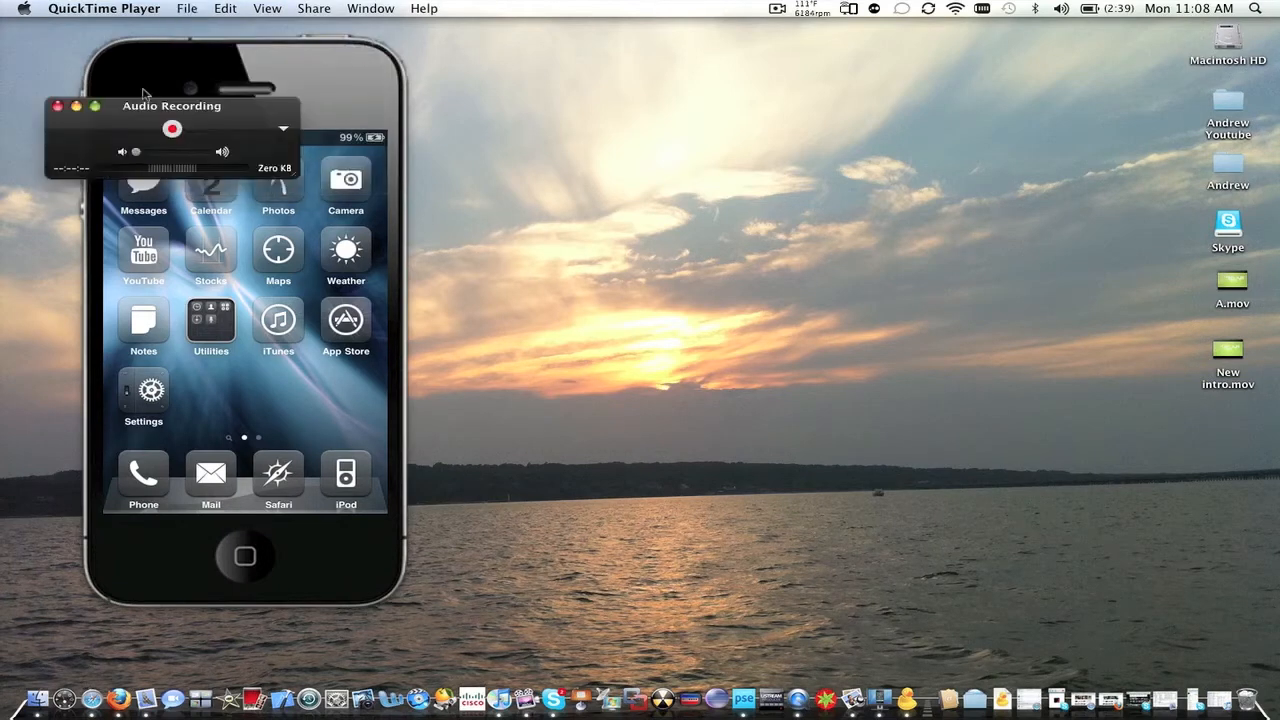
drag(172, 105, 820, 125)
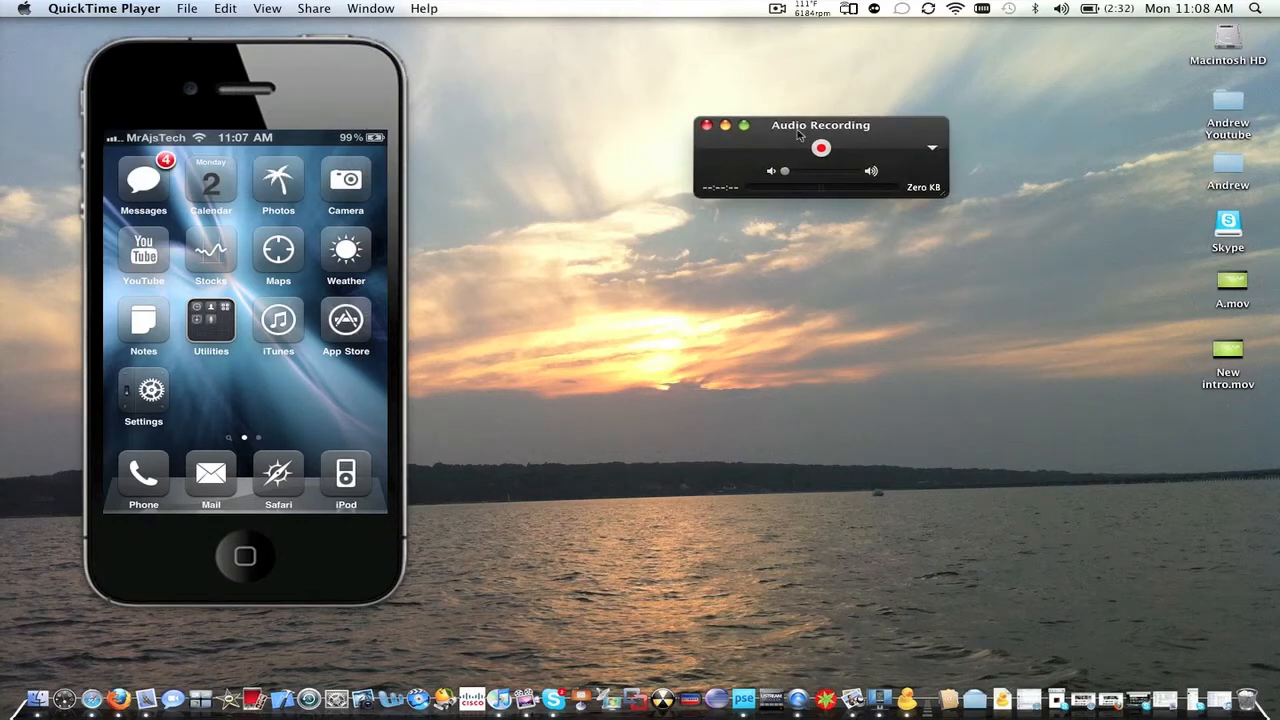
mouse_move(848, 197)
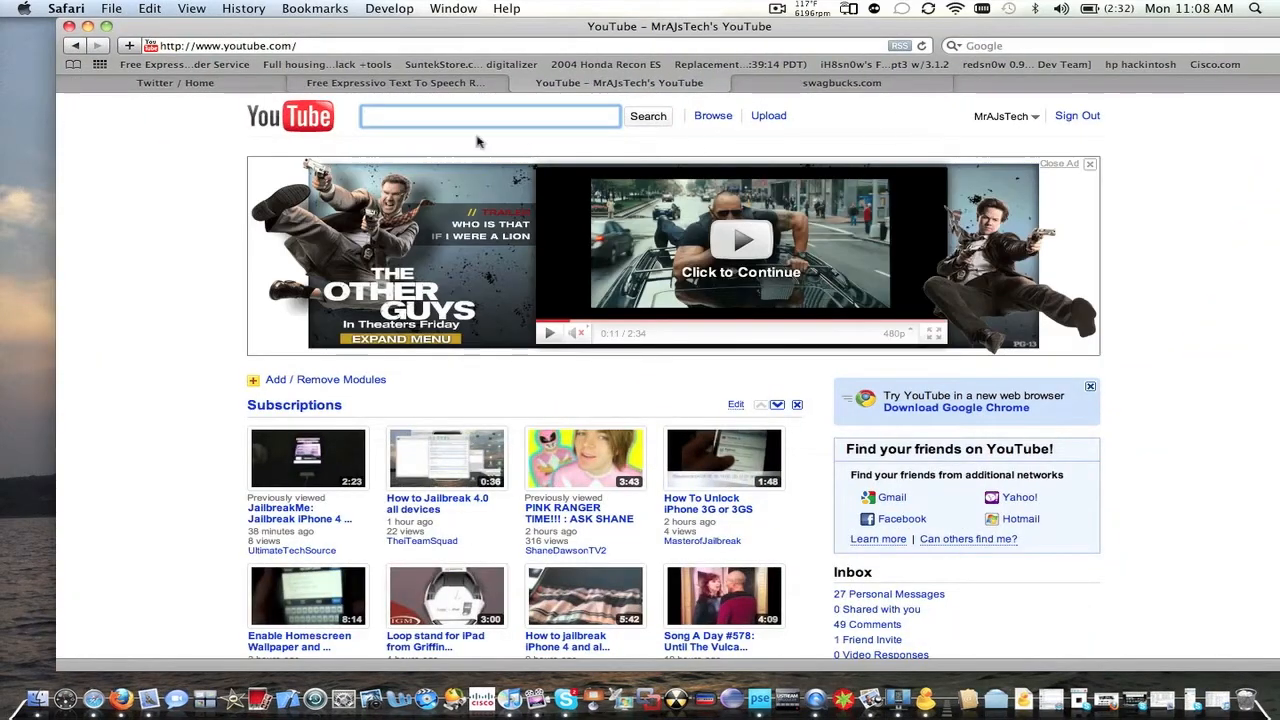
Have the Expressivo page read the text 'Hello' aloud.
click(394, 83)
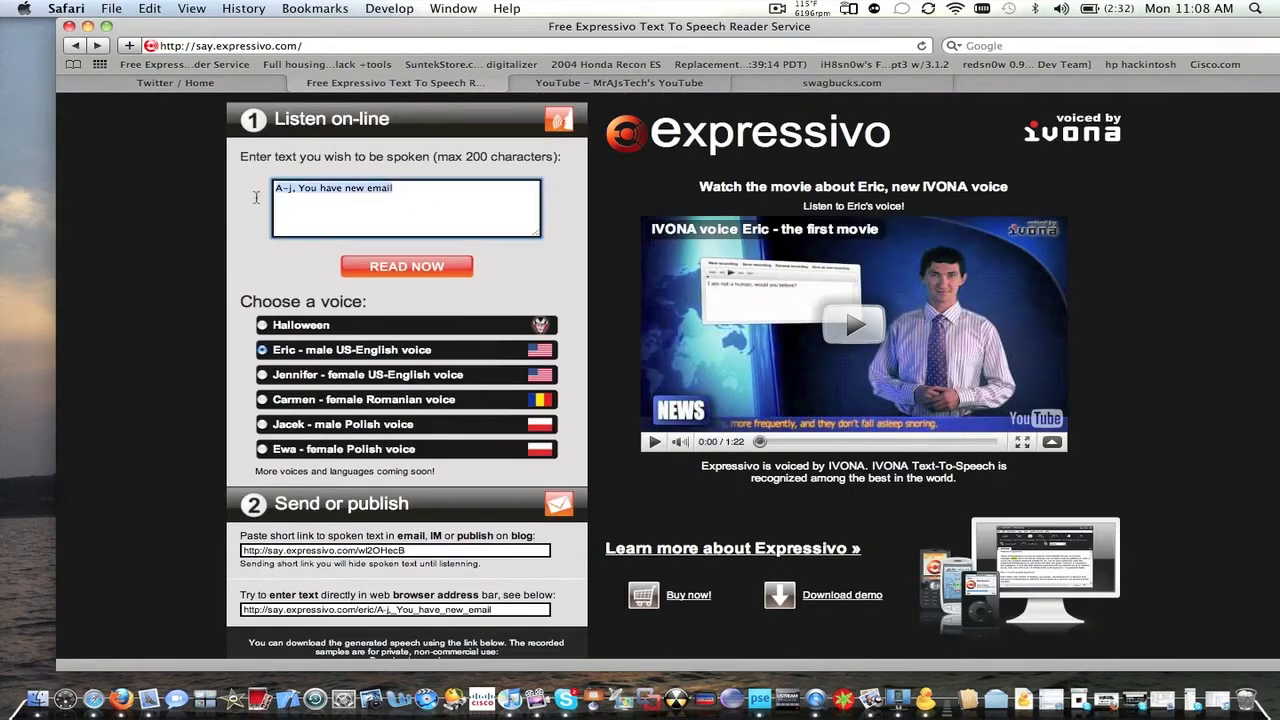
text(Hello)
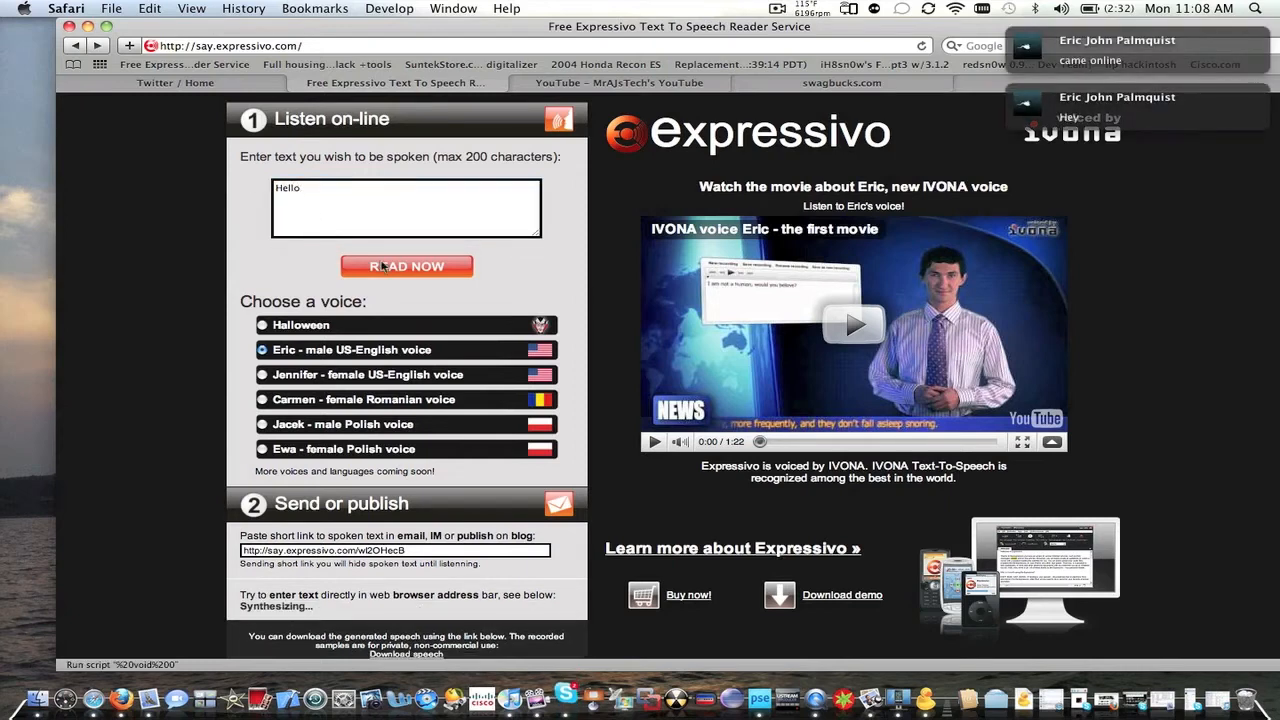
click(406, 266)
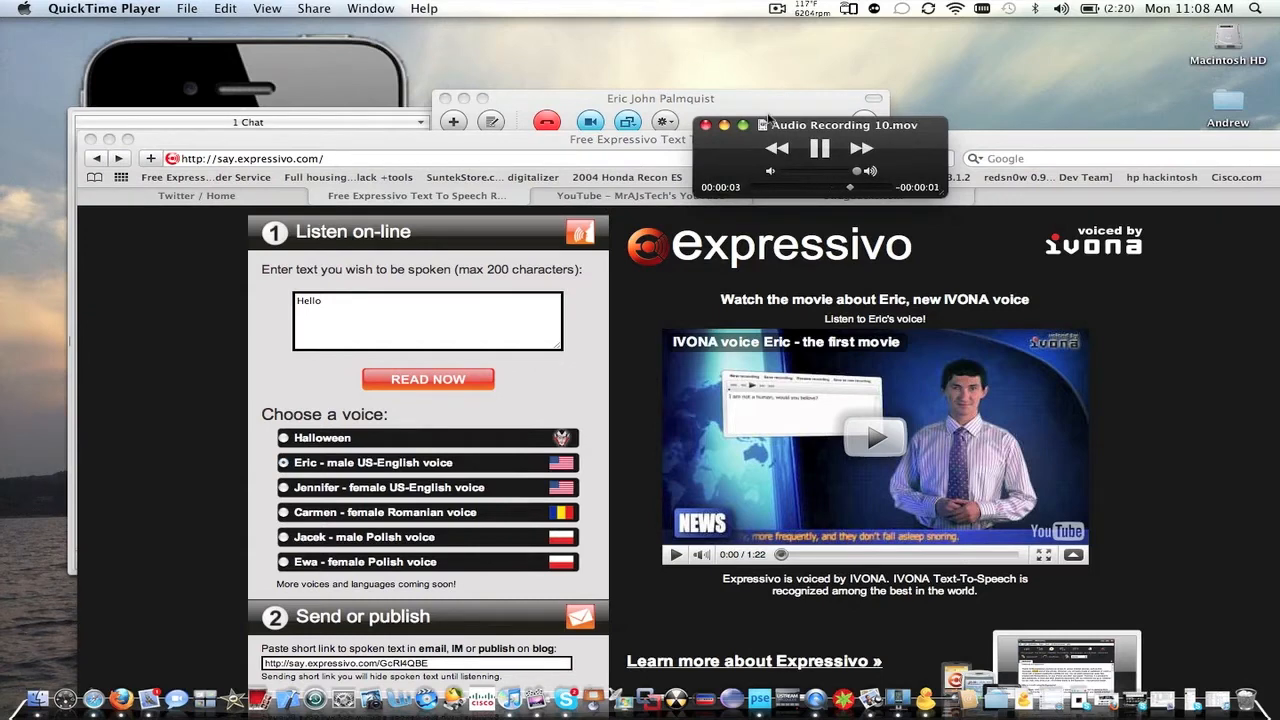
Trim the recorded Hello clip and minimise Safari.
click(225, 8)
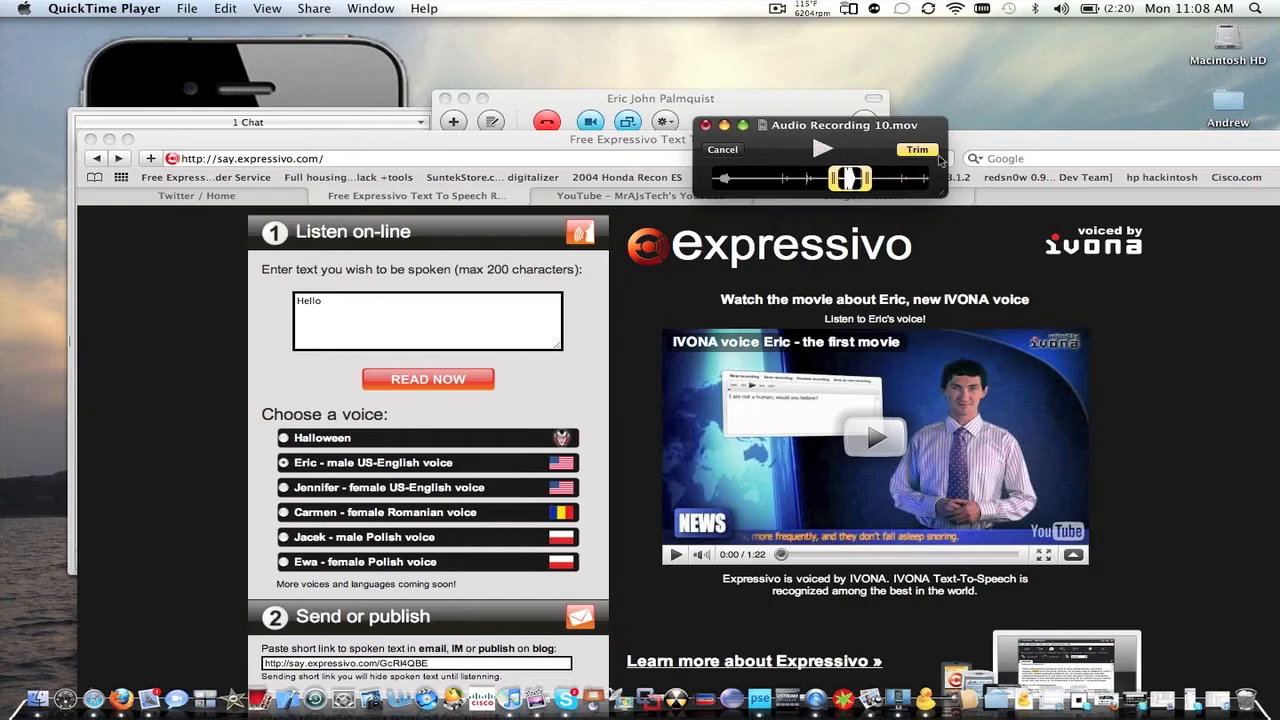
click(916, 149)
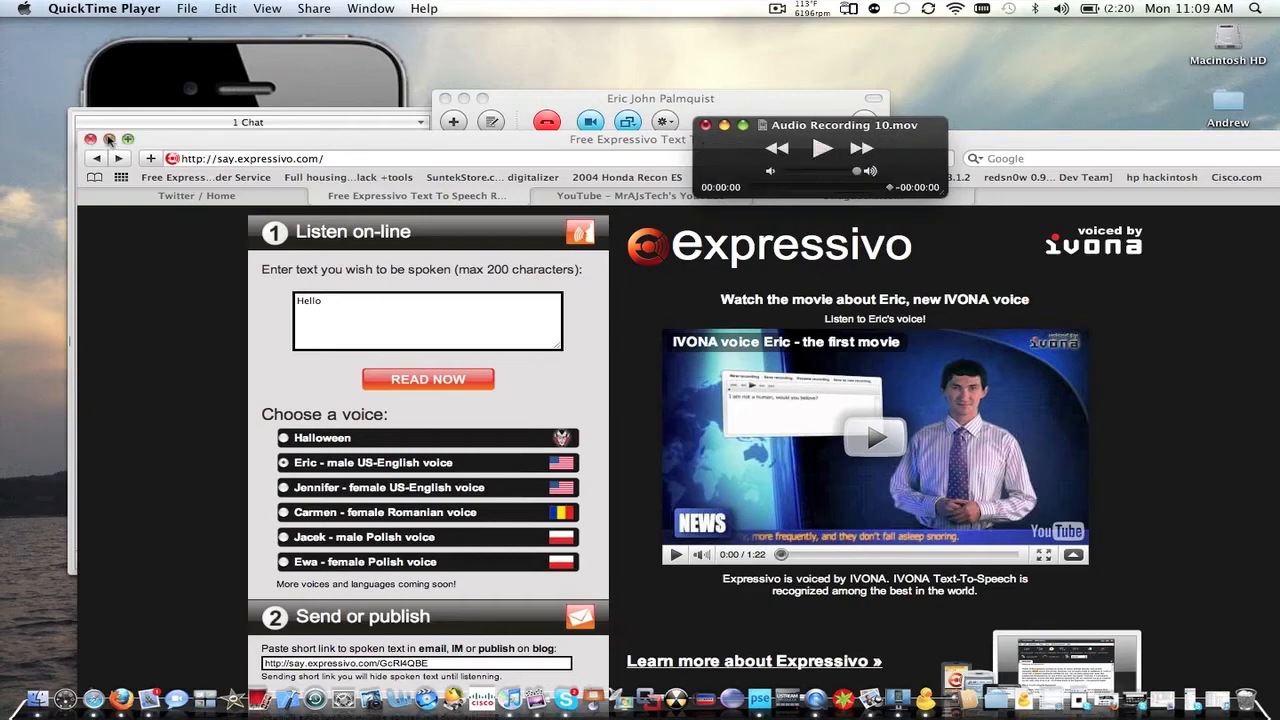
click(186, 8)
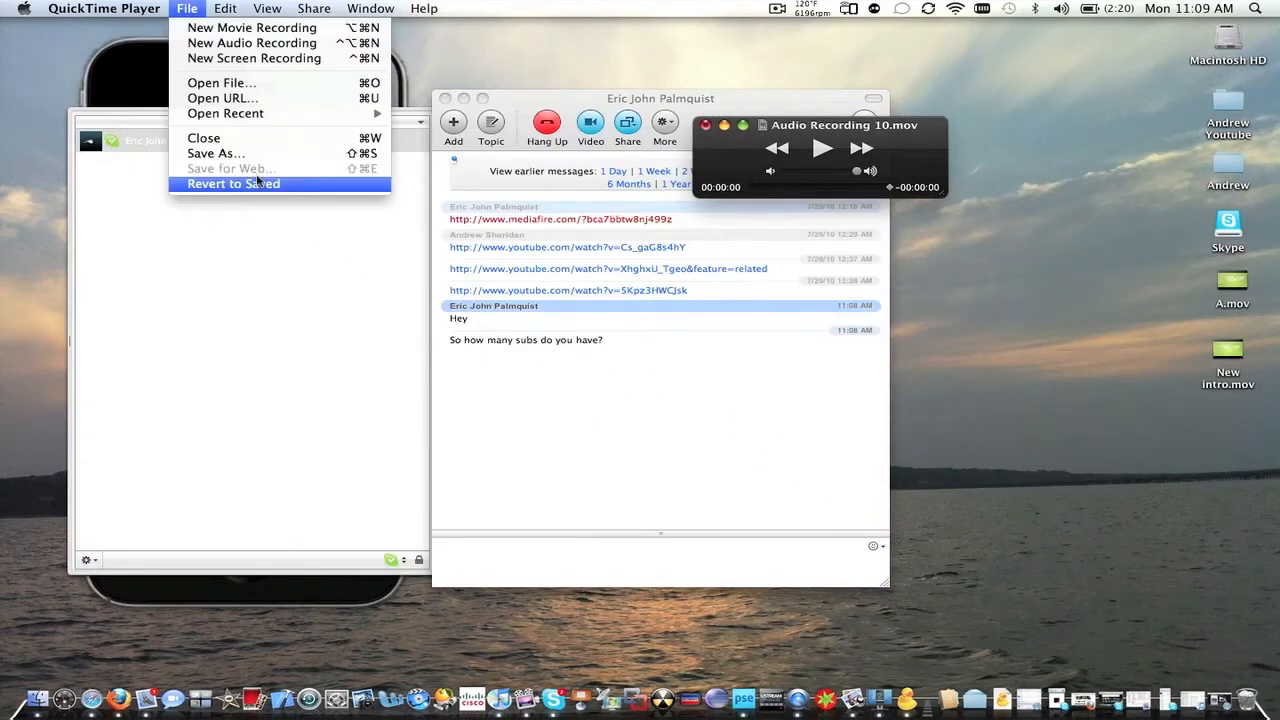
Save the clip to the Desktop as Audio Recording 10 and dismiss the chat window.
click(215, 153)
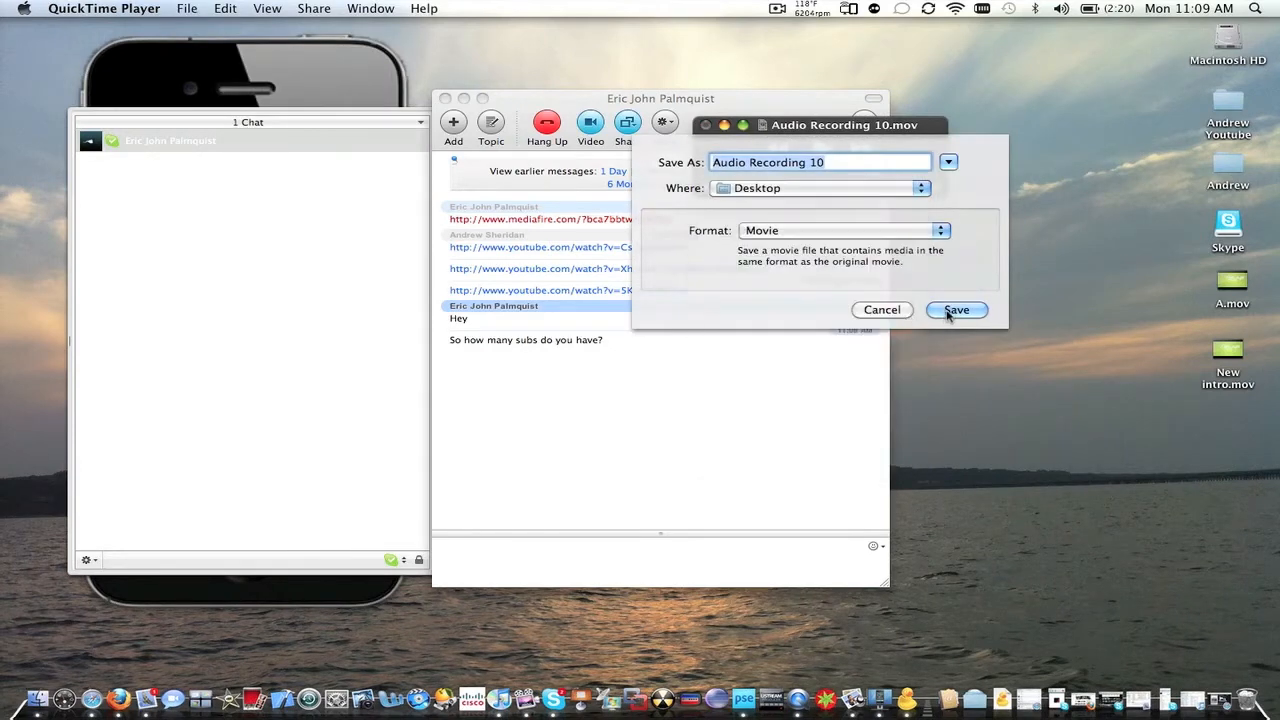
click(955, 309)
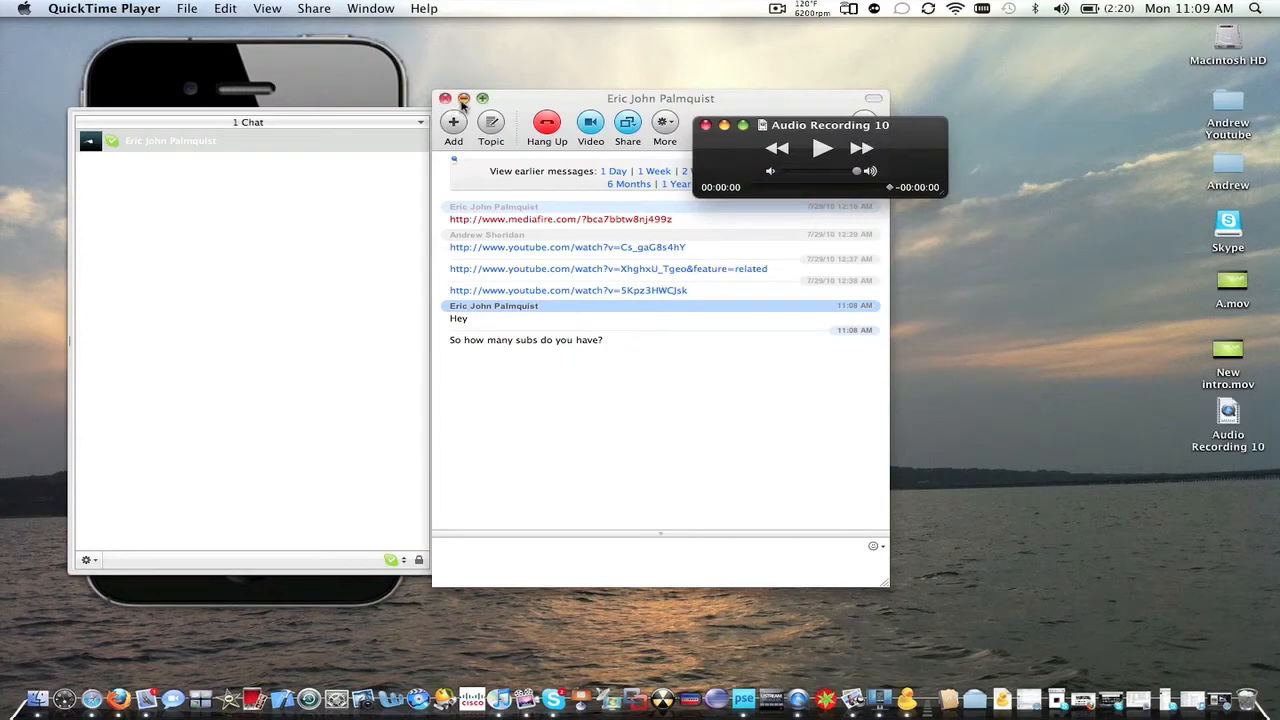
click(445, 98)
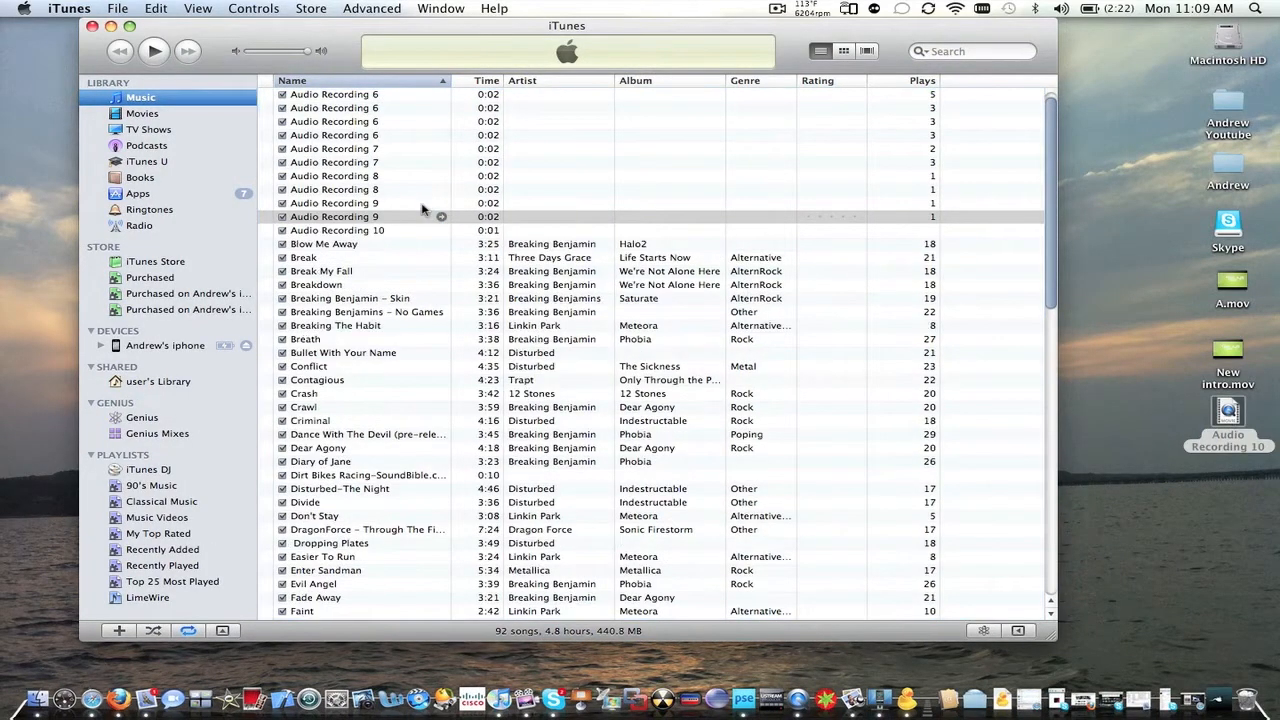
Set iTunes import to AIFF Encoder and create an AIFF version of Audio Recording 10.
double_click(337, 230)
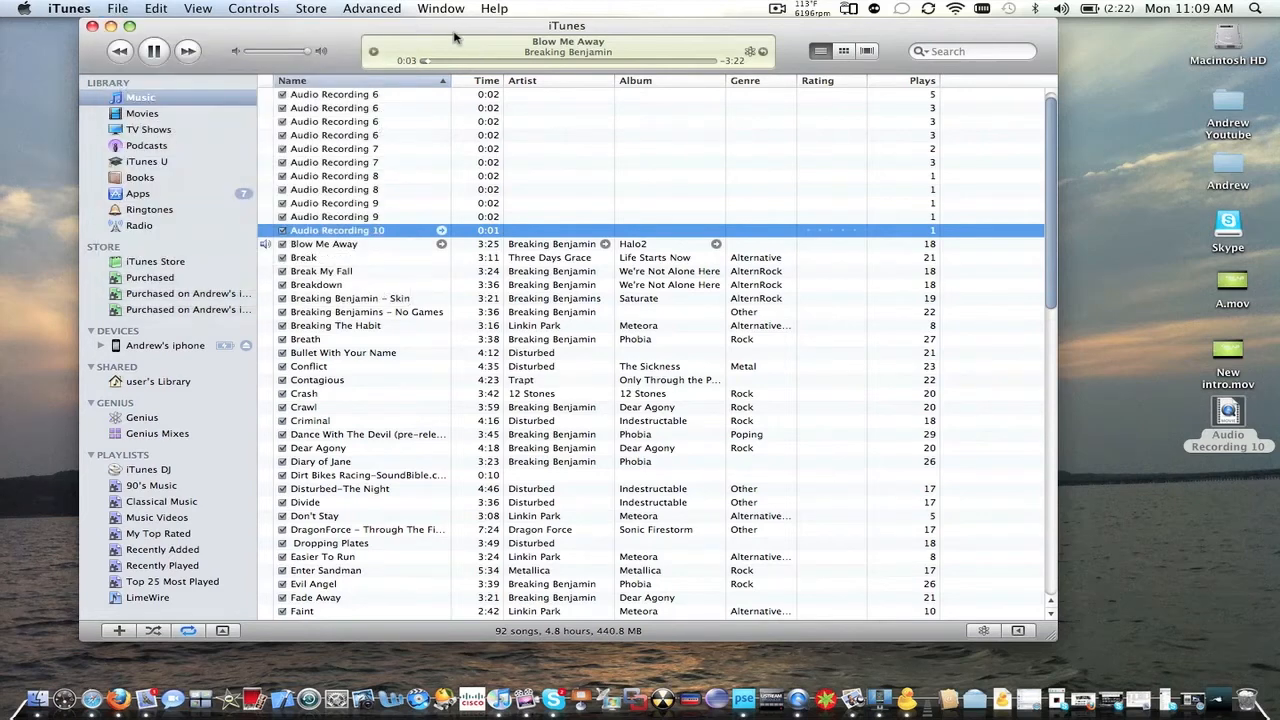
click(68, 8)
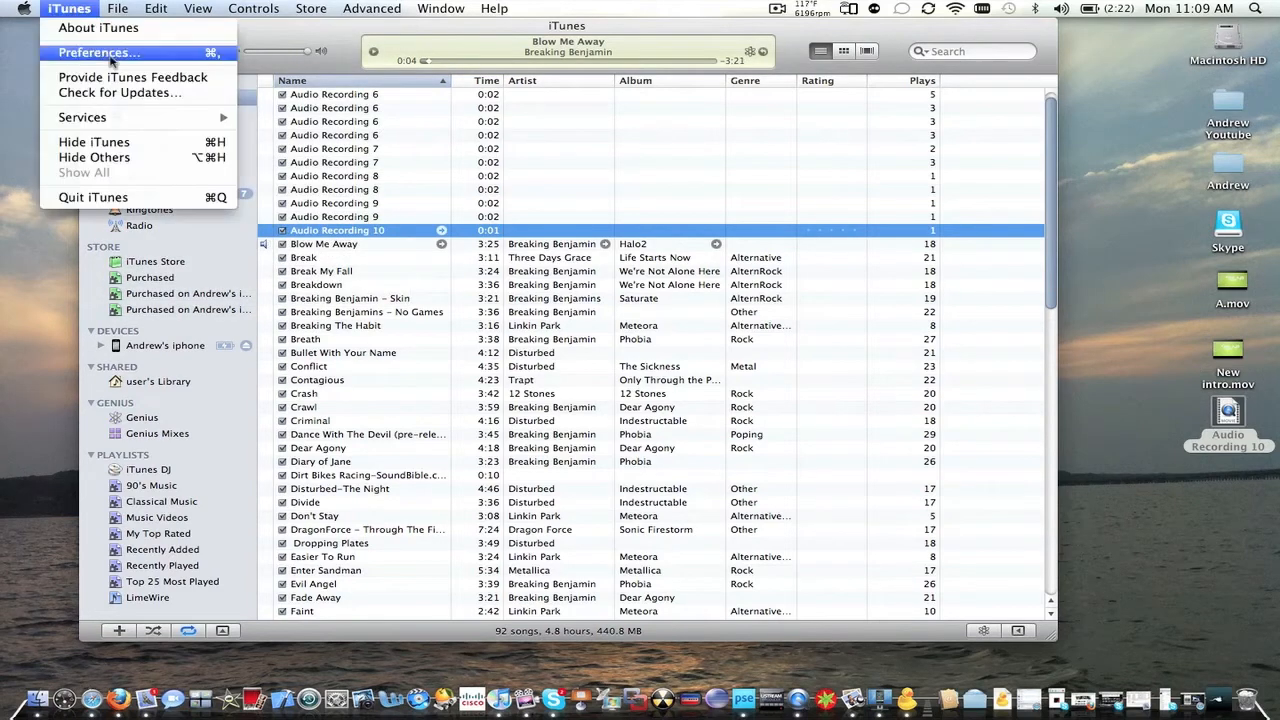
click(94, 52)
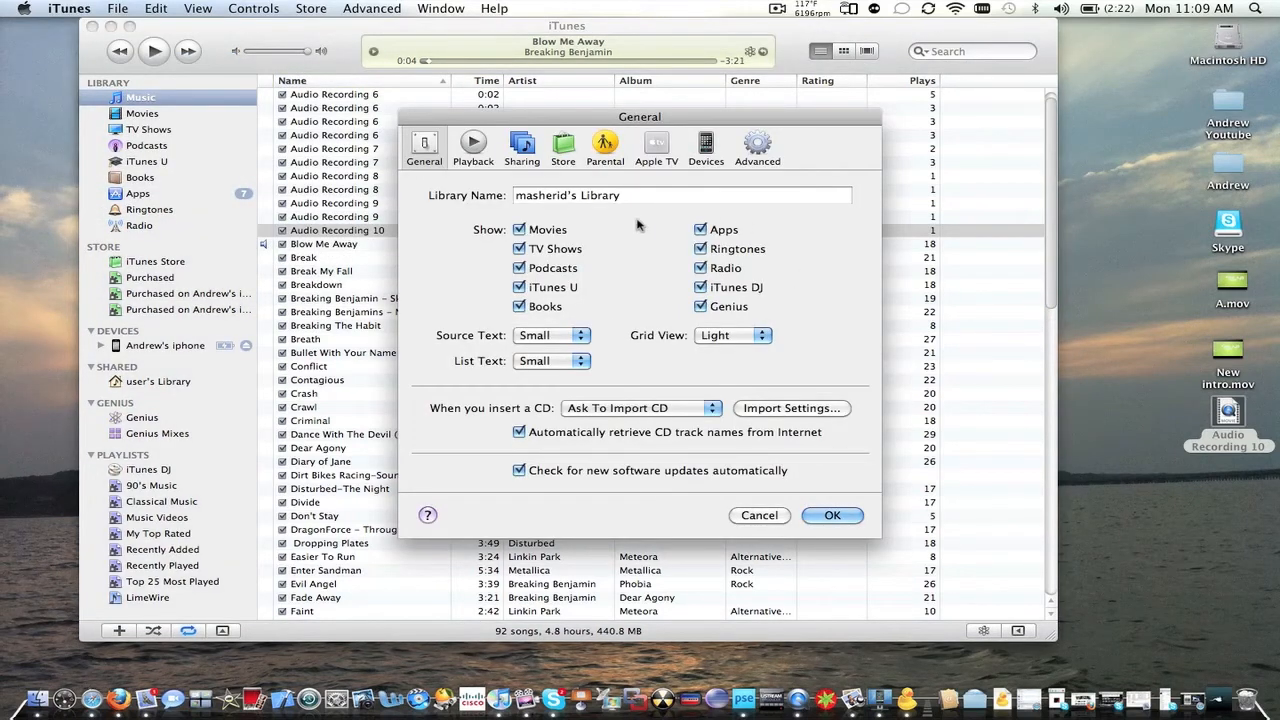
mouse_move(780, 420)
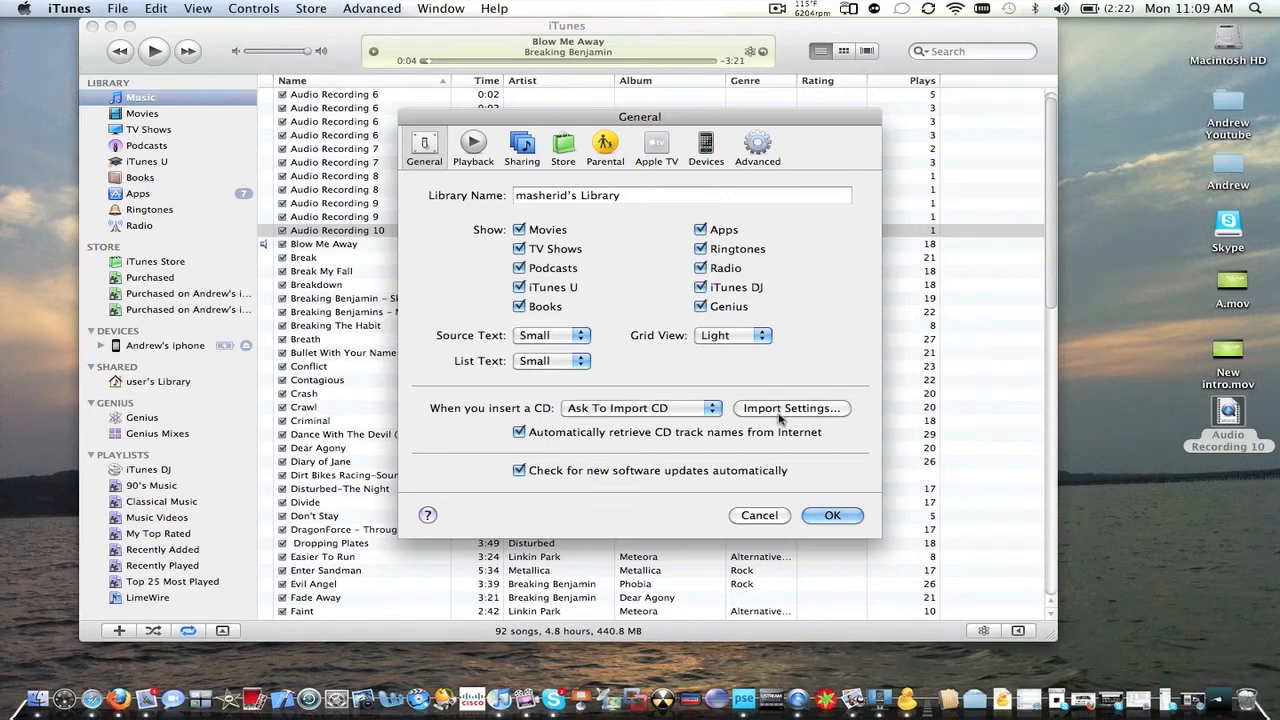
click(790, 408)
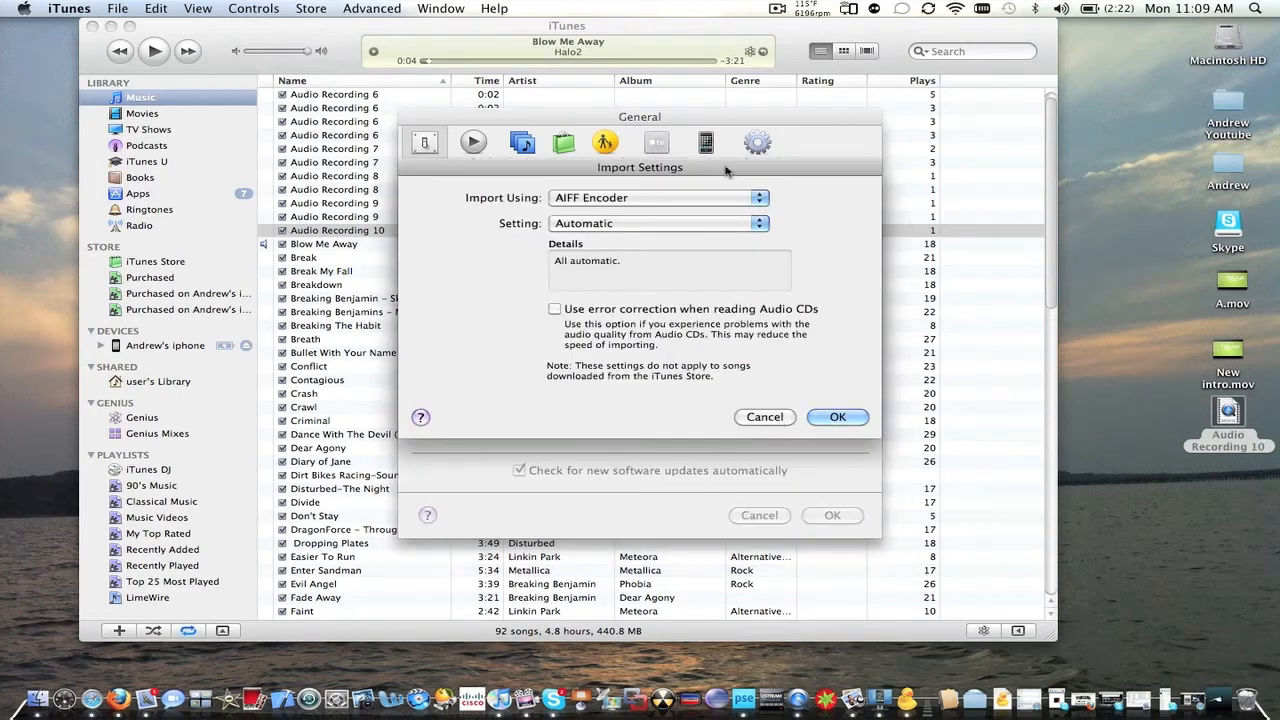
click(658, 197)
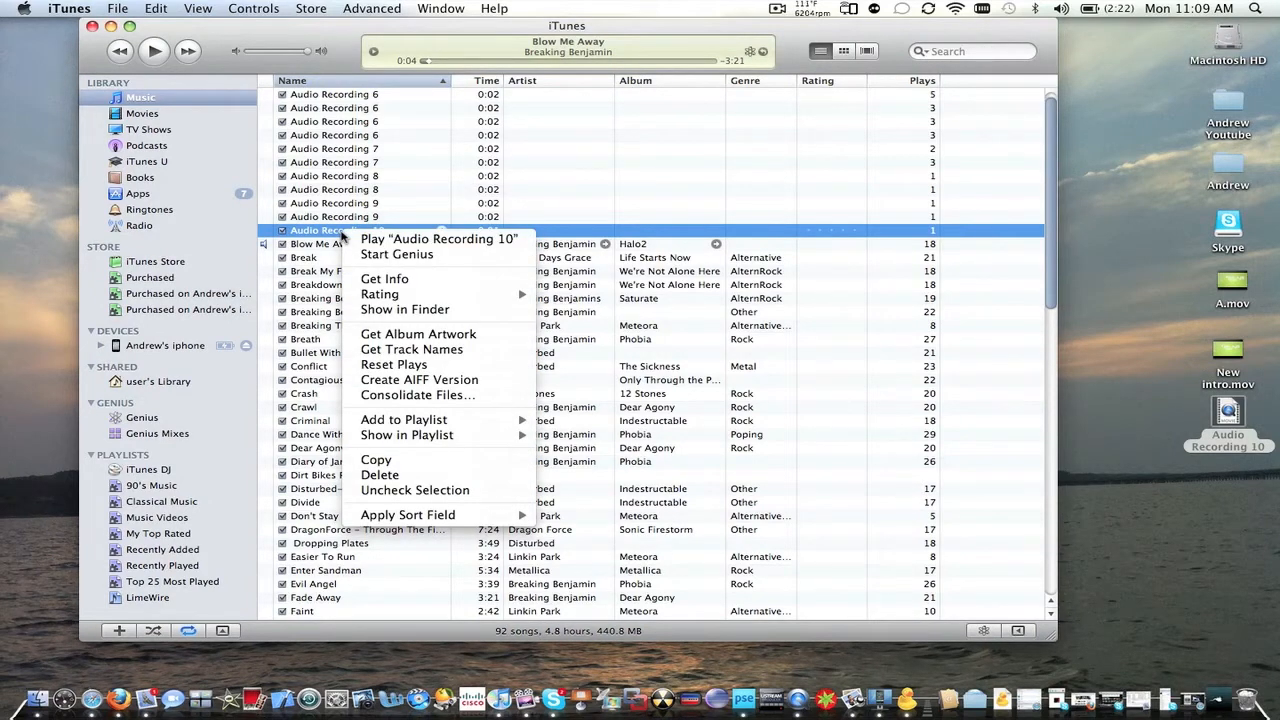
mouse_move(420, 380)
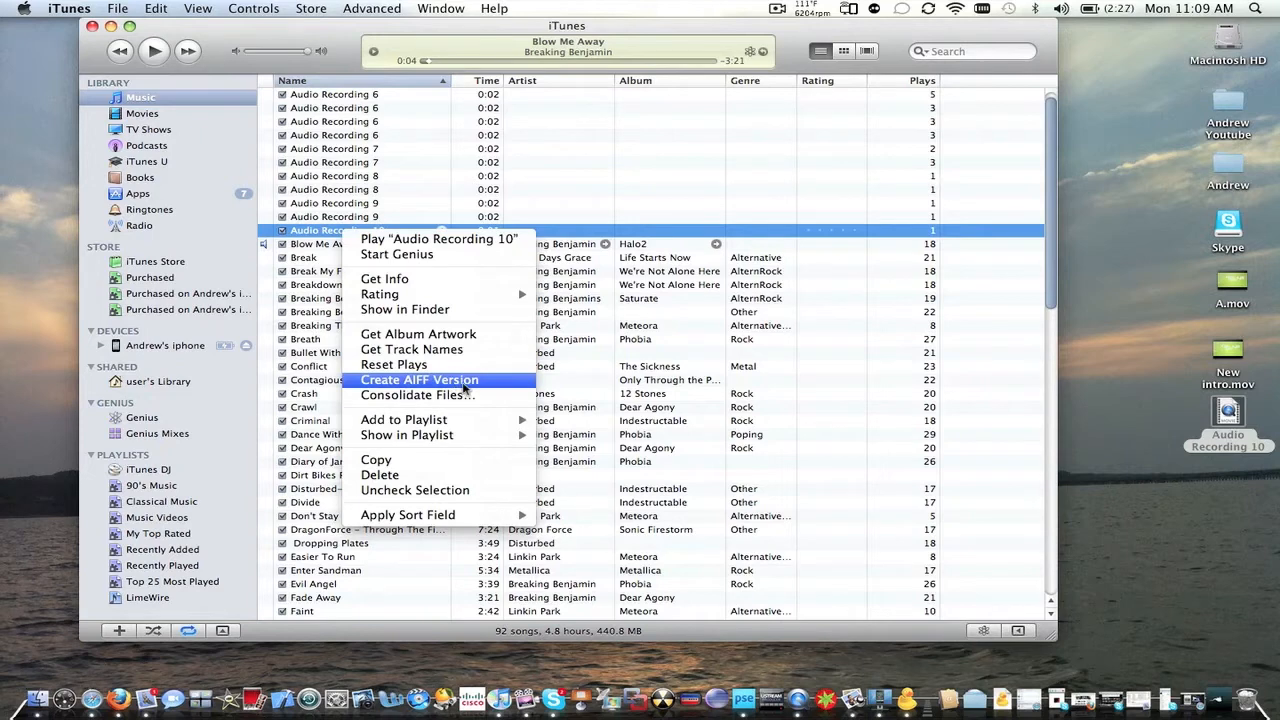
click(419, 379)
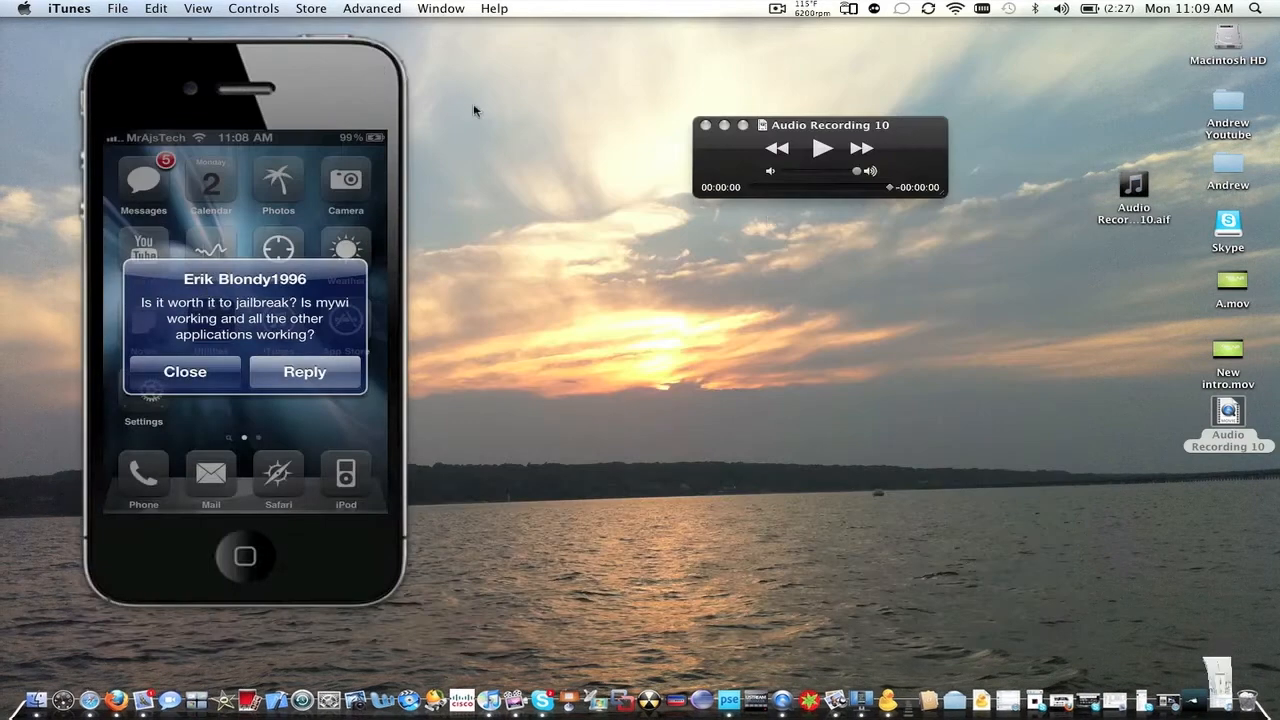
Close the QuickTime player and change the recording's extension to .caf via Get Info.
click(185, 372)
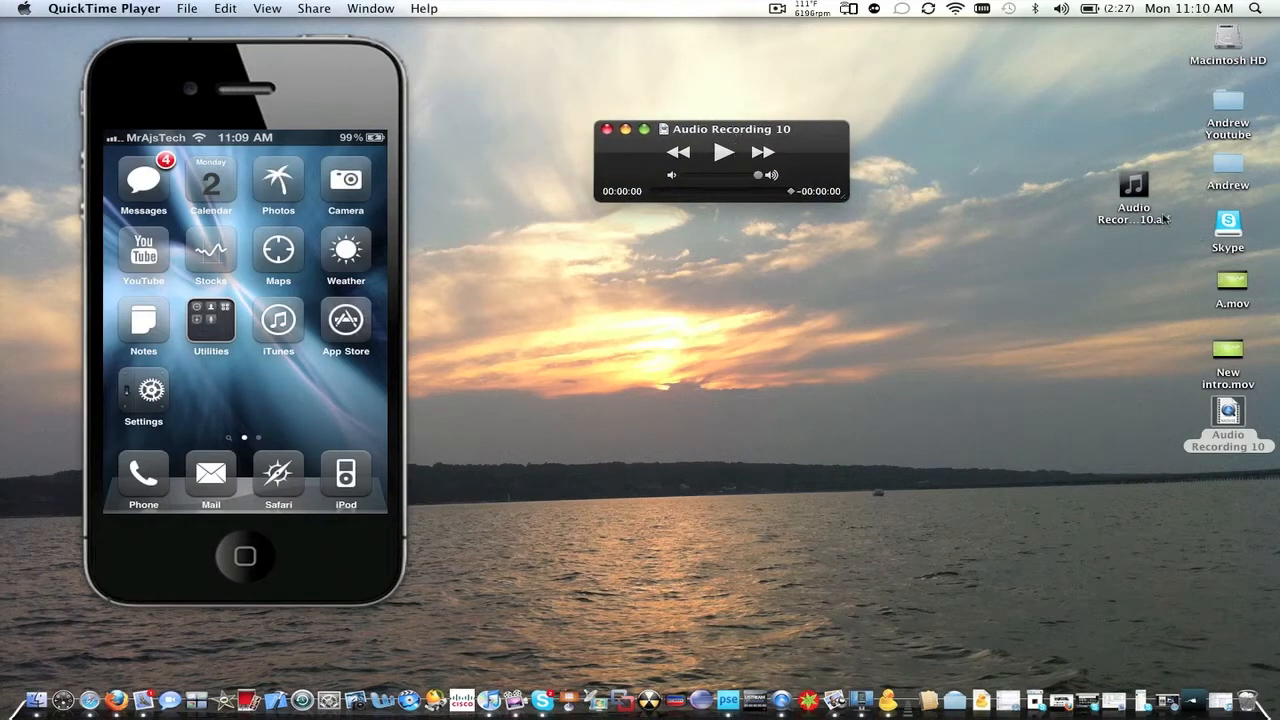
click(606, 128)
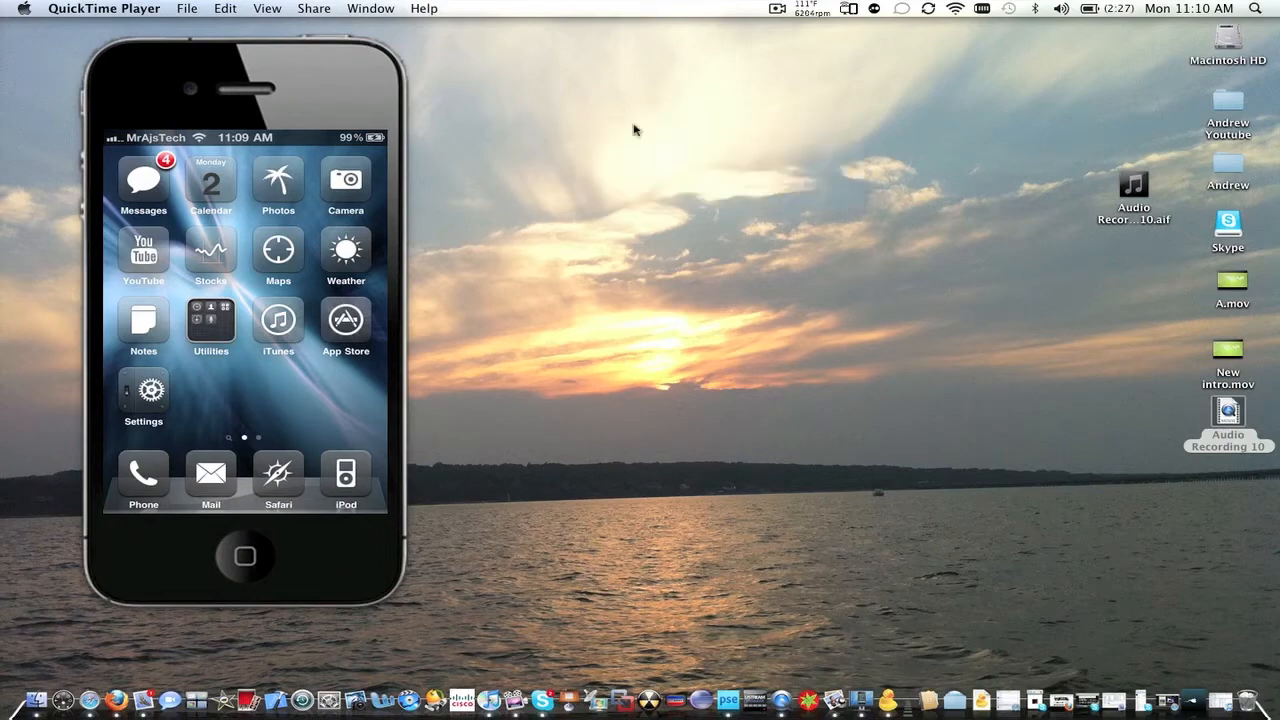
right_click(1133, 190)
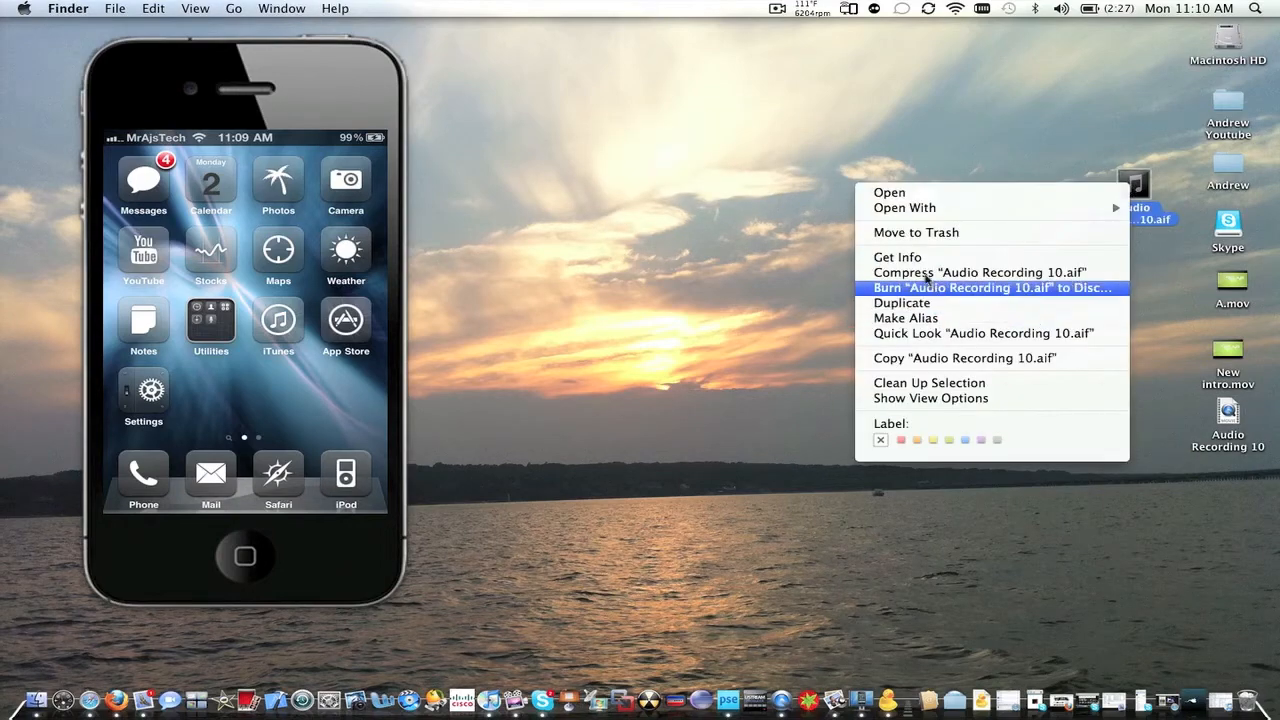
click(897, 257)
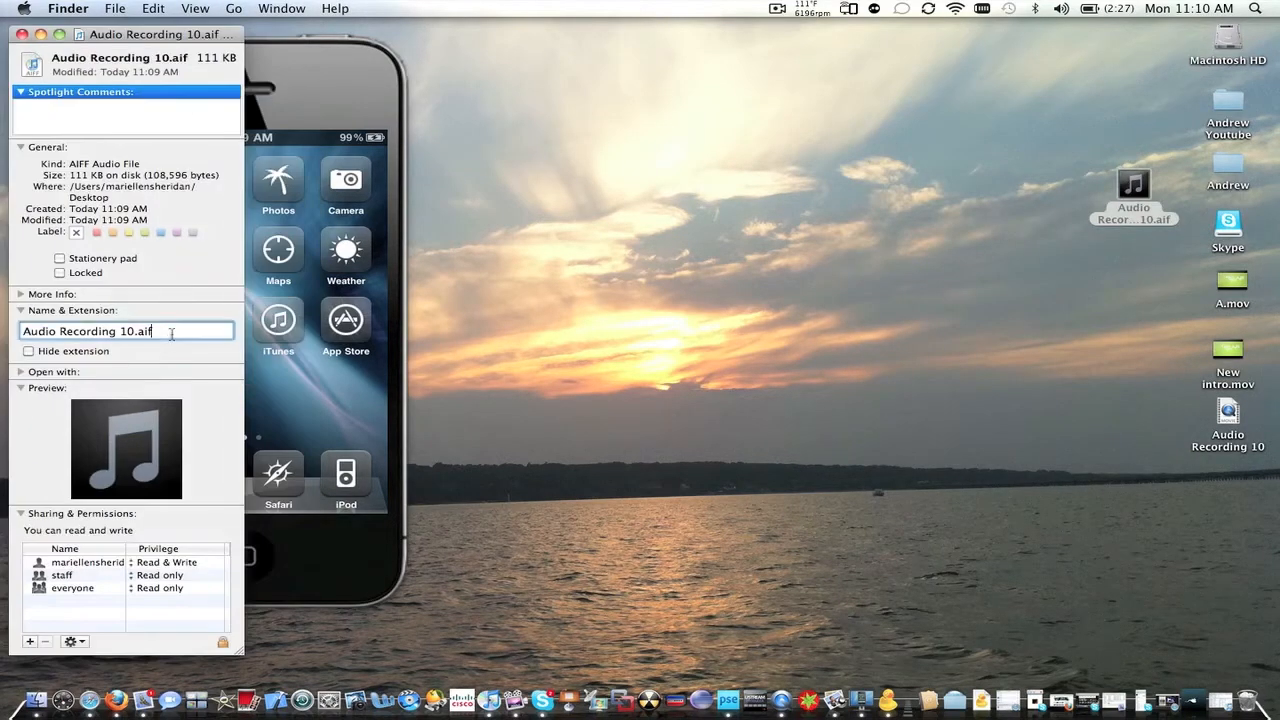
text(ca)
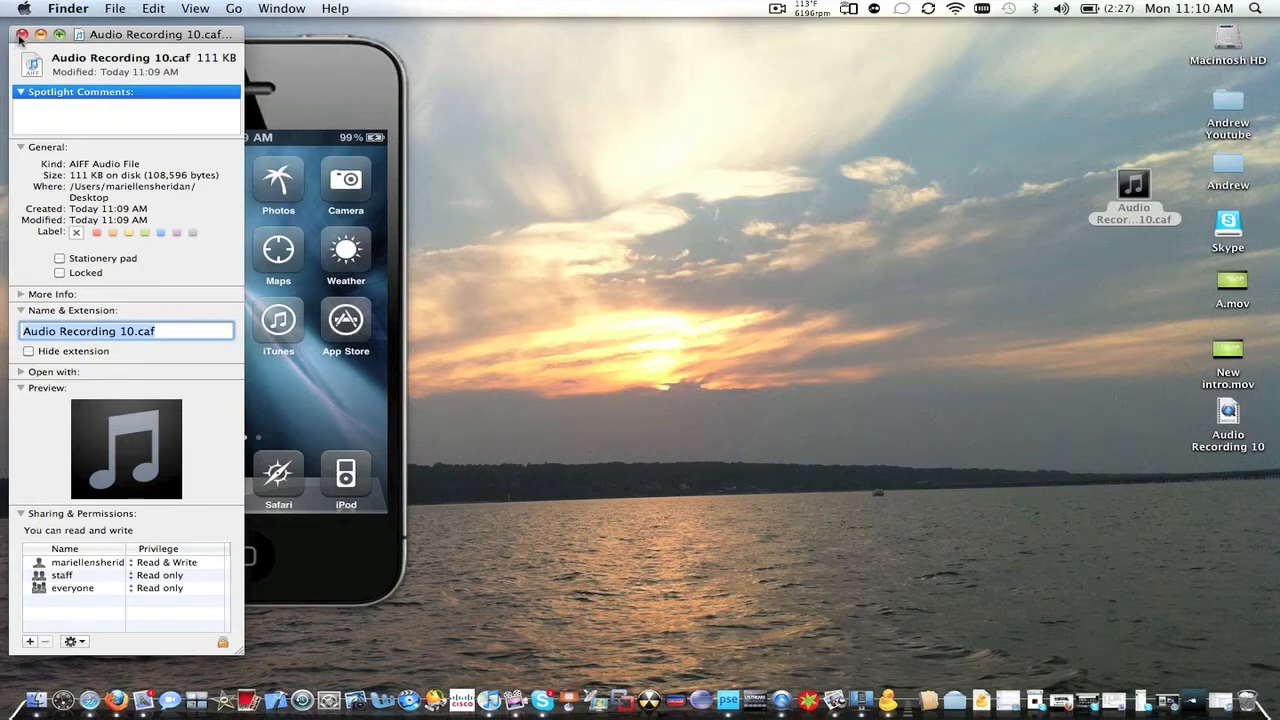
Rename the .caf audio file to unlock.caf in Get Info.
right_click(1134, 186)
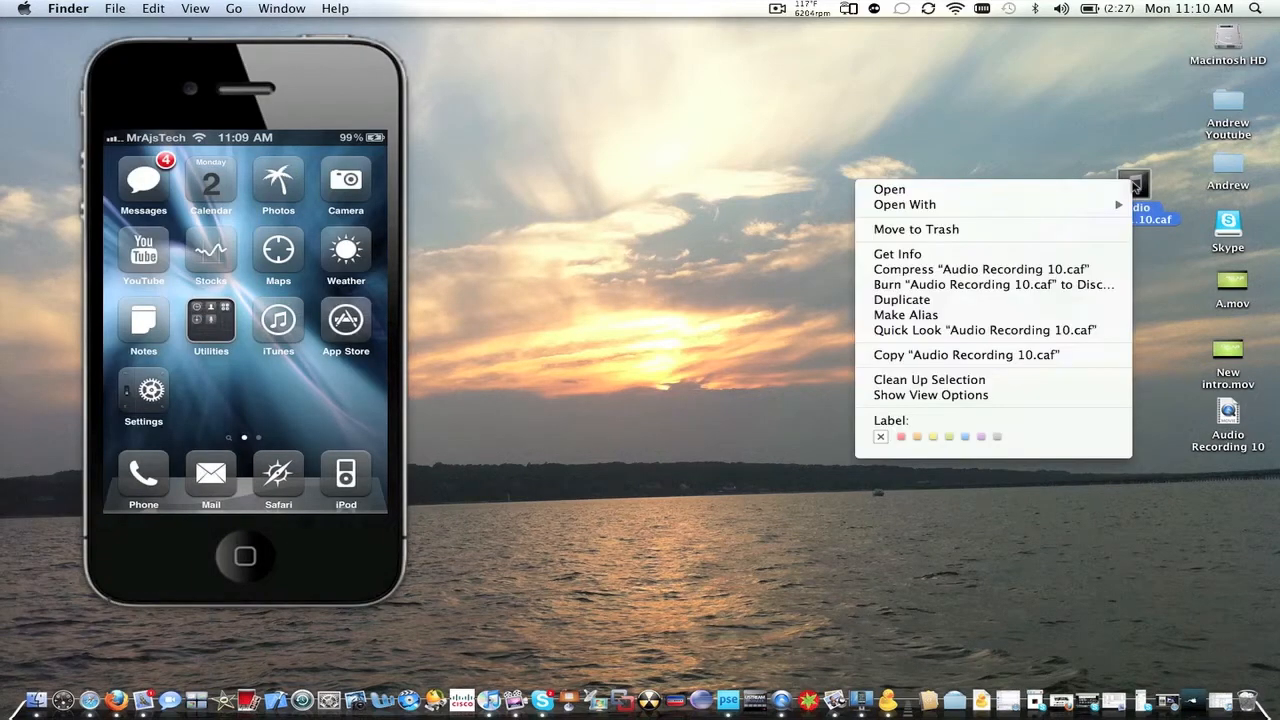
click(897, 253)
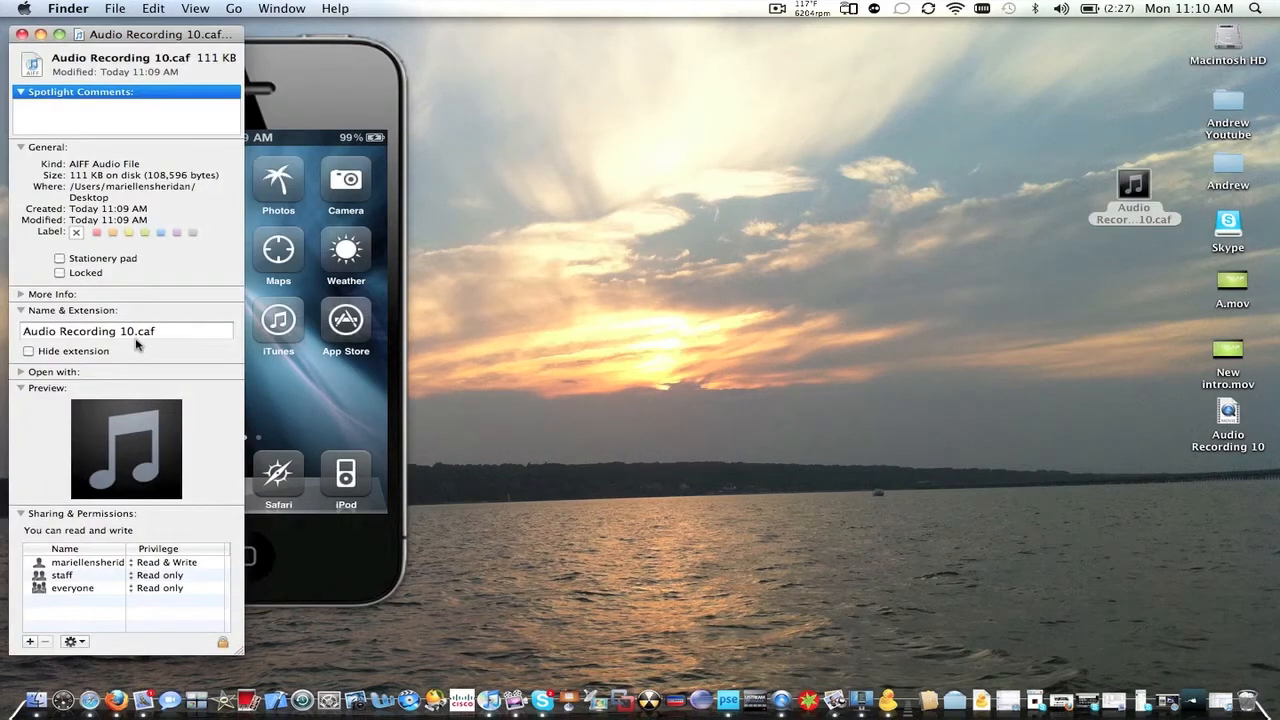
click(126, 330)
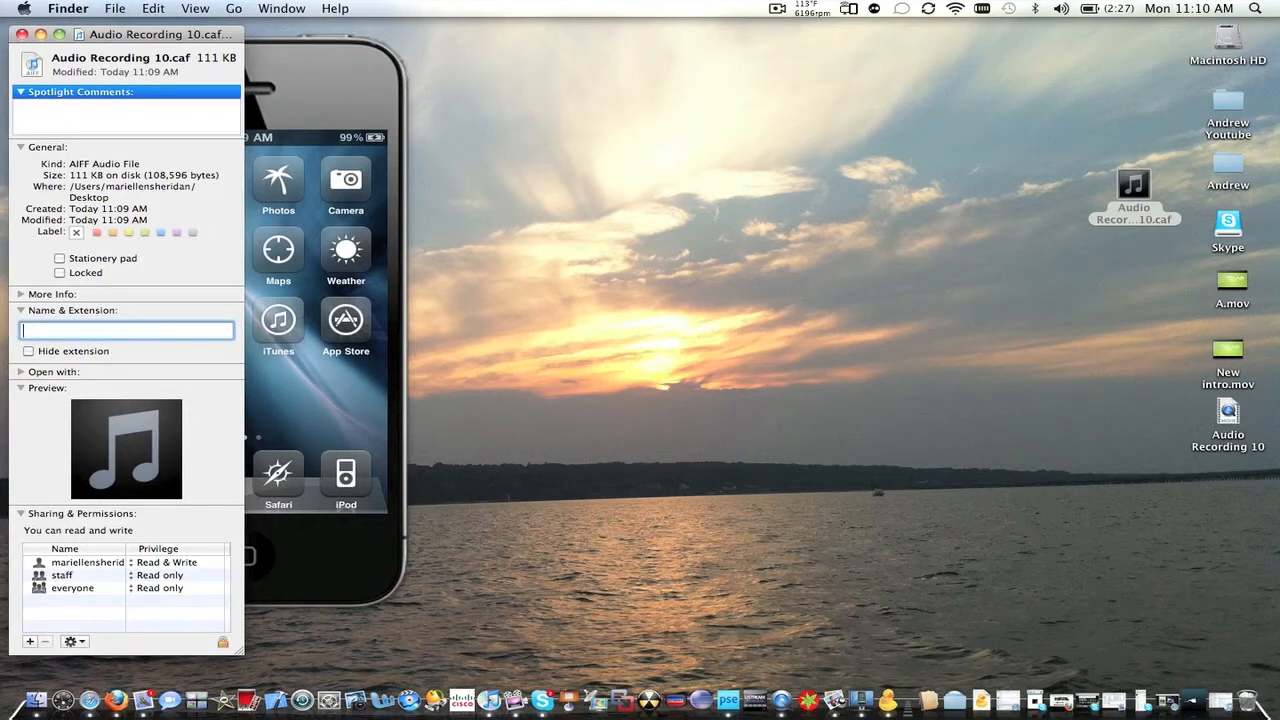
text(un)
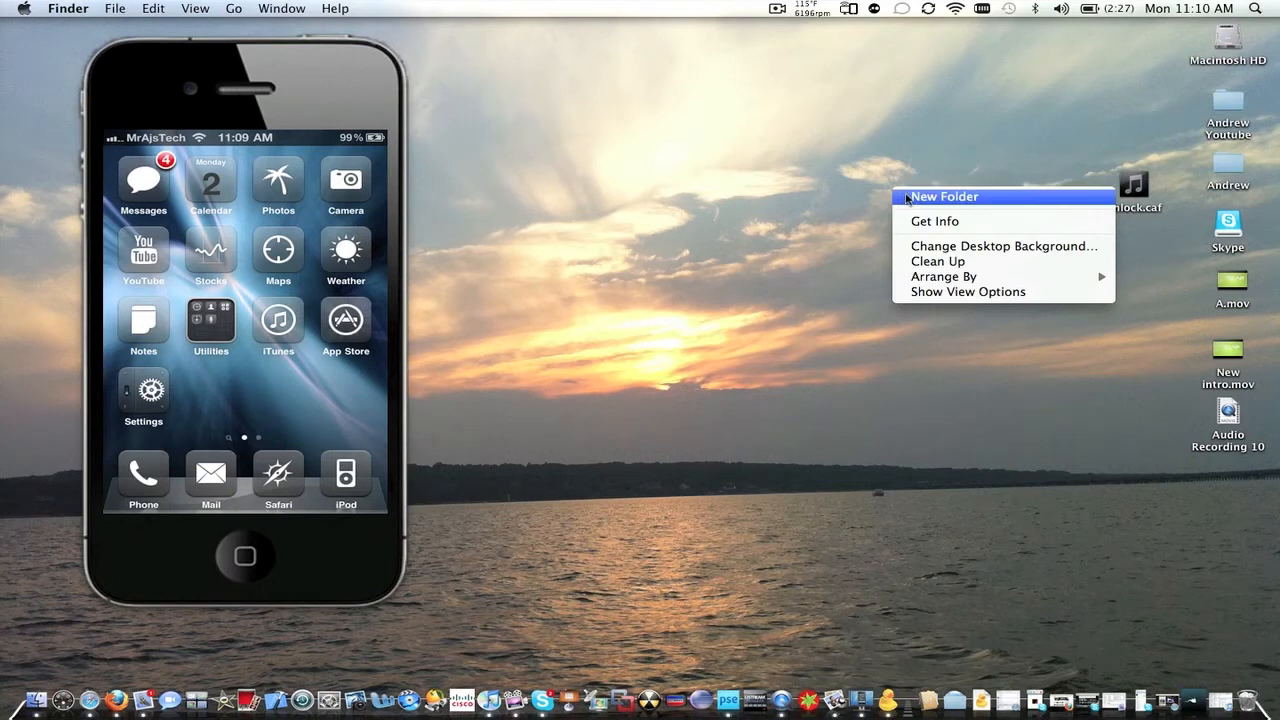
Create a Hello theme desktop folder with a UISound subfolder holding unlock.caf.
click(943, 196)
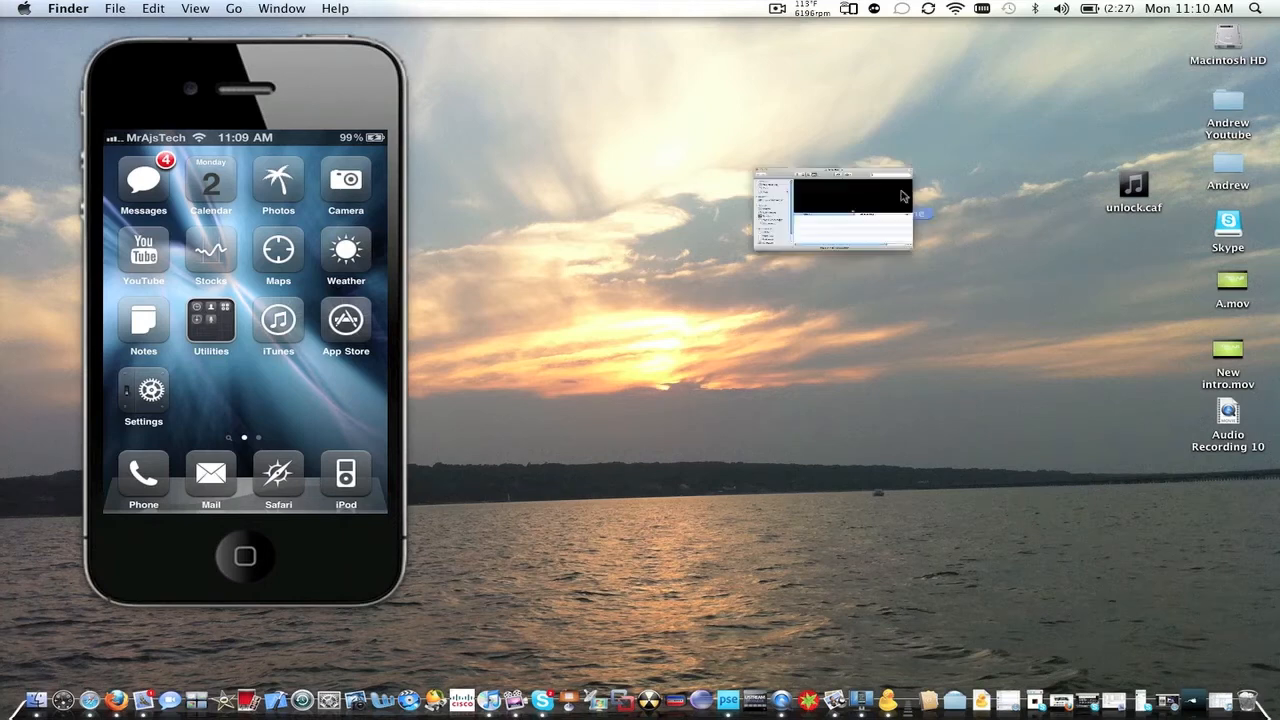
right_click(725, 360)
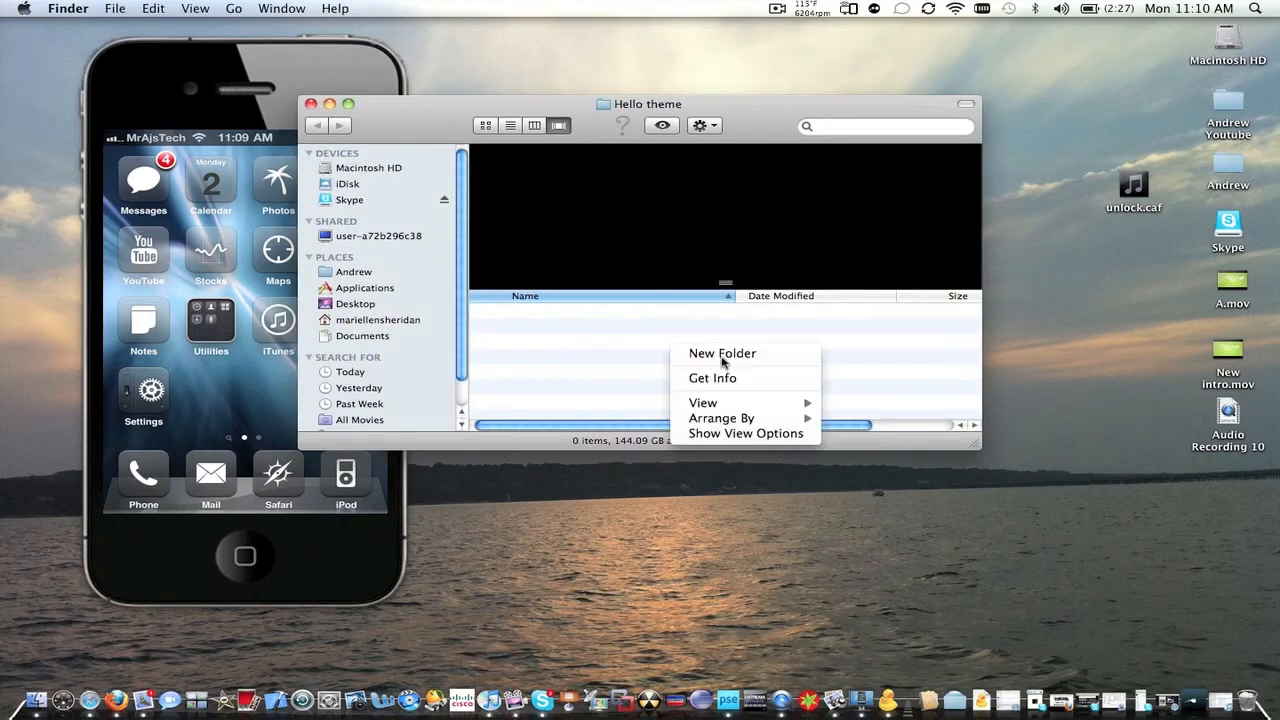
click(722, 353)
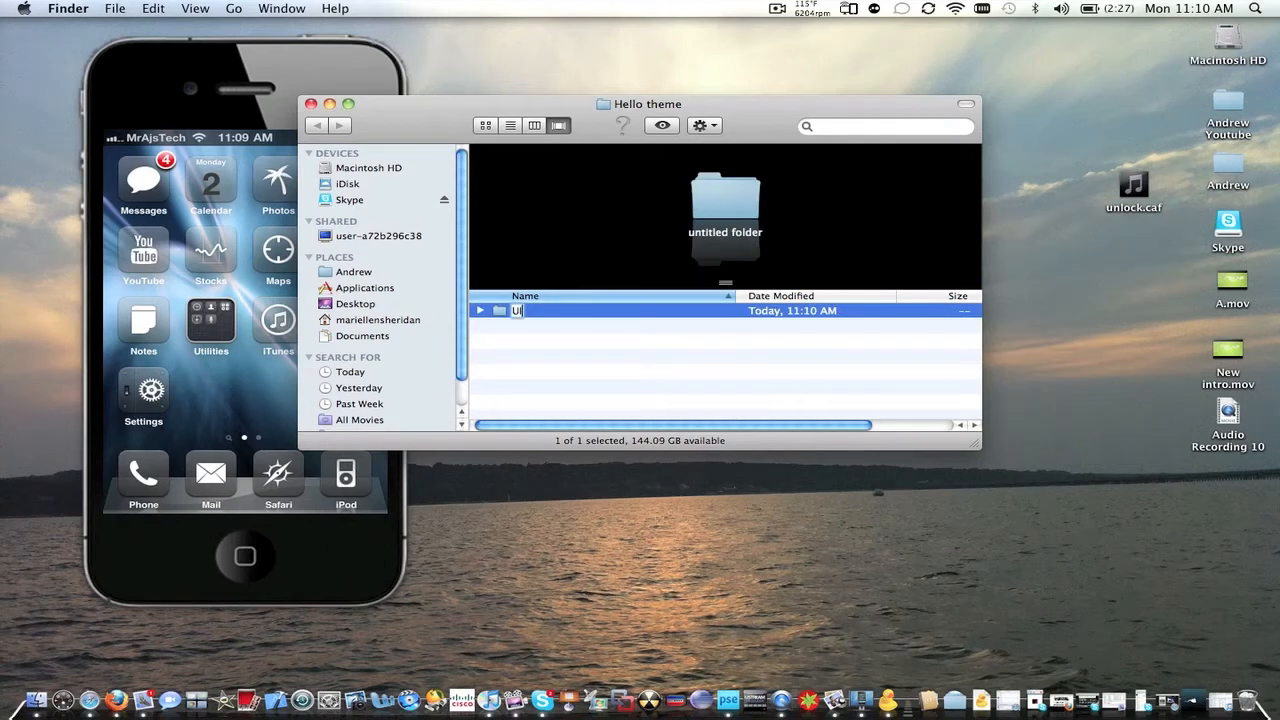
text(ISound)
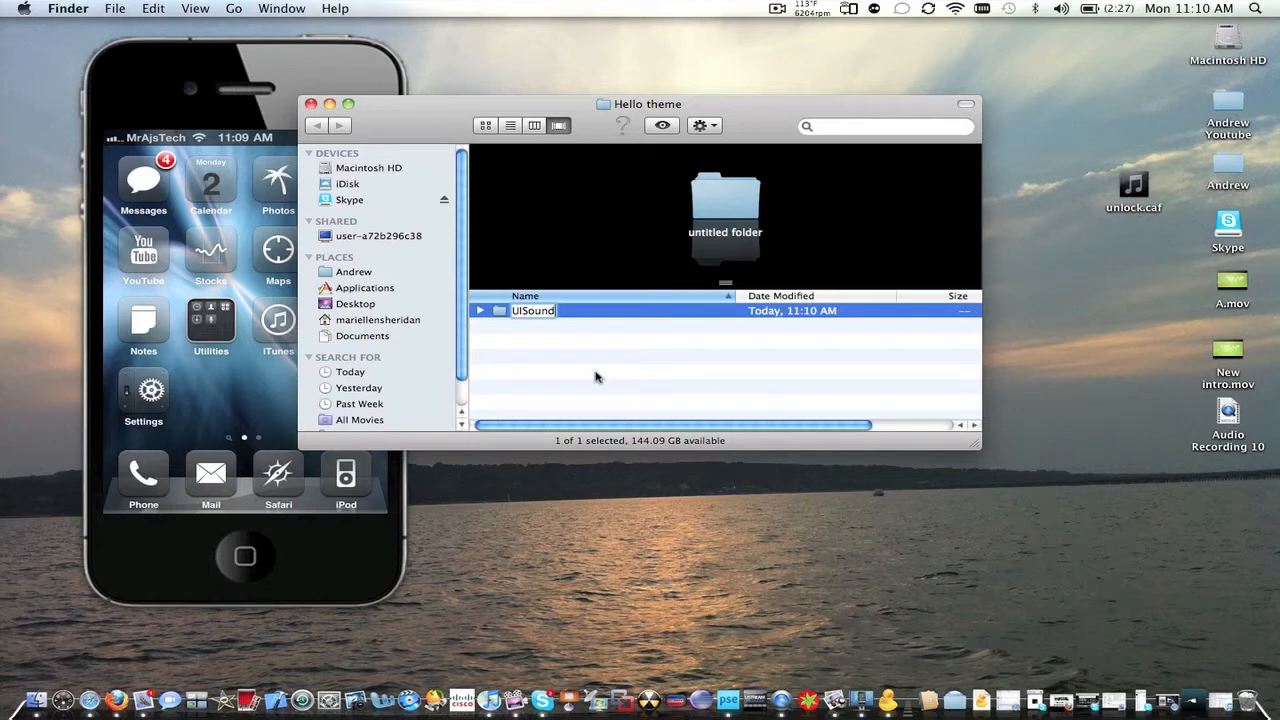
double_click(532, 310)
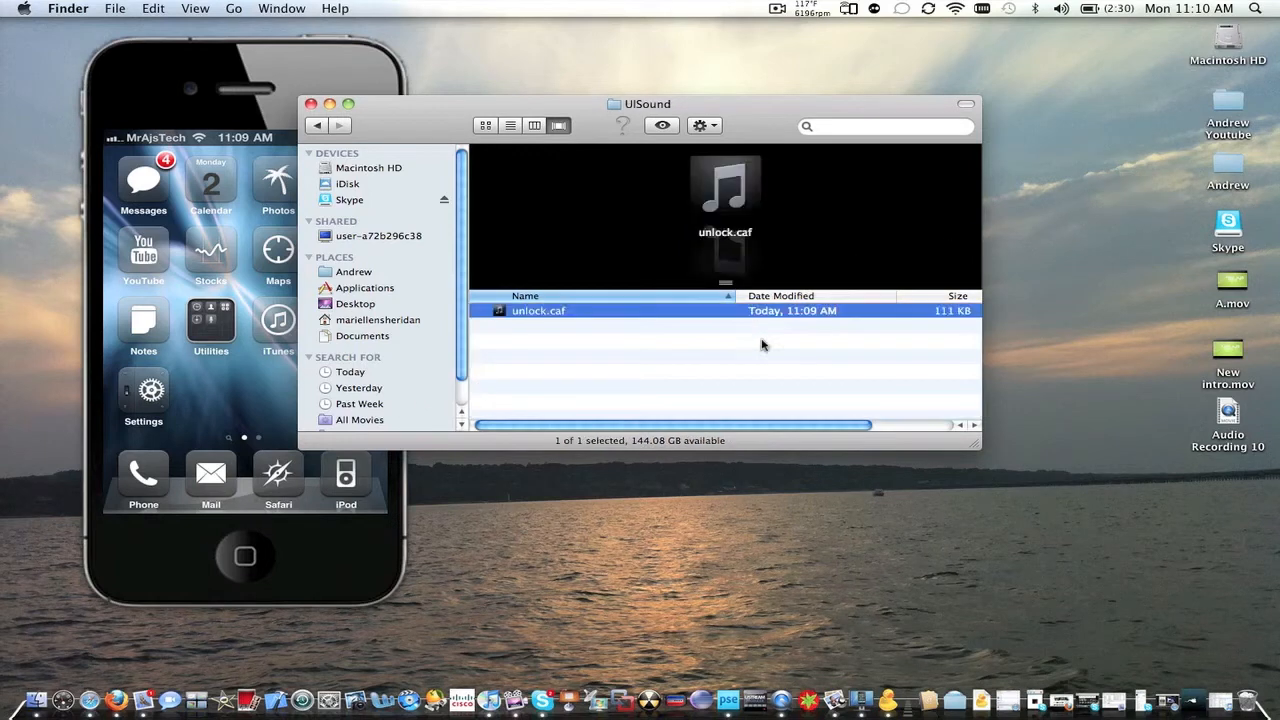
click(311, 104)
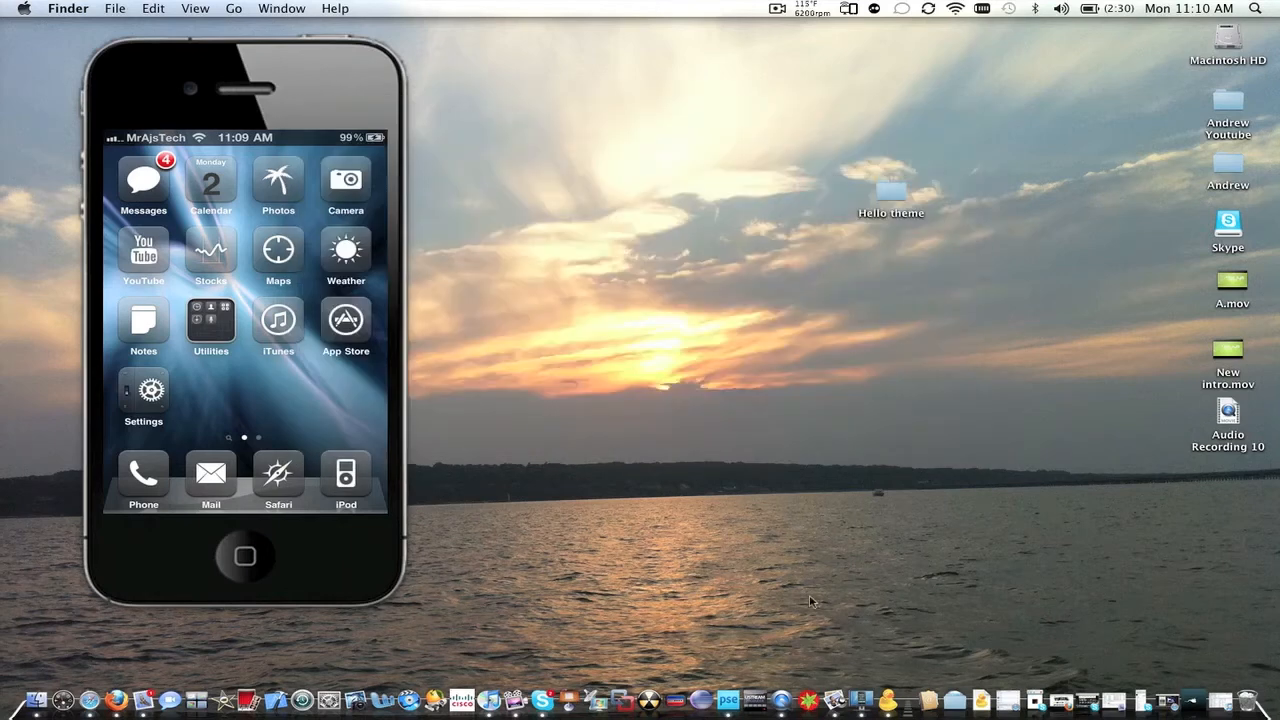
mouse_move(830, 555)
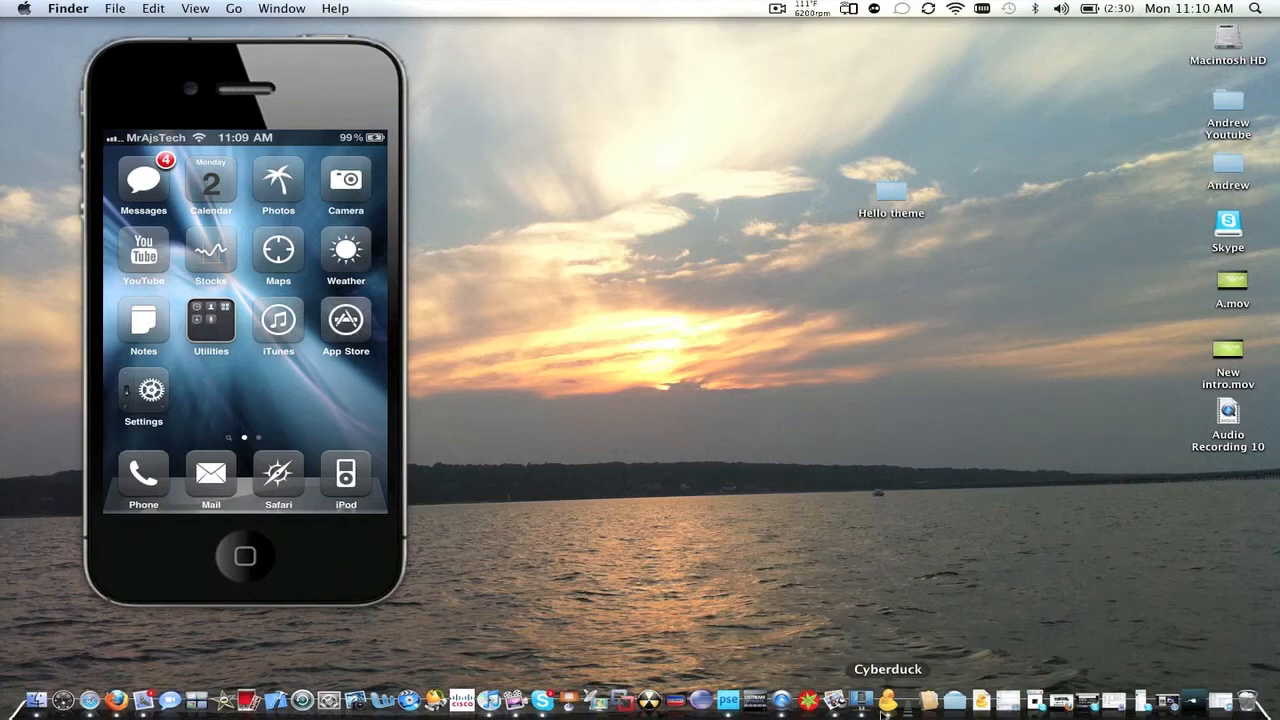
Launch Cyberduck and browse the SFTP session into var, stash, then Themes.8mXY2O.
click(888, 699)
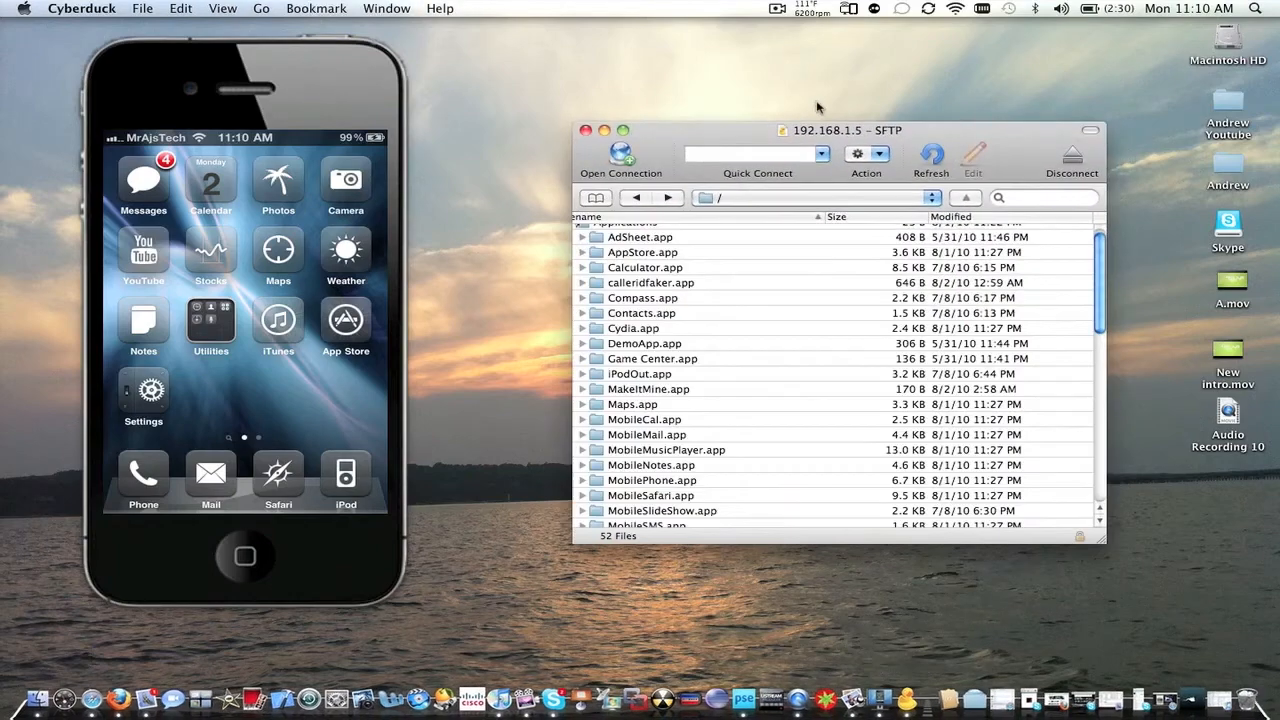
mouse_move(720, 126)
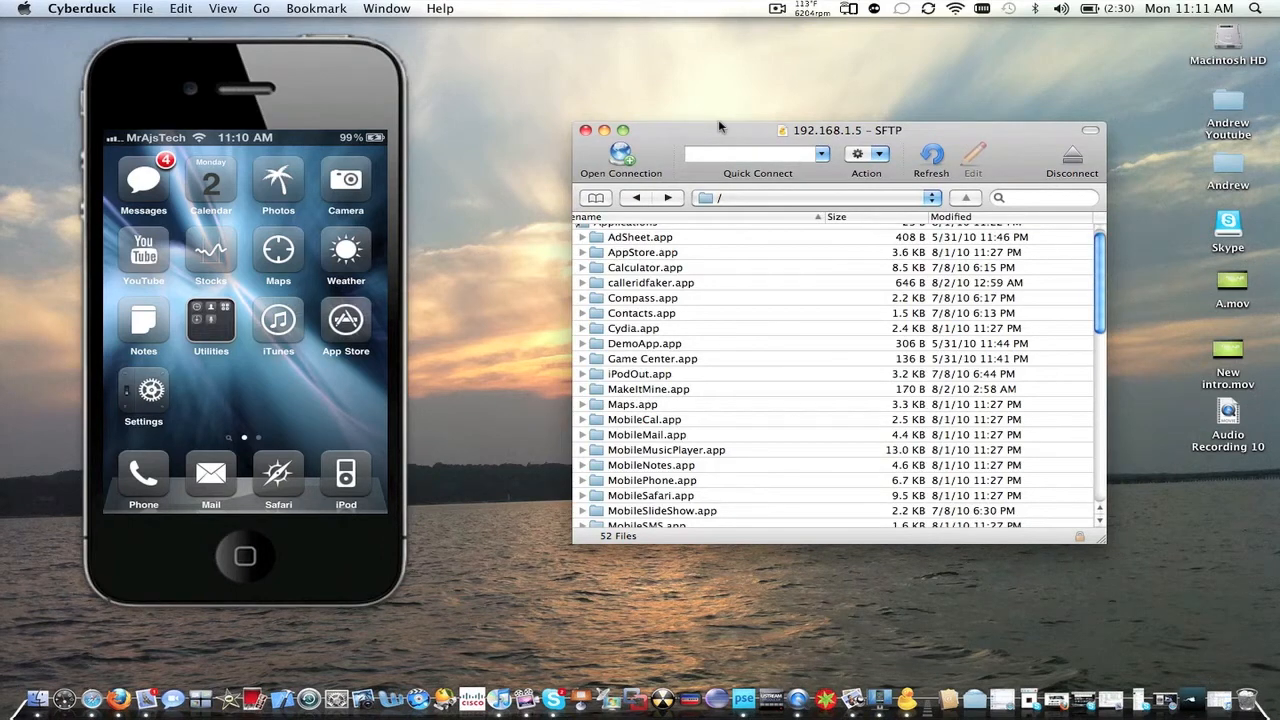
mouse_move(748, 305)
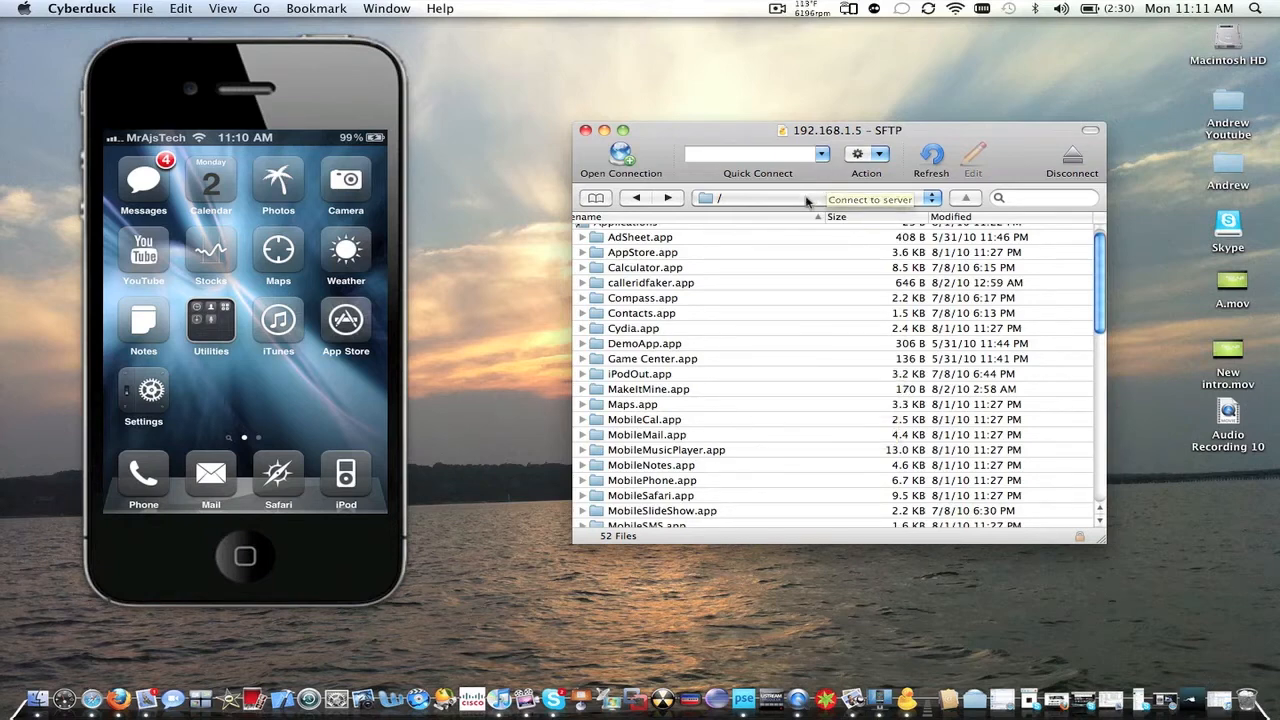
mouse_move(600, 103)
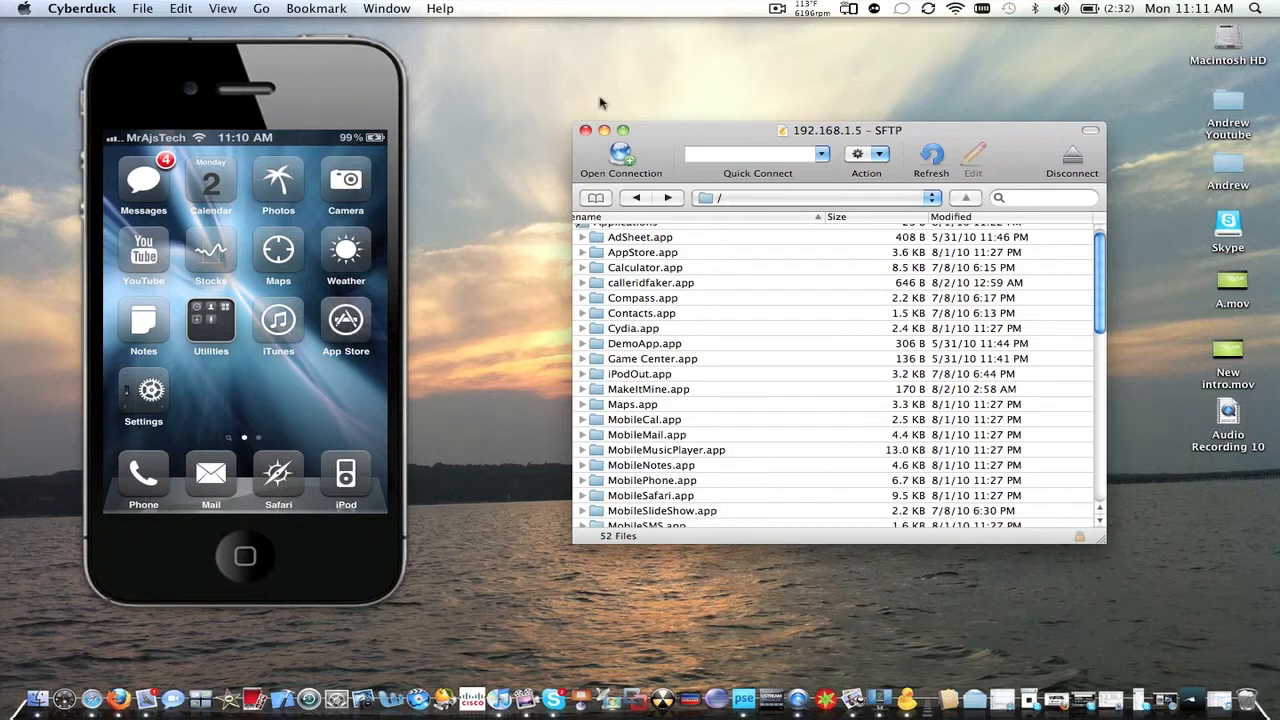
click(620, 155)
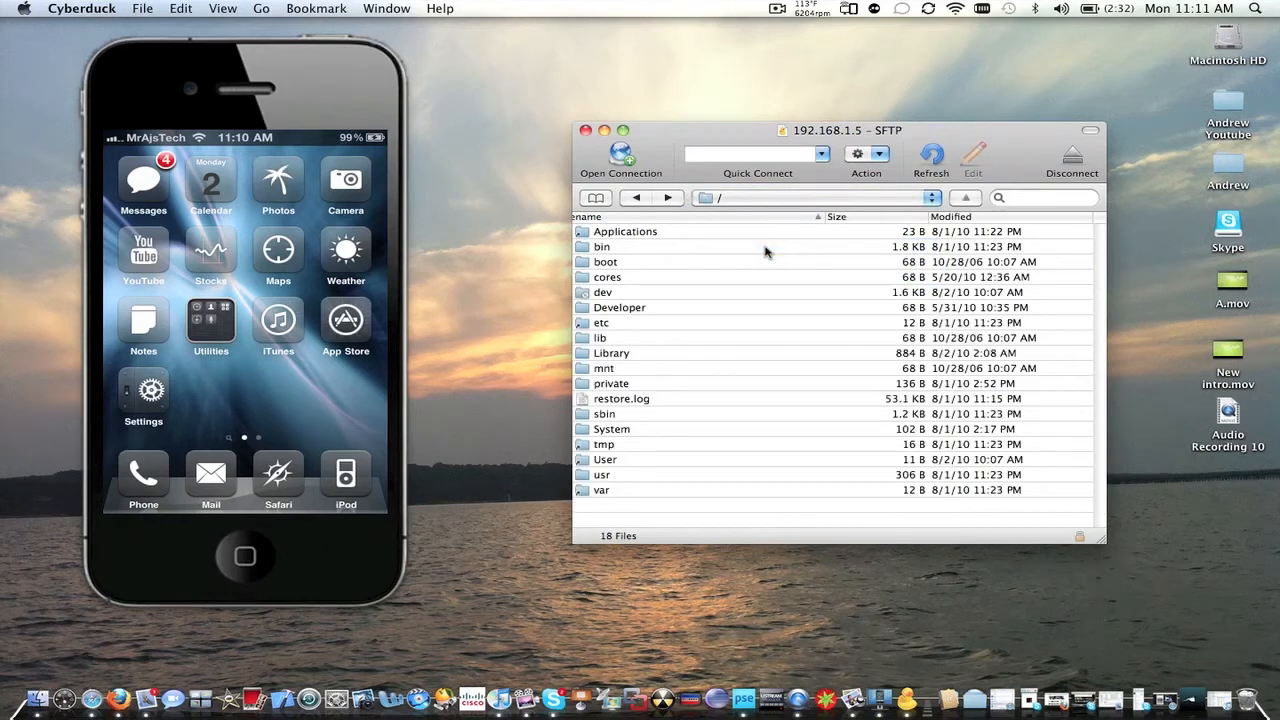
mouse_move(602, 497)
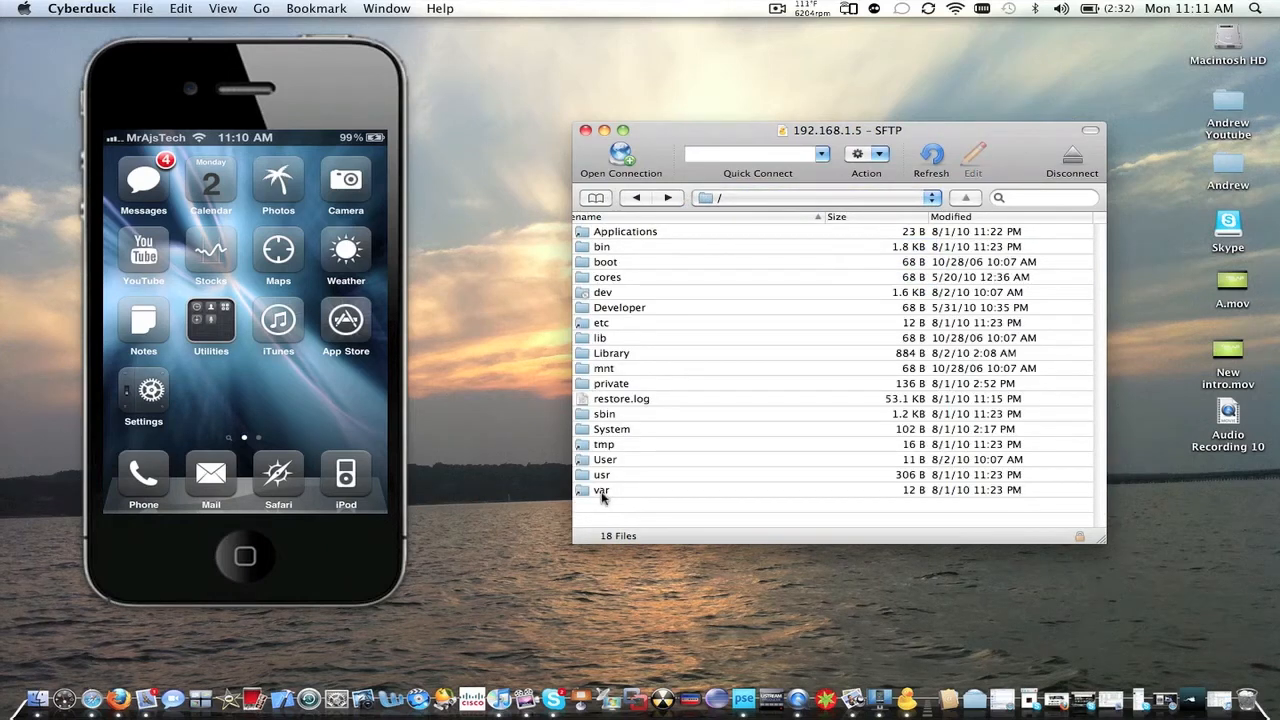
mouse_move(755, 223)
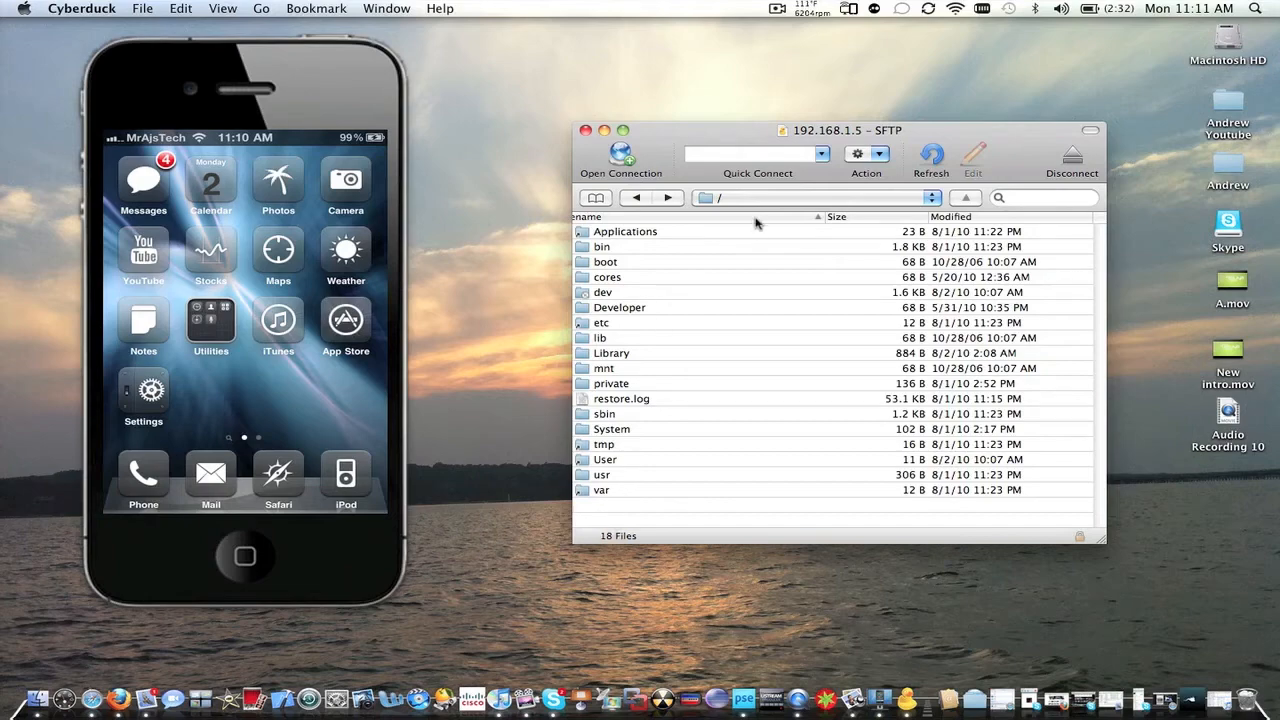
double_click(601, 490)
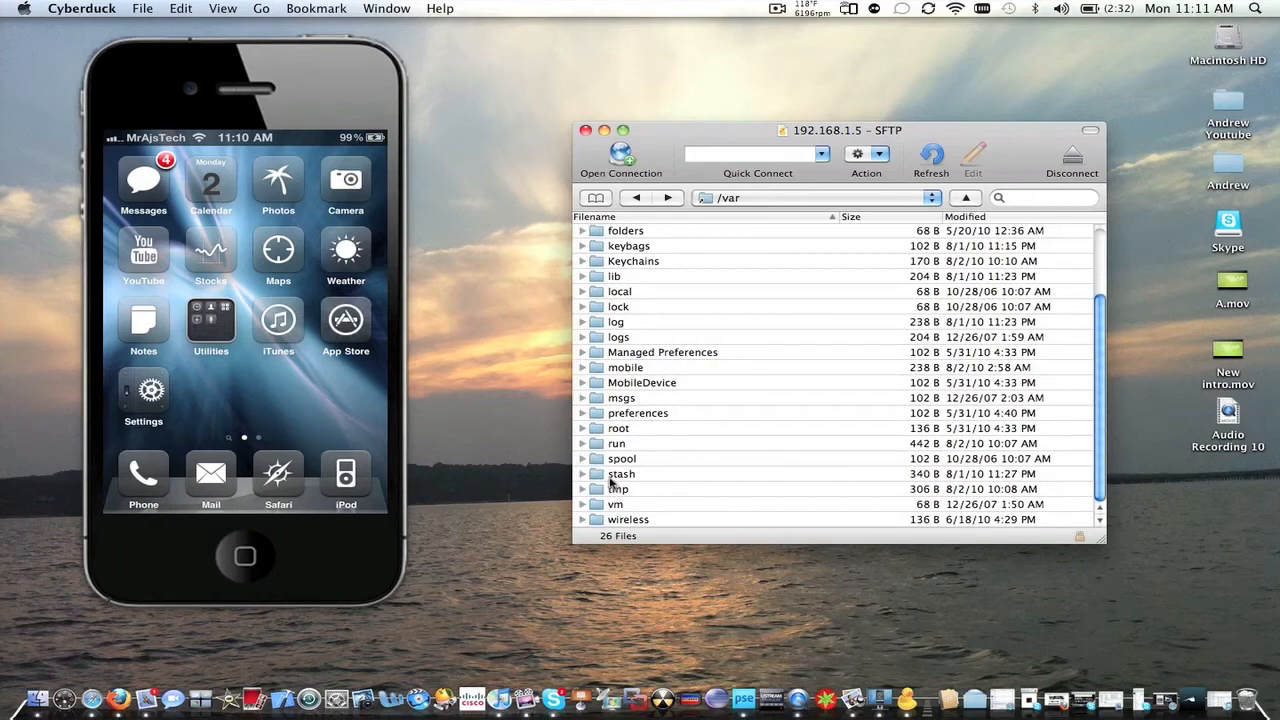
double_click(621, 473)
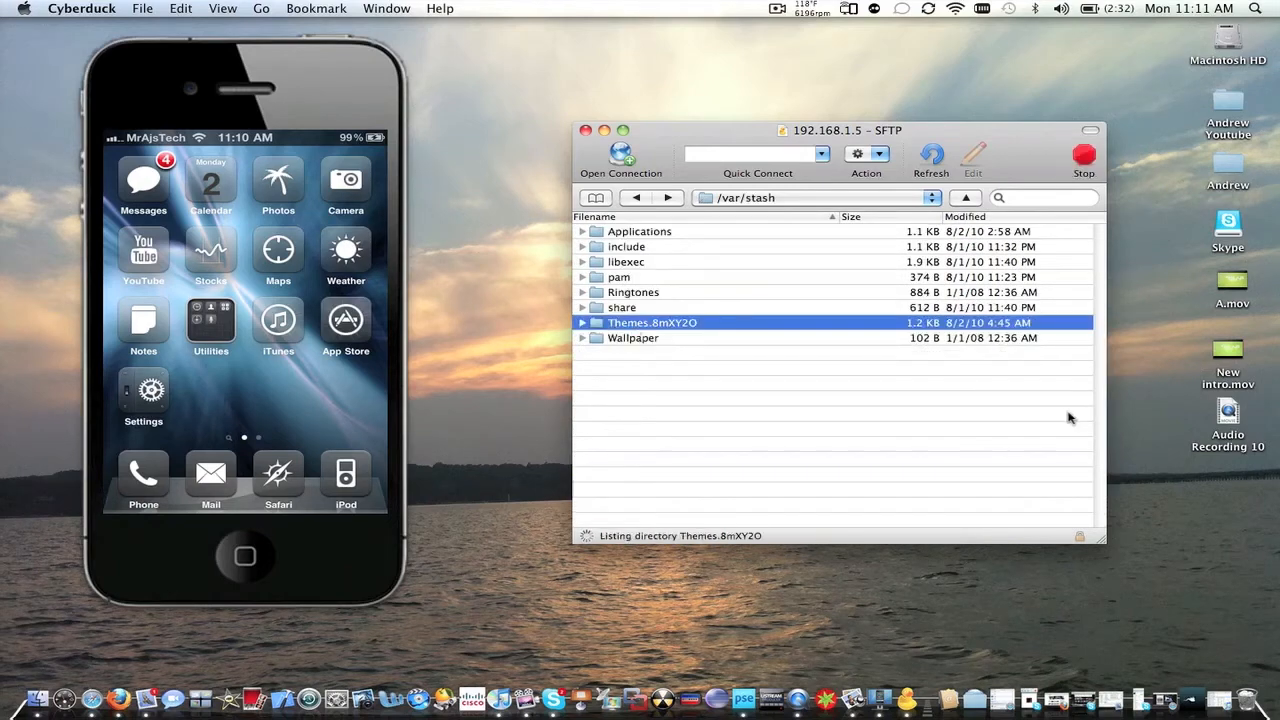
double_click(652, 322)
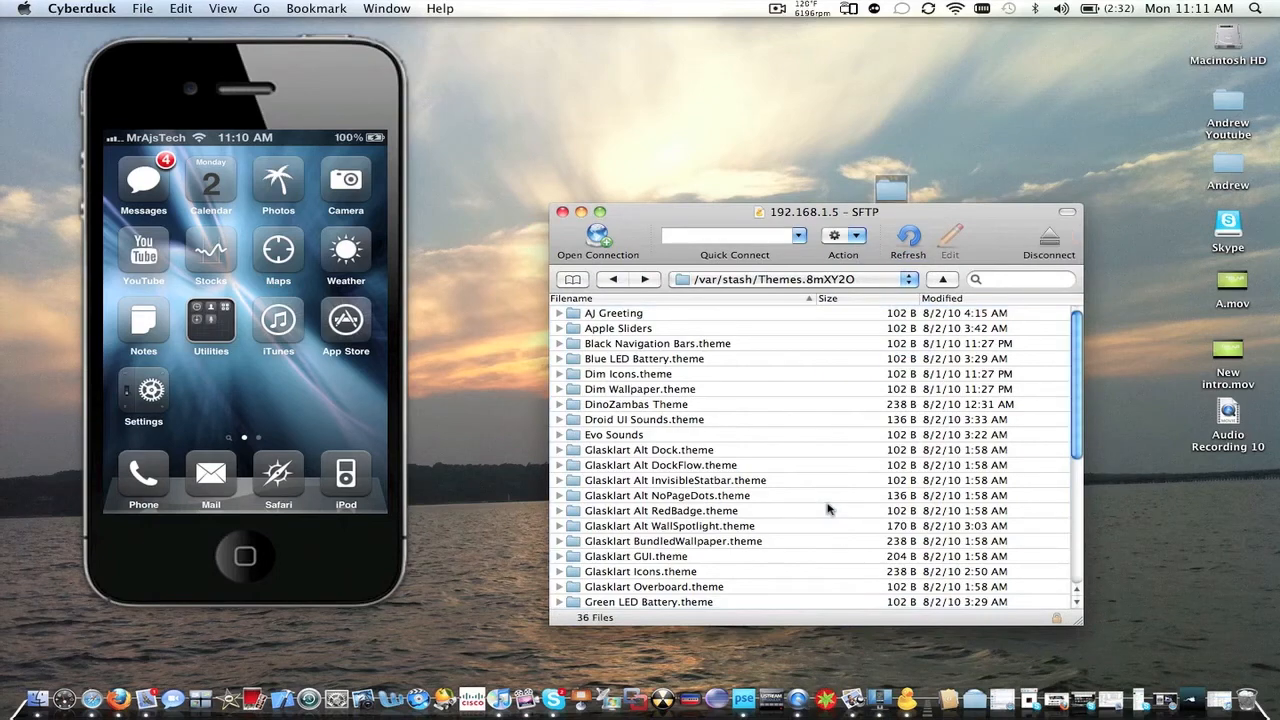
Confirm the Hello theme upload completed, then right-click the local UISound folder.
double_click(614, 313)
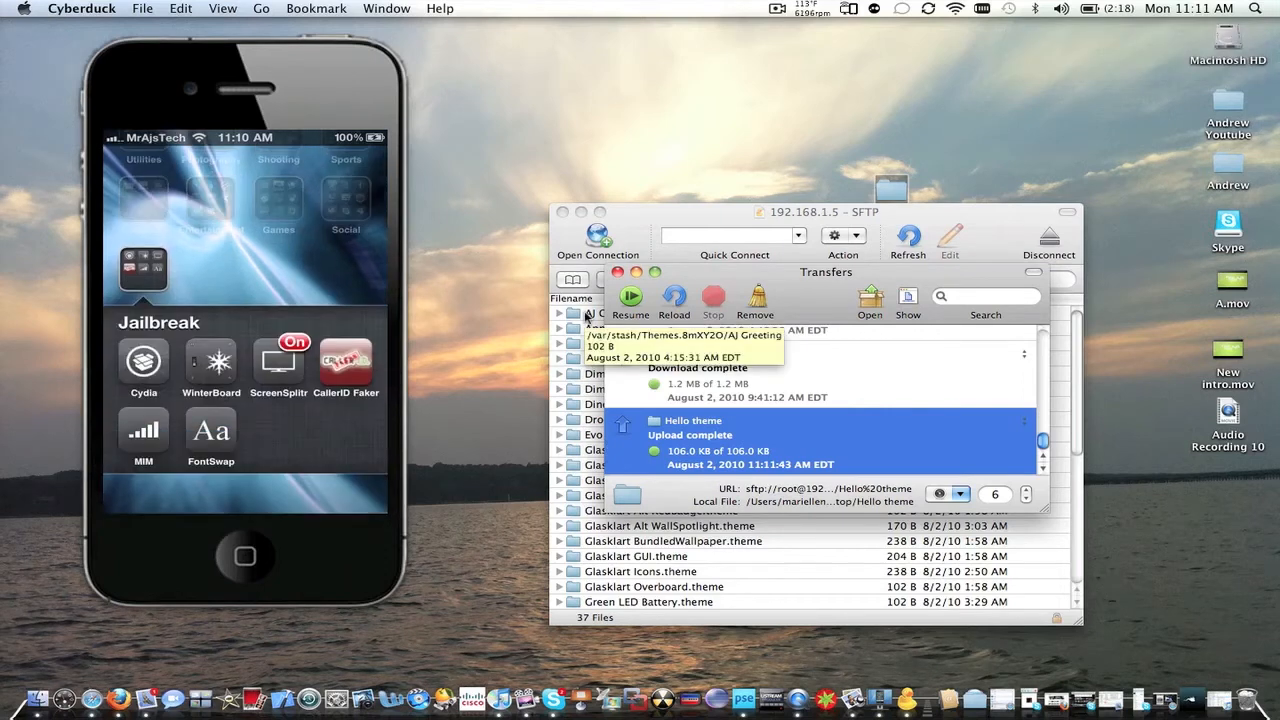
click(210, 360)
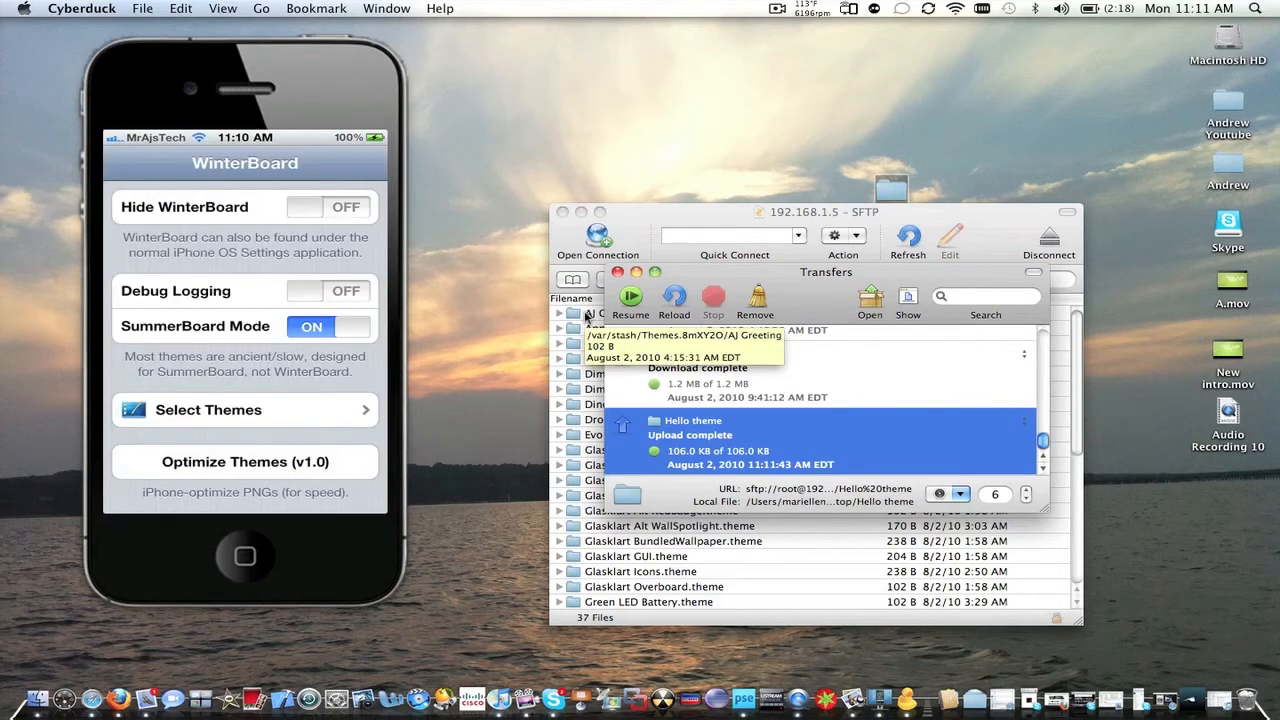
click(244, 409)
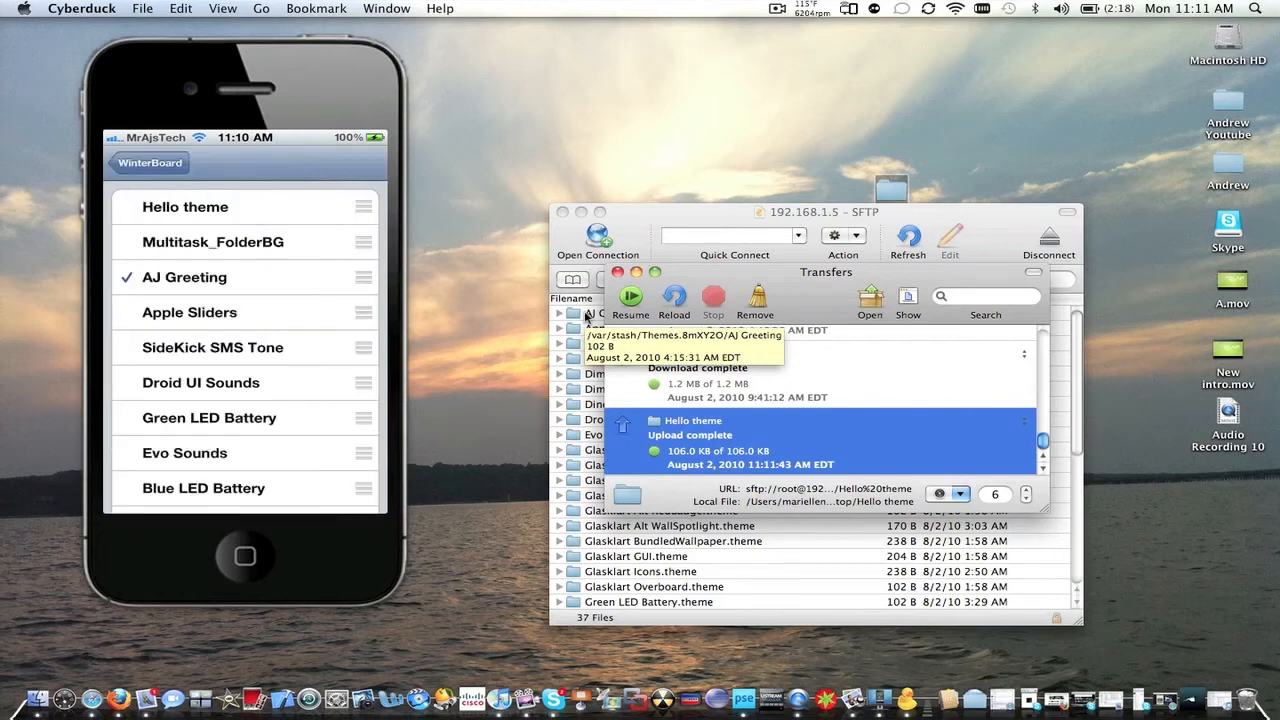
click(185, 207)
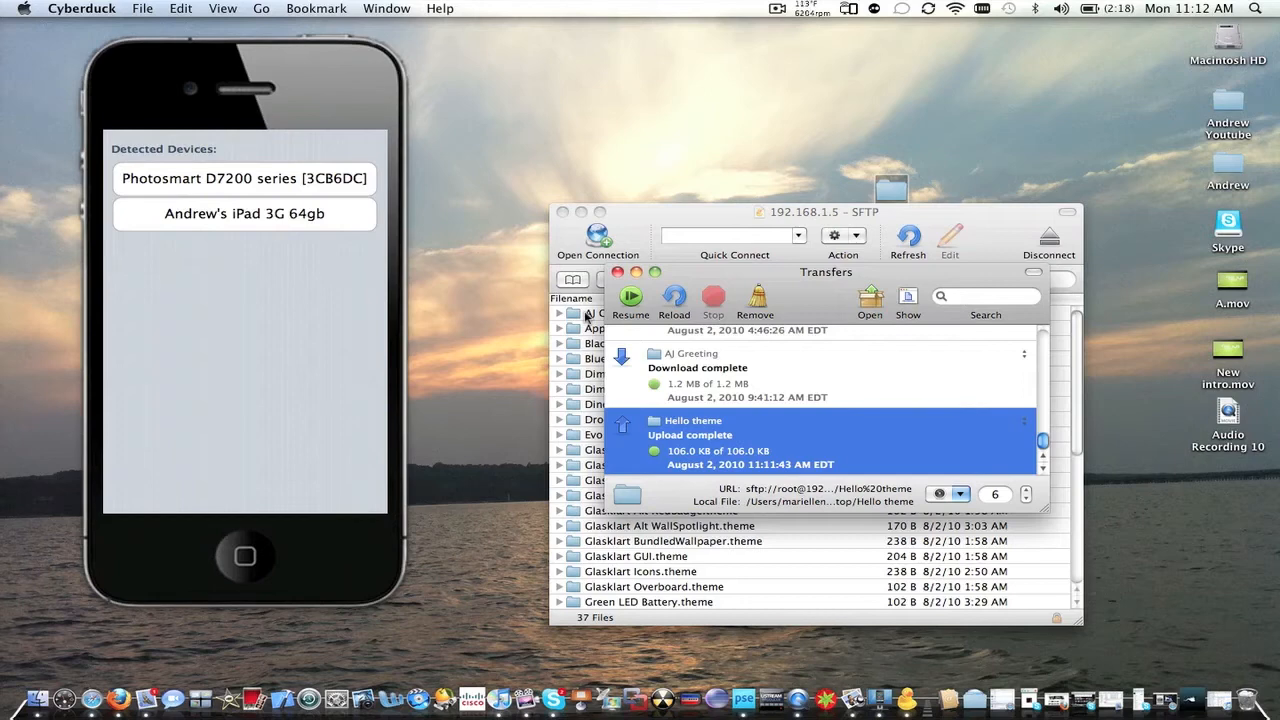
mouse_move(700, 214)
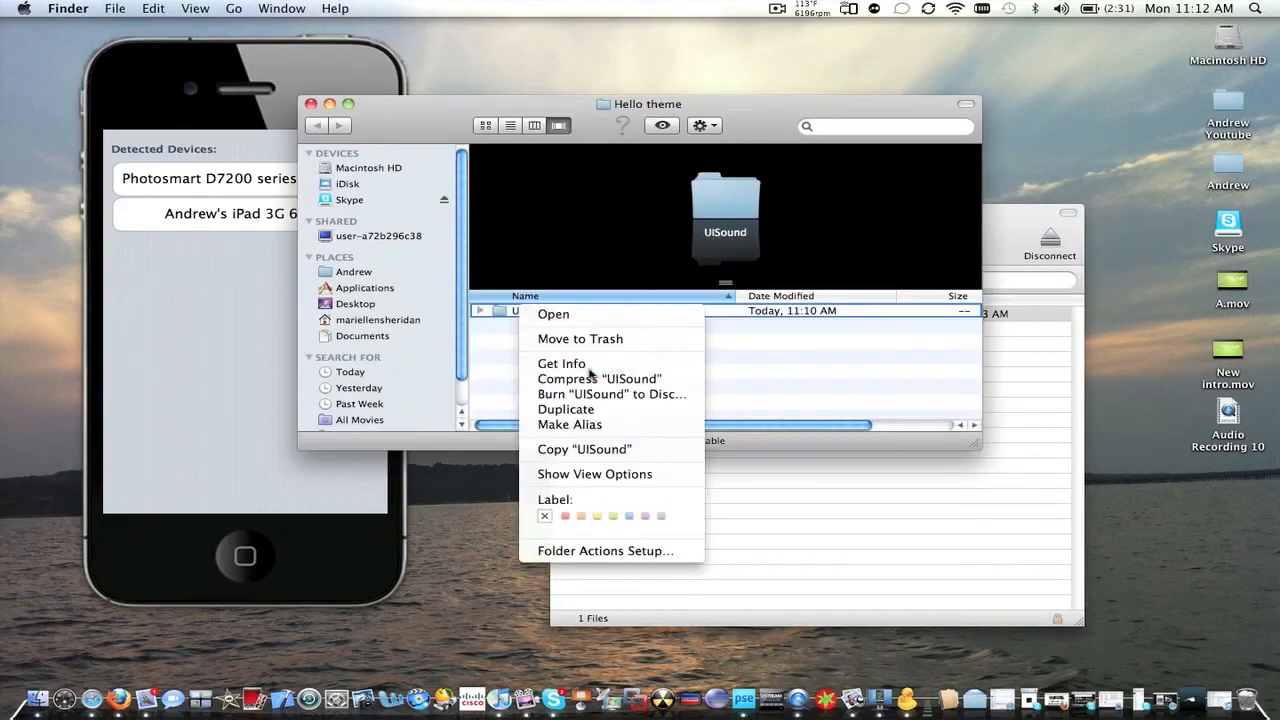
Rename UISound to UISounds and re-upload Hello theme into Themes.8mXY2O, confirming replacement.
click(561, 363)
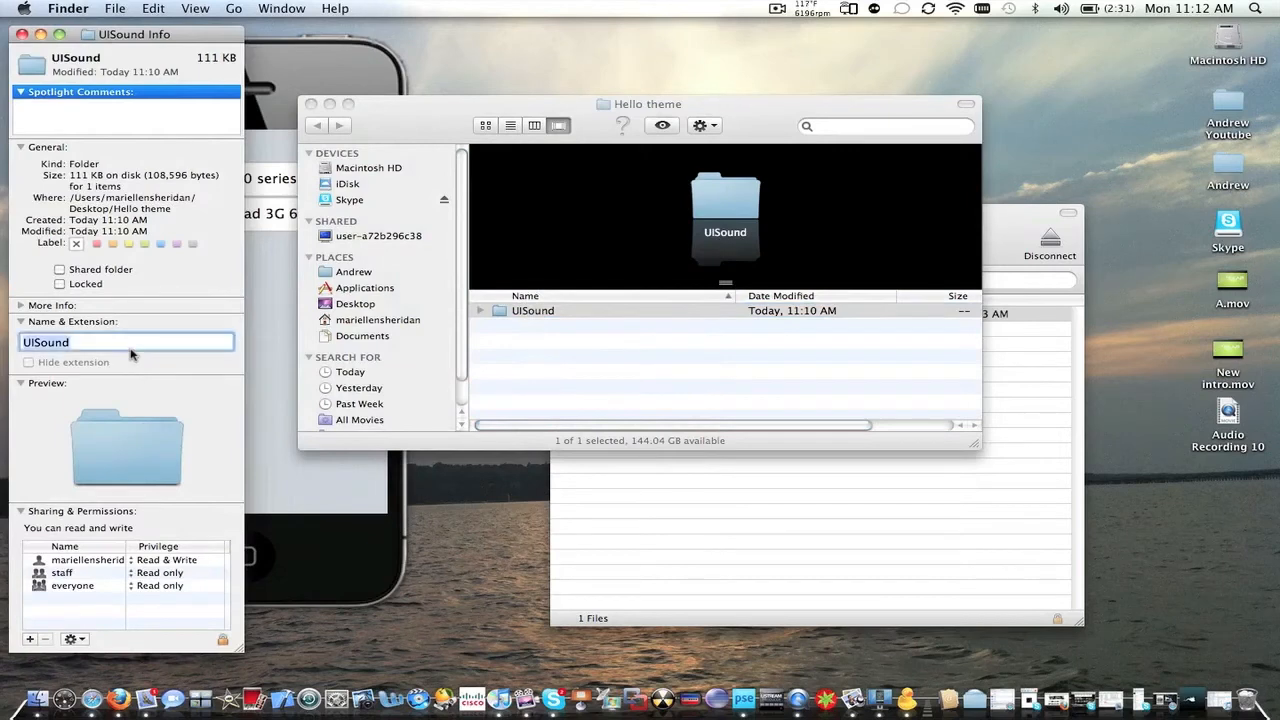
text(s)
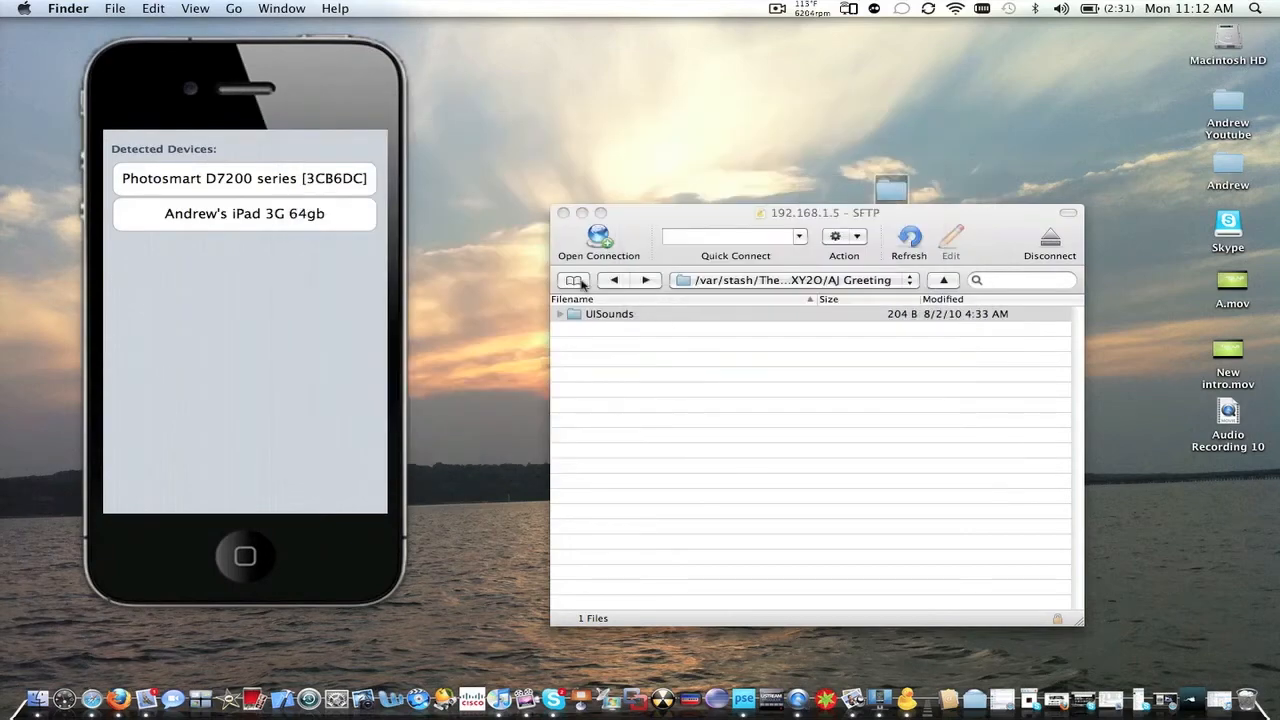
click(614, 280)
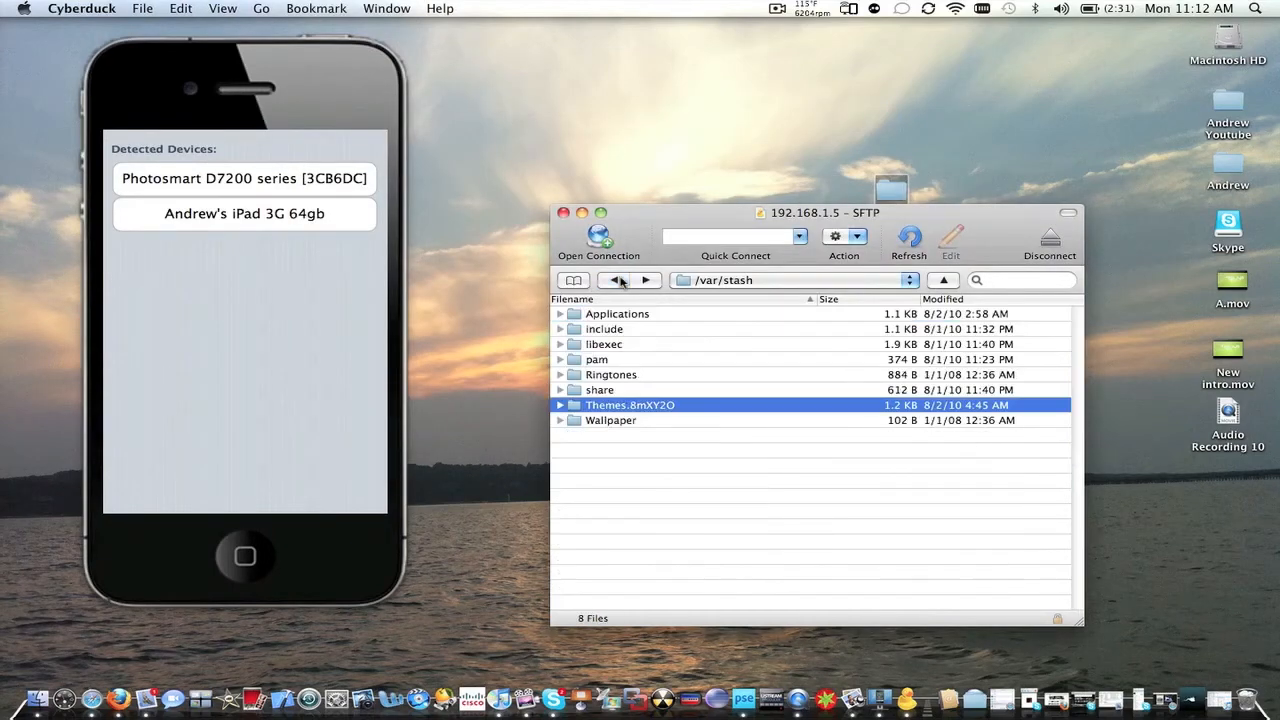
double_click(630, 405)
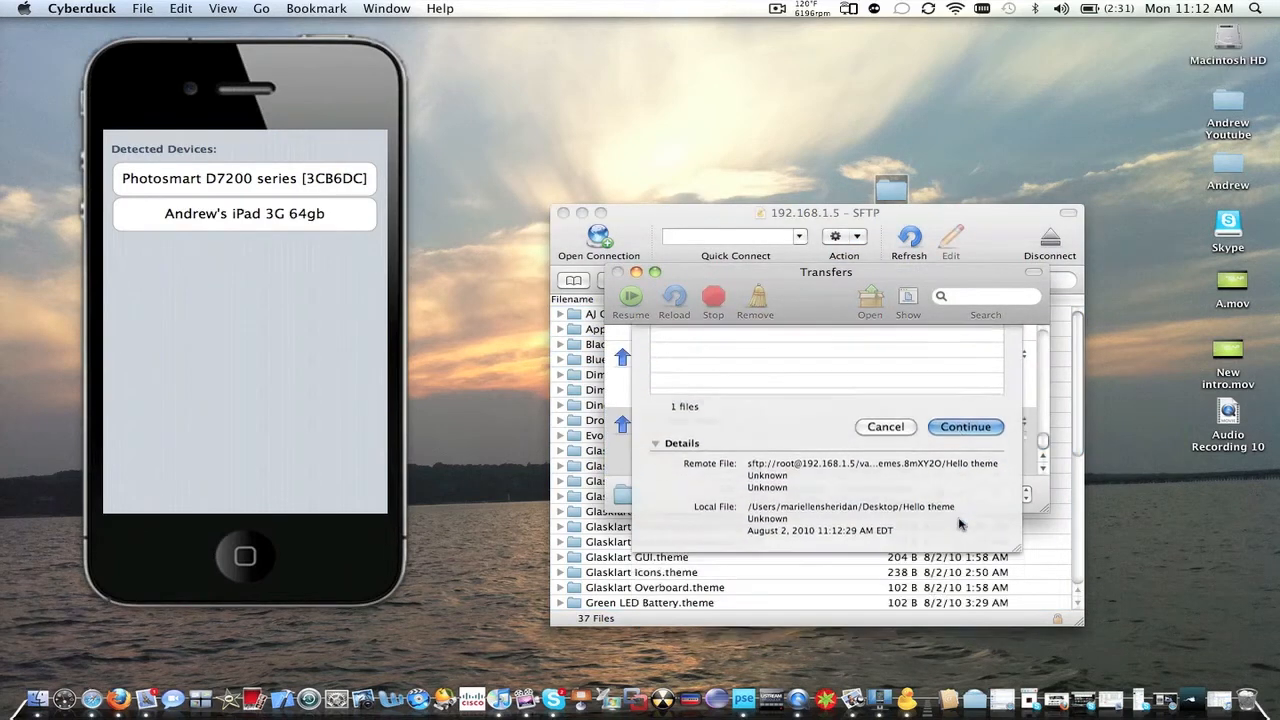
click(963, 427)
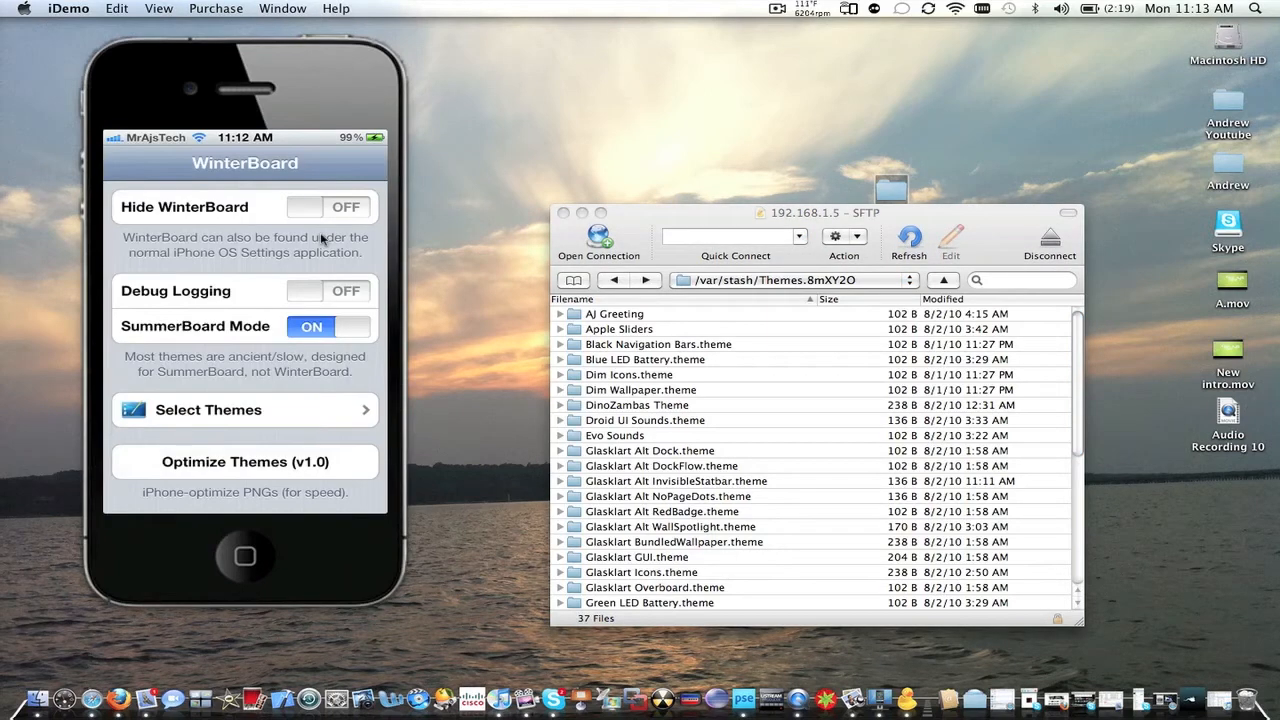
Select iPhone (USB) in iDemo's Detected Devices to resume mirroring the home screen.
click(208, 409)
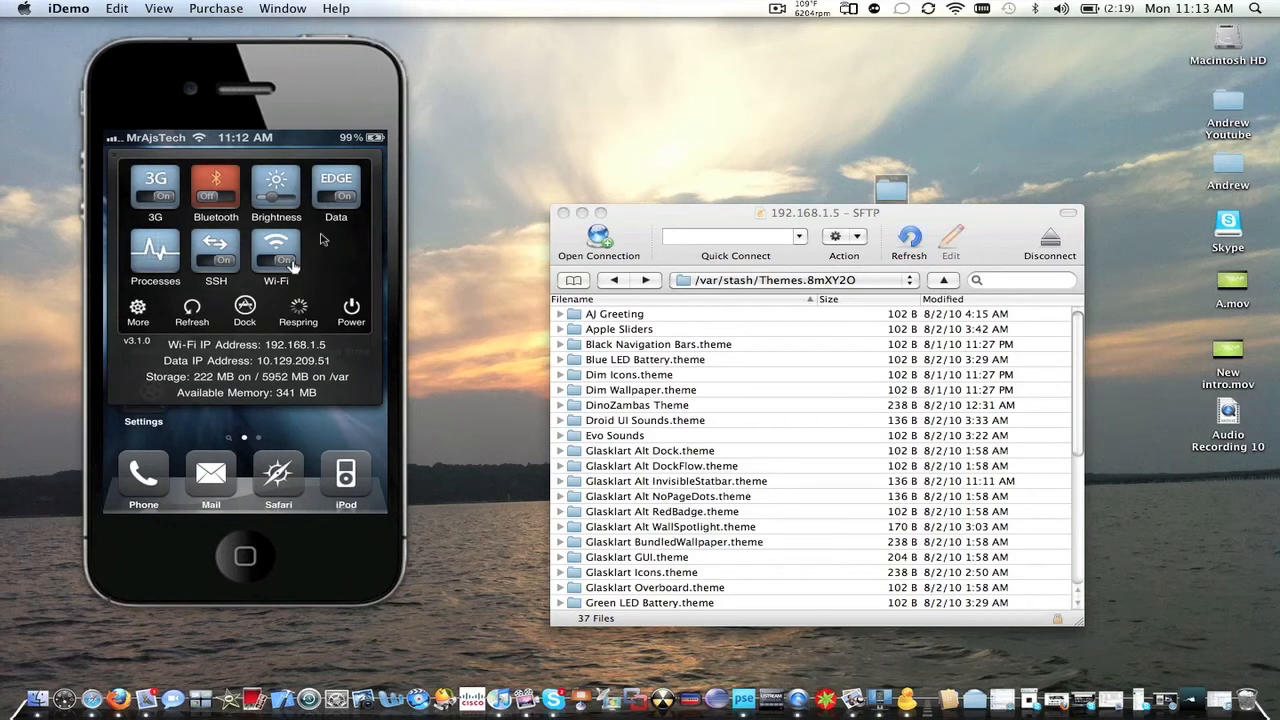
click(297, 309)
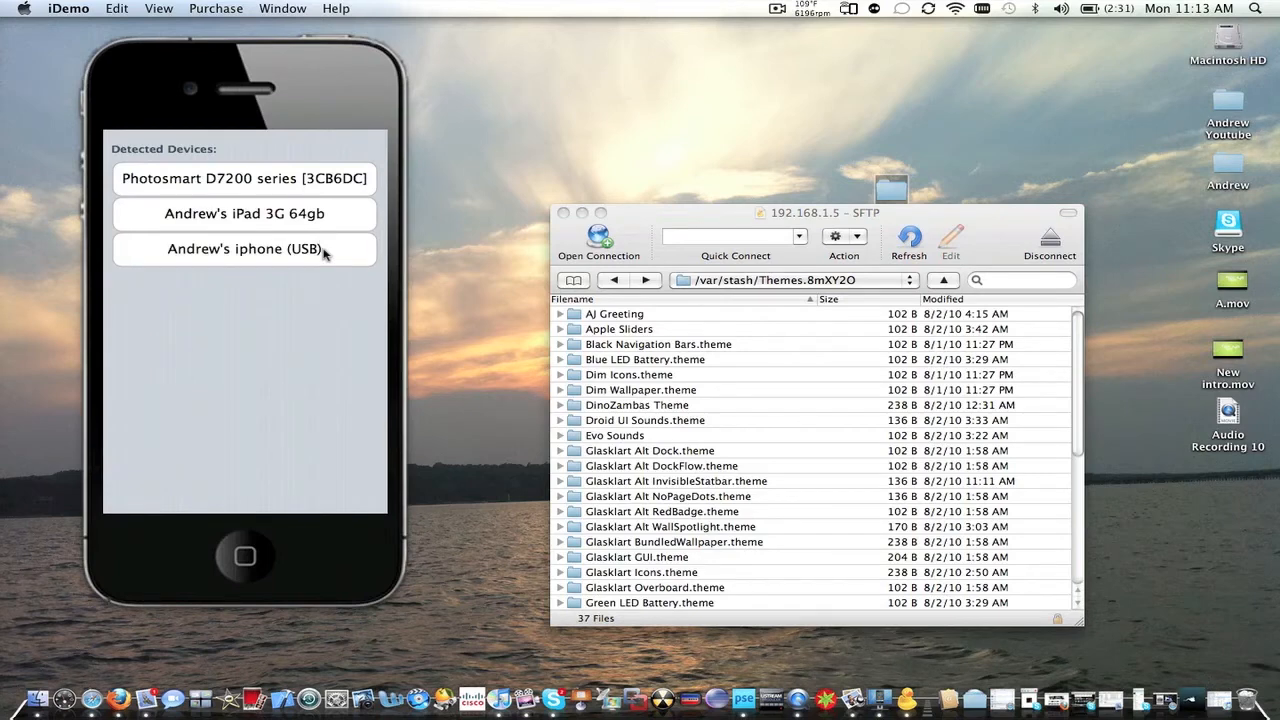
click(244, 248)
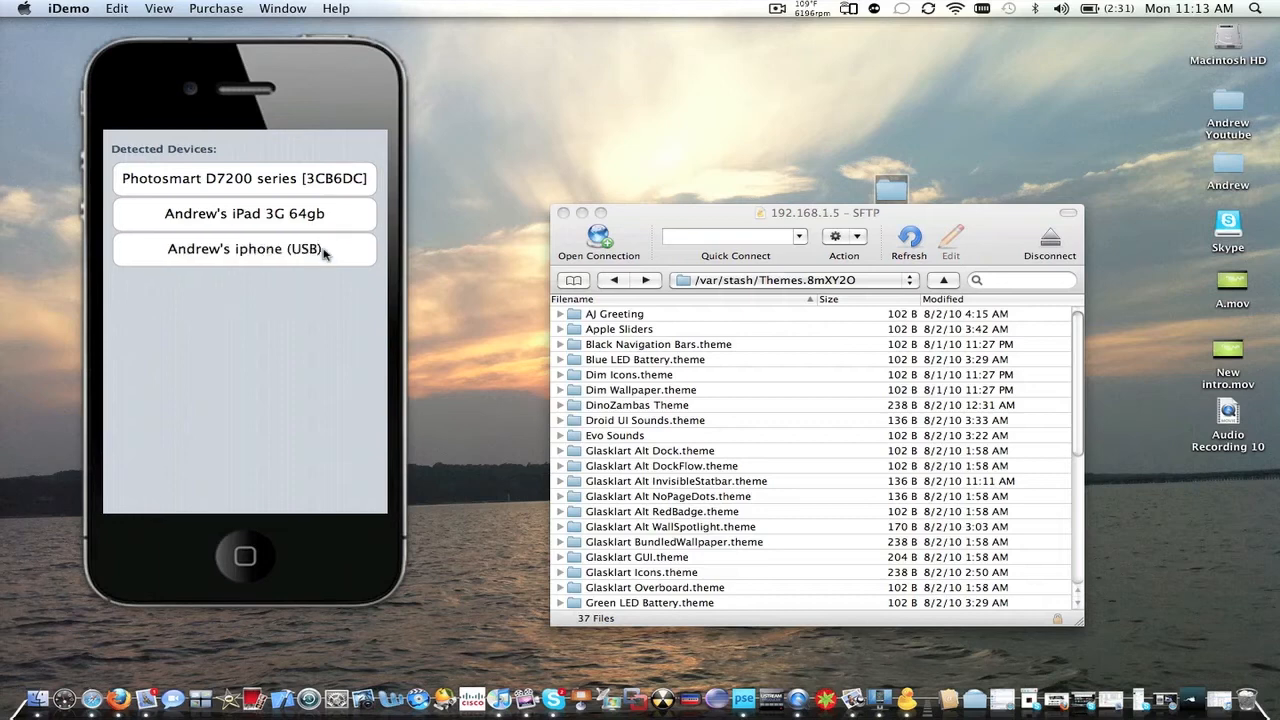
click(244, 248)
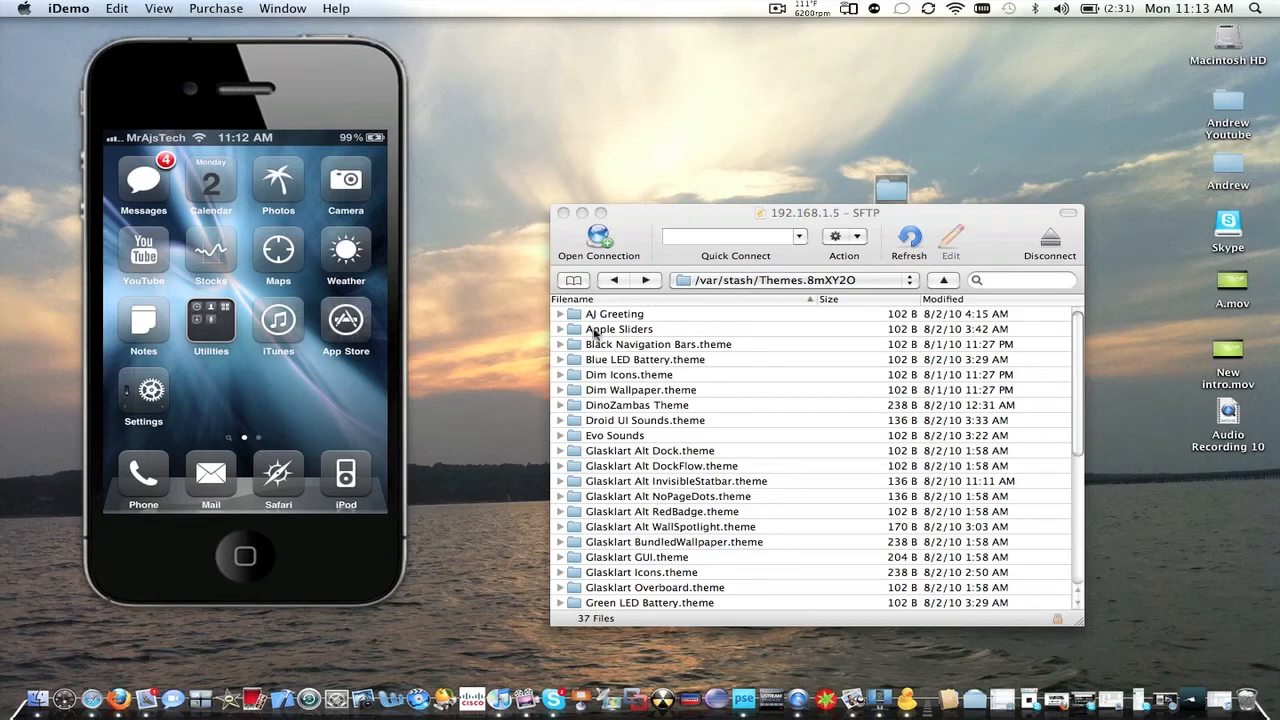
Open AJ Greeting's UISounds folder to list its lock, unlock, new-mail and sms-received1 .caf files.
double_click(615, 313)
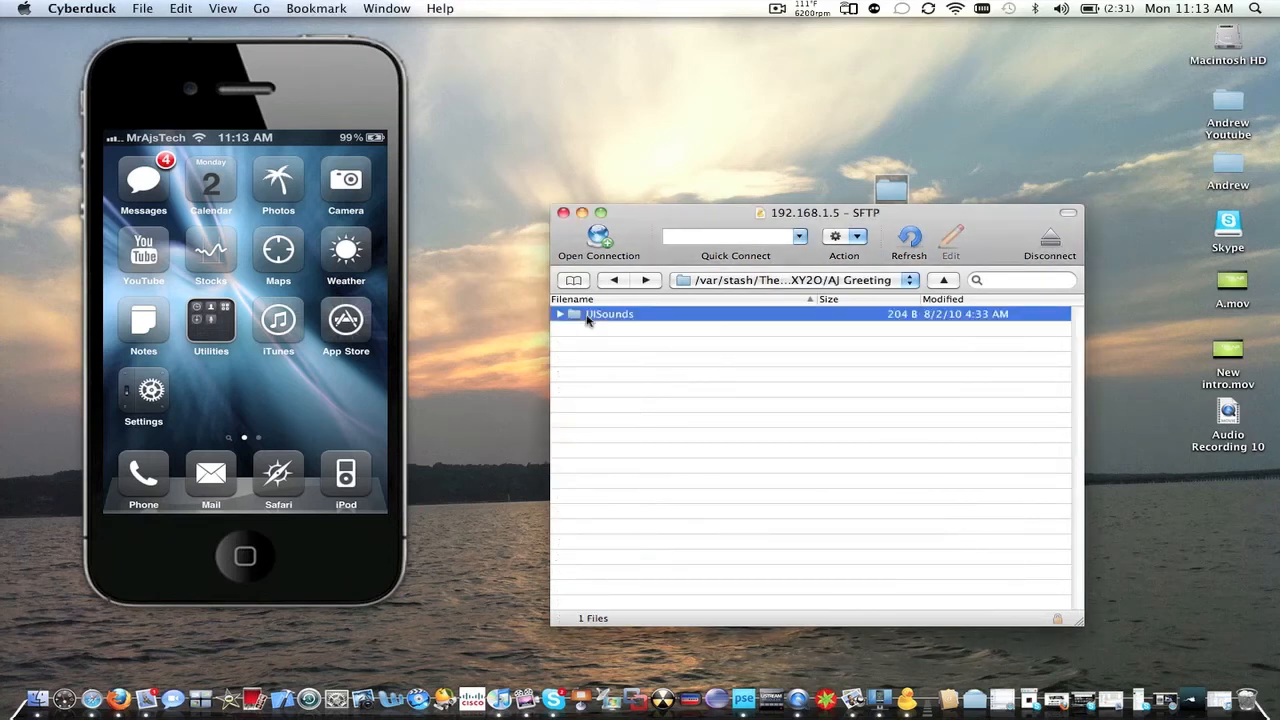
double_click(609, 313)
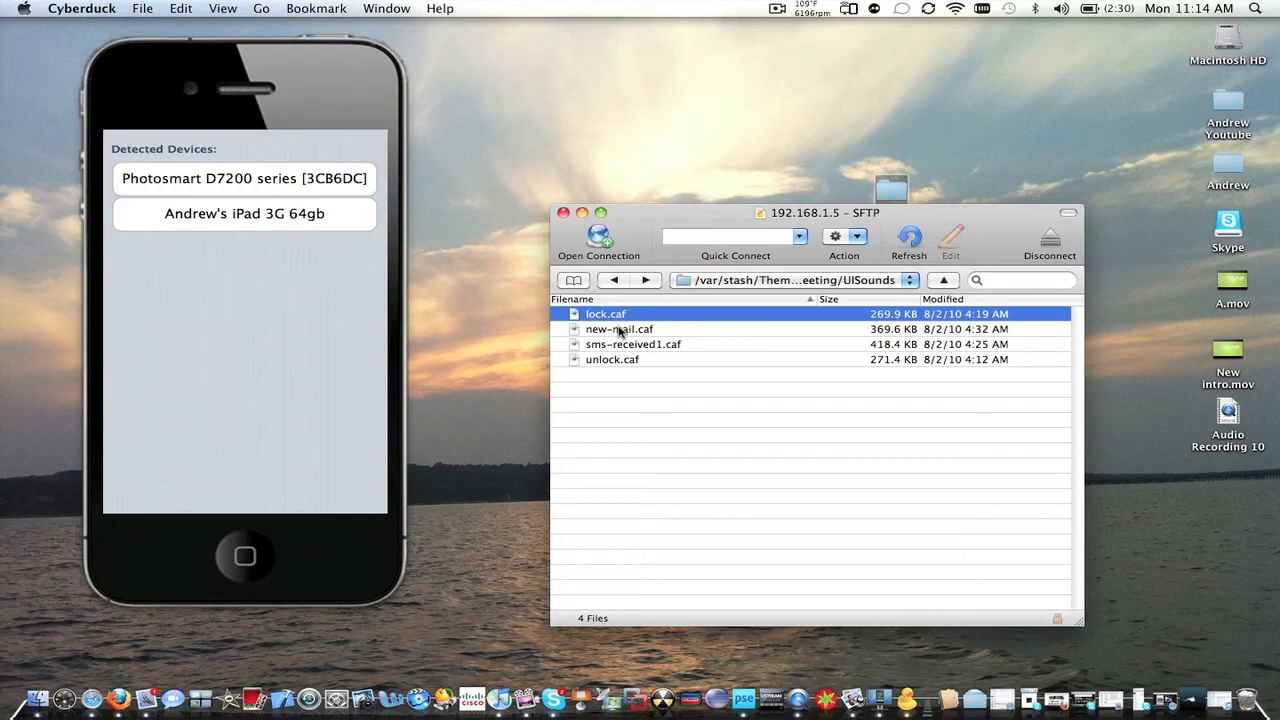
click(777, 8)
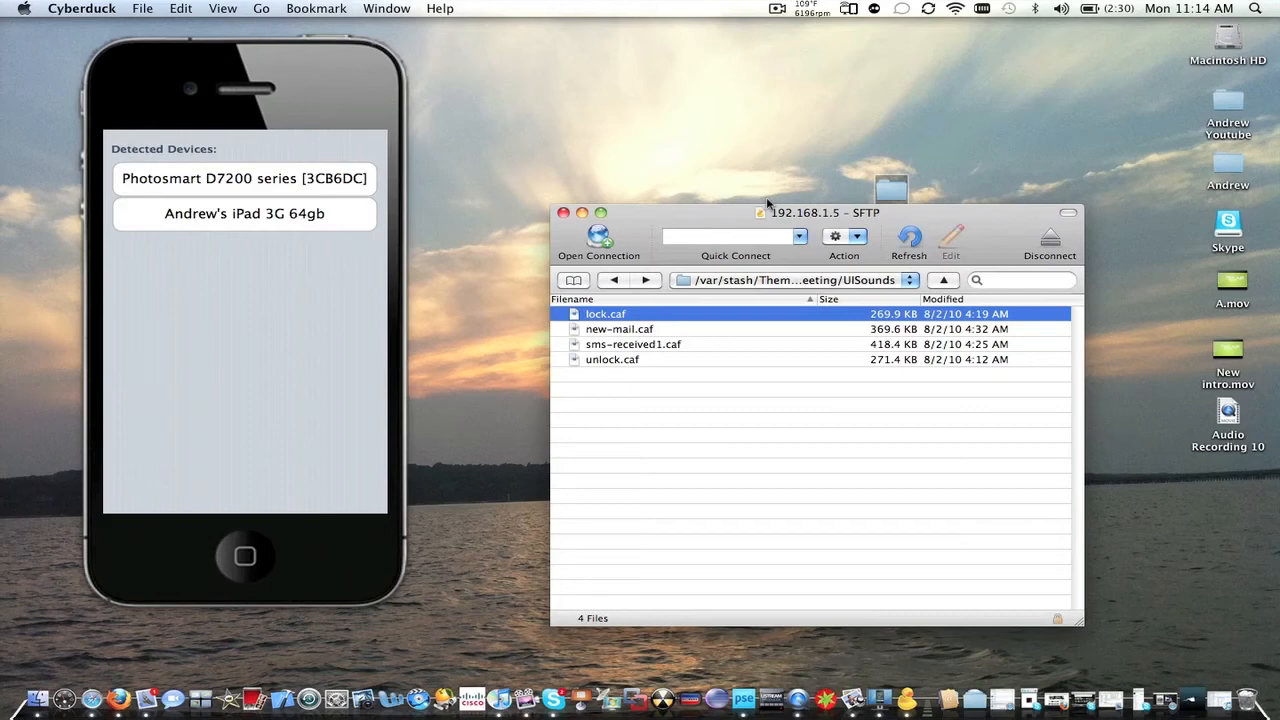
mouse_move(630, 335)
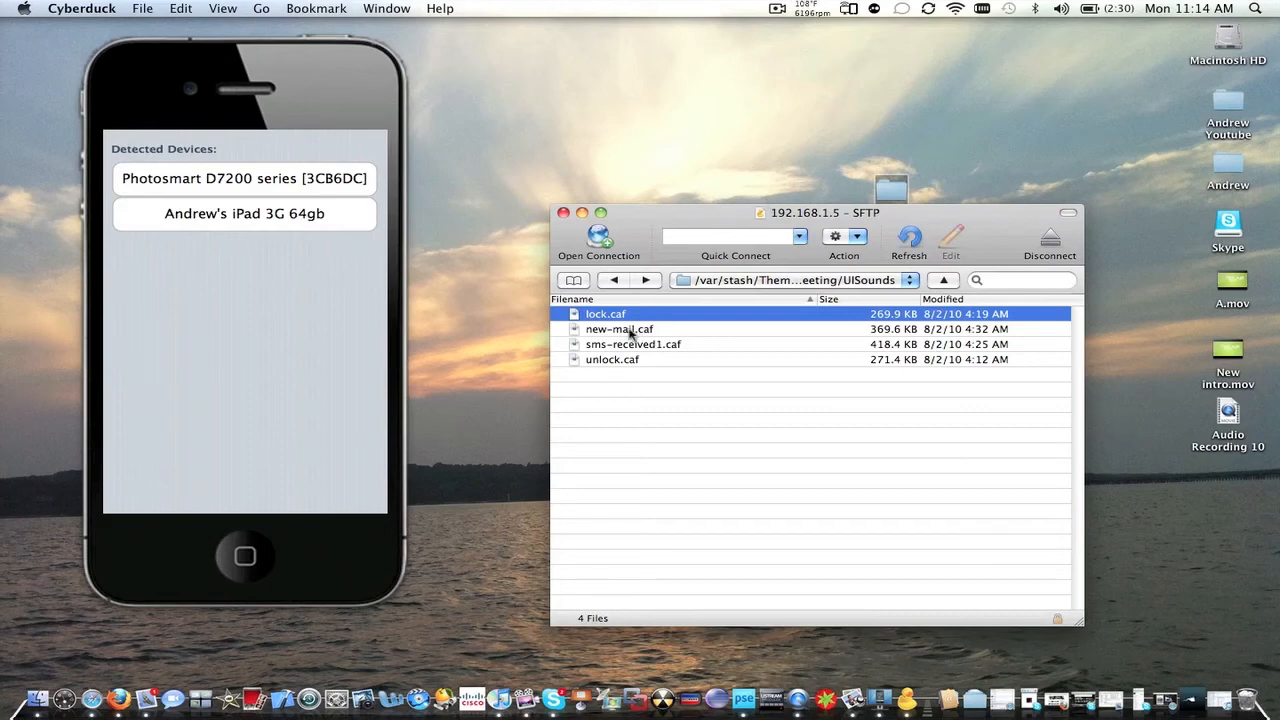
mouse_move(620, 329)
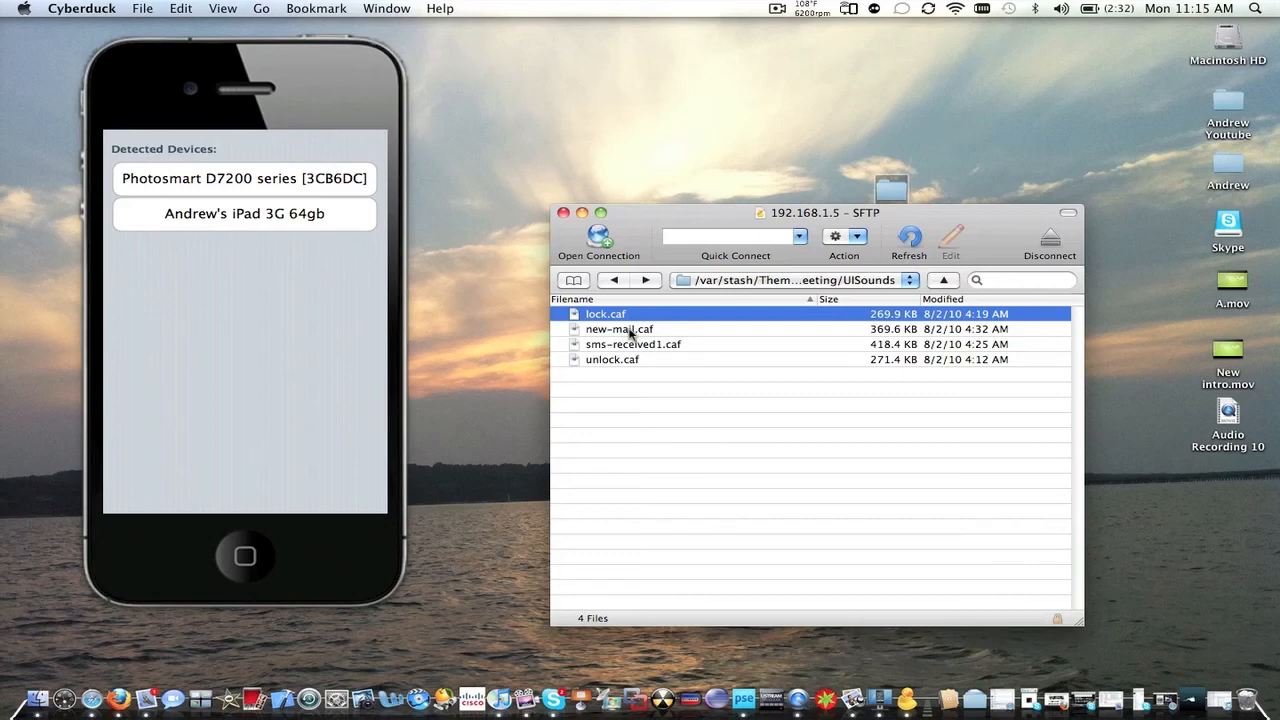
mouse_move(647, 338)
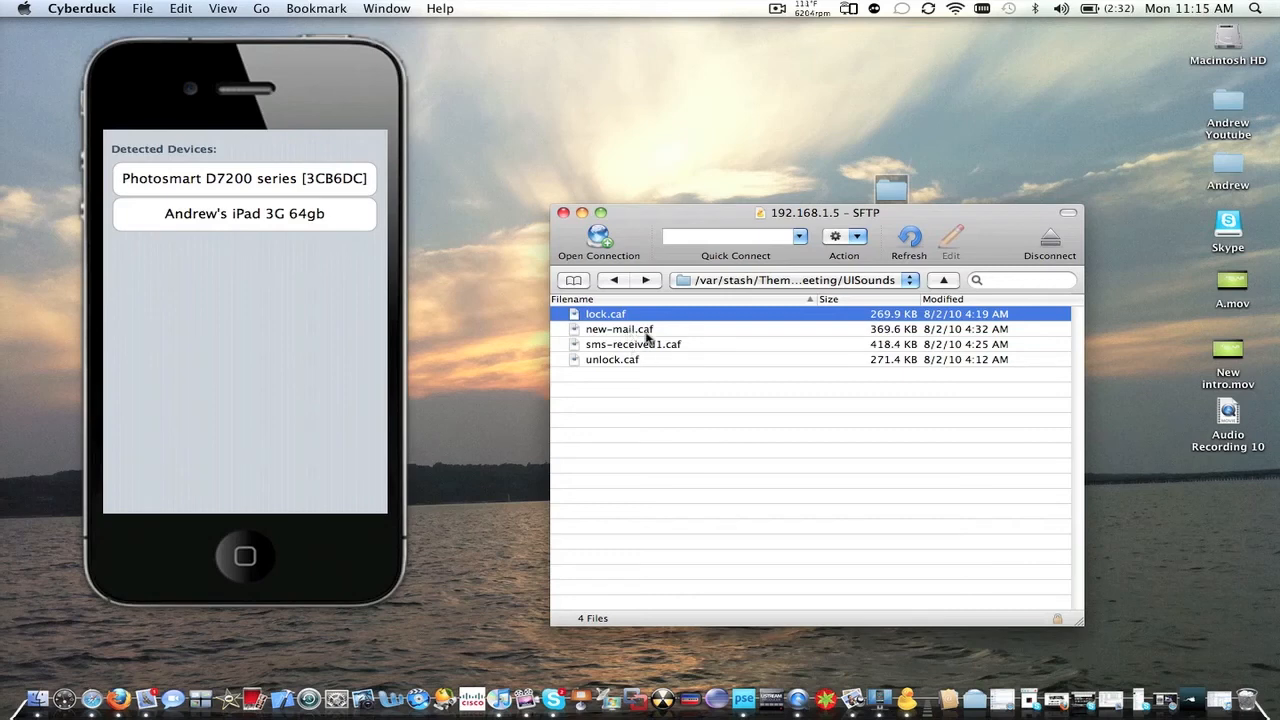
mouse_move(603, 374)
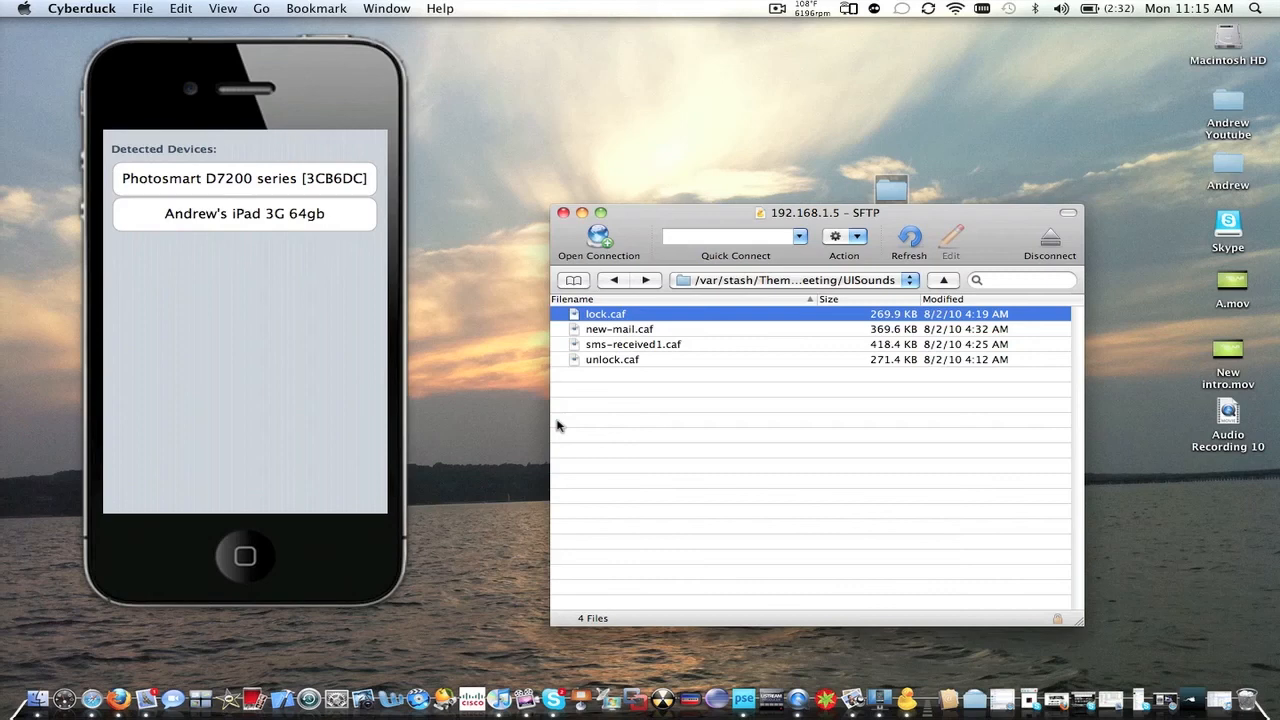
mouse_move(762, 166)
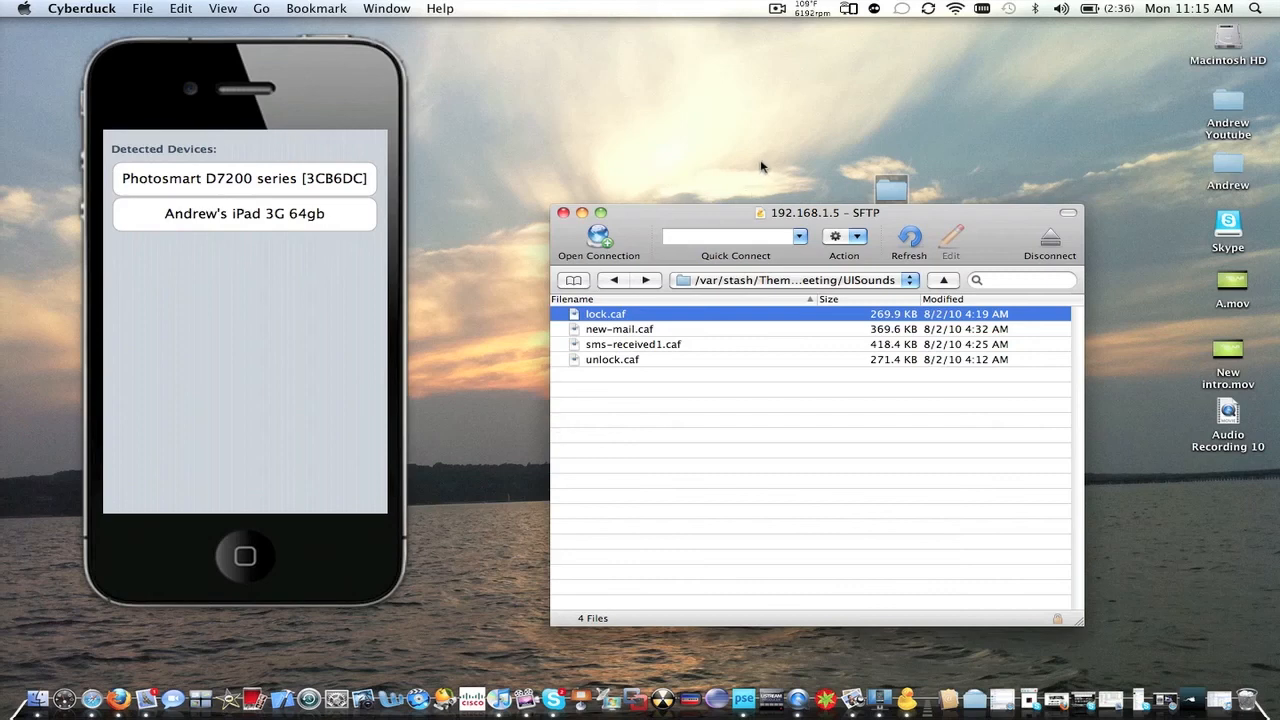
mouse_move(365, 253)
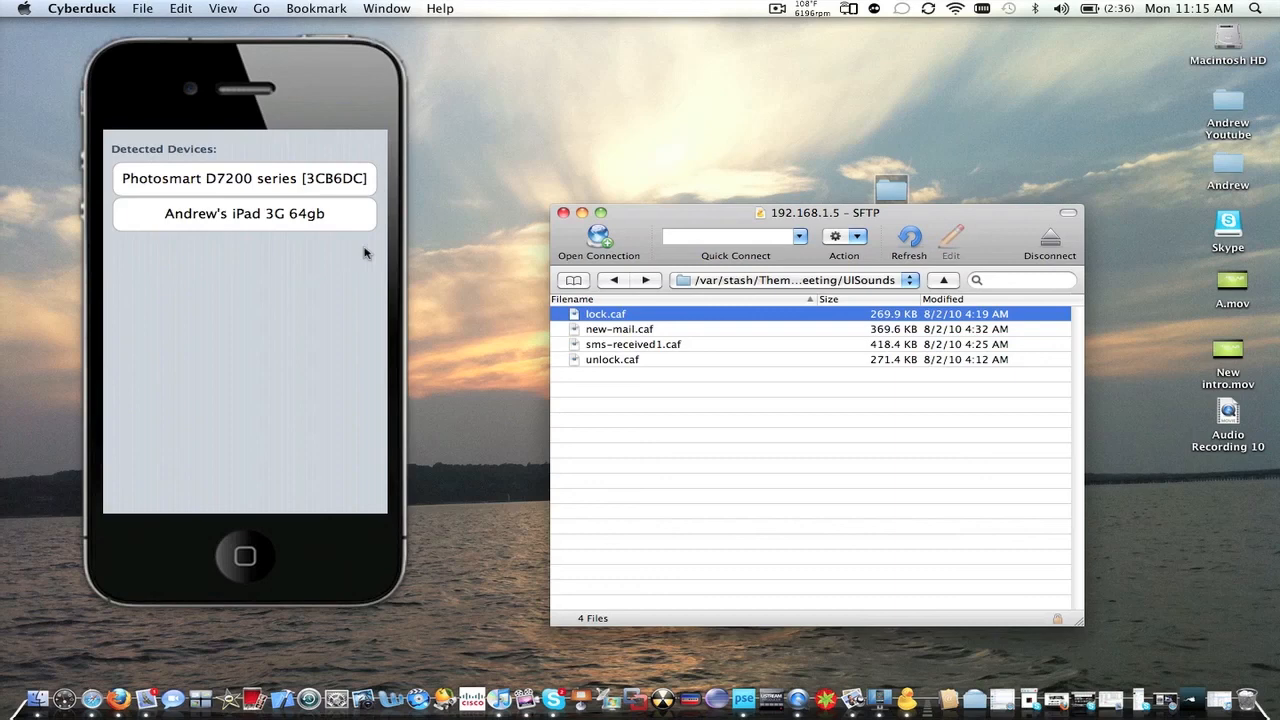
mouse_move(291, 363)
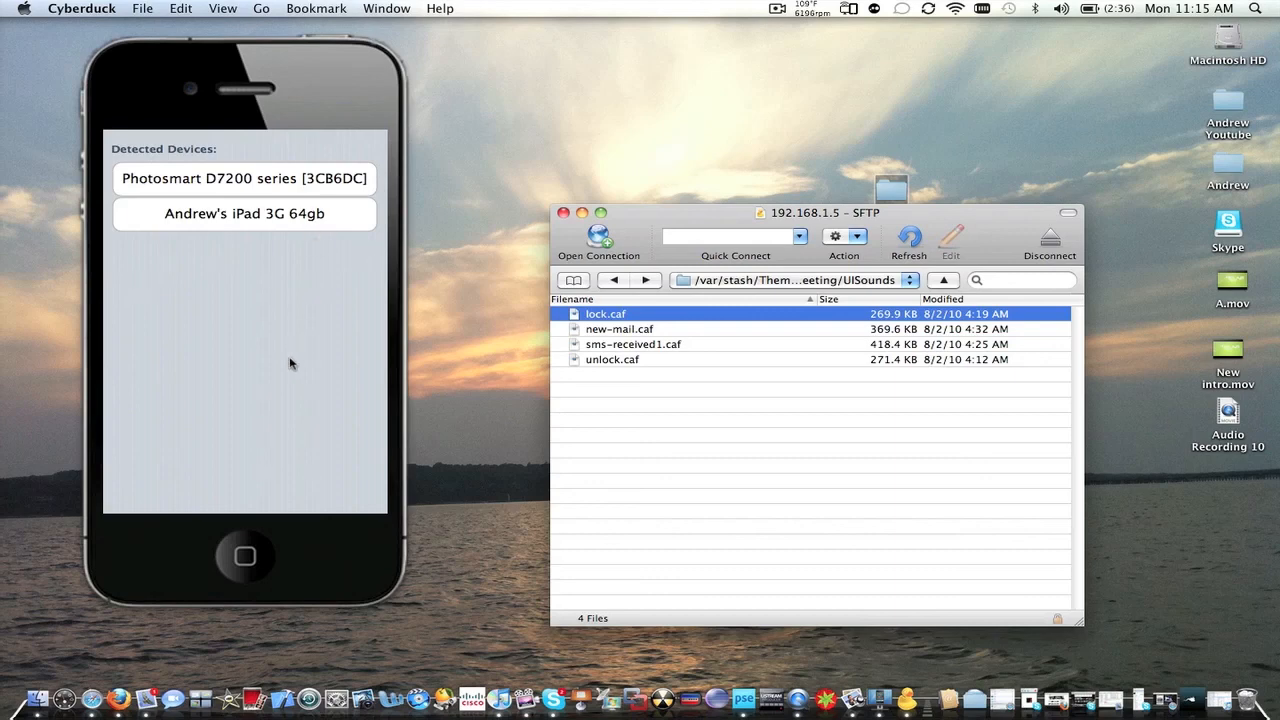
click(777, 8)
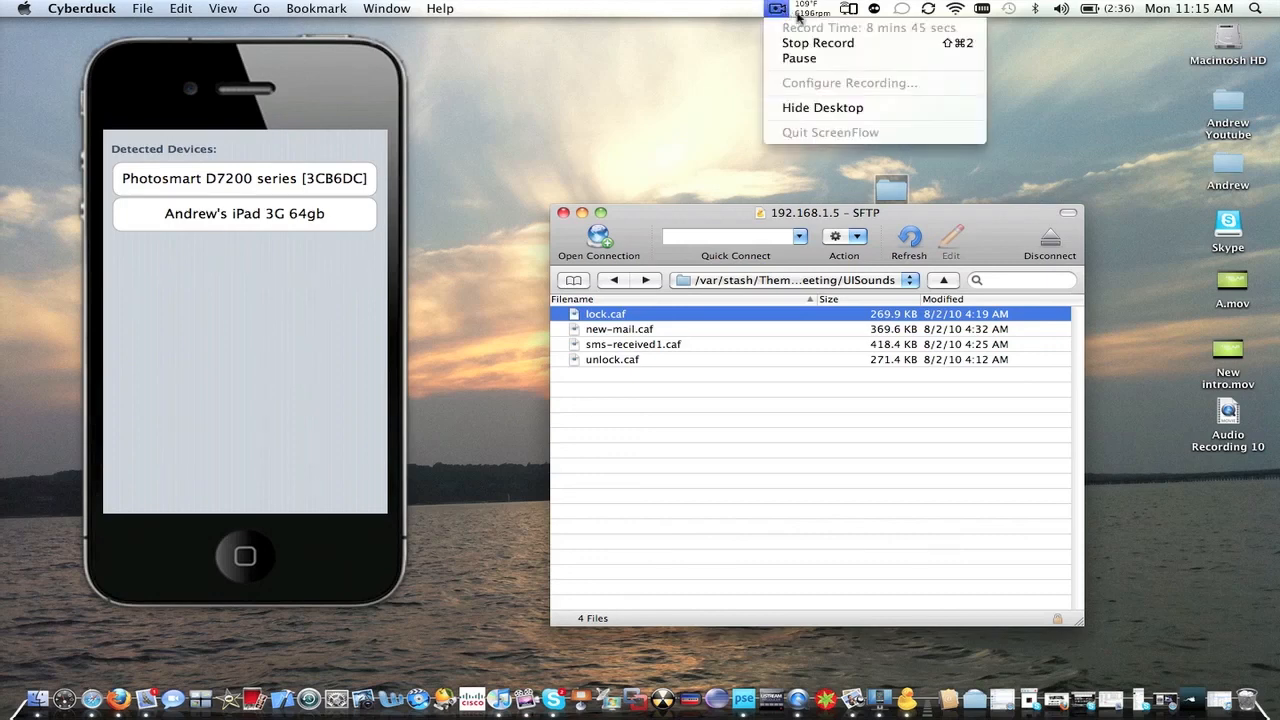
mouse_move(818, 43)
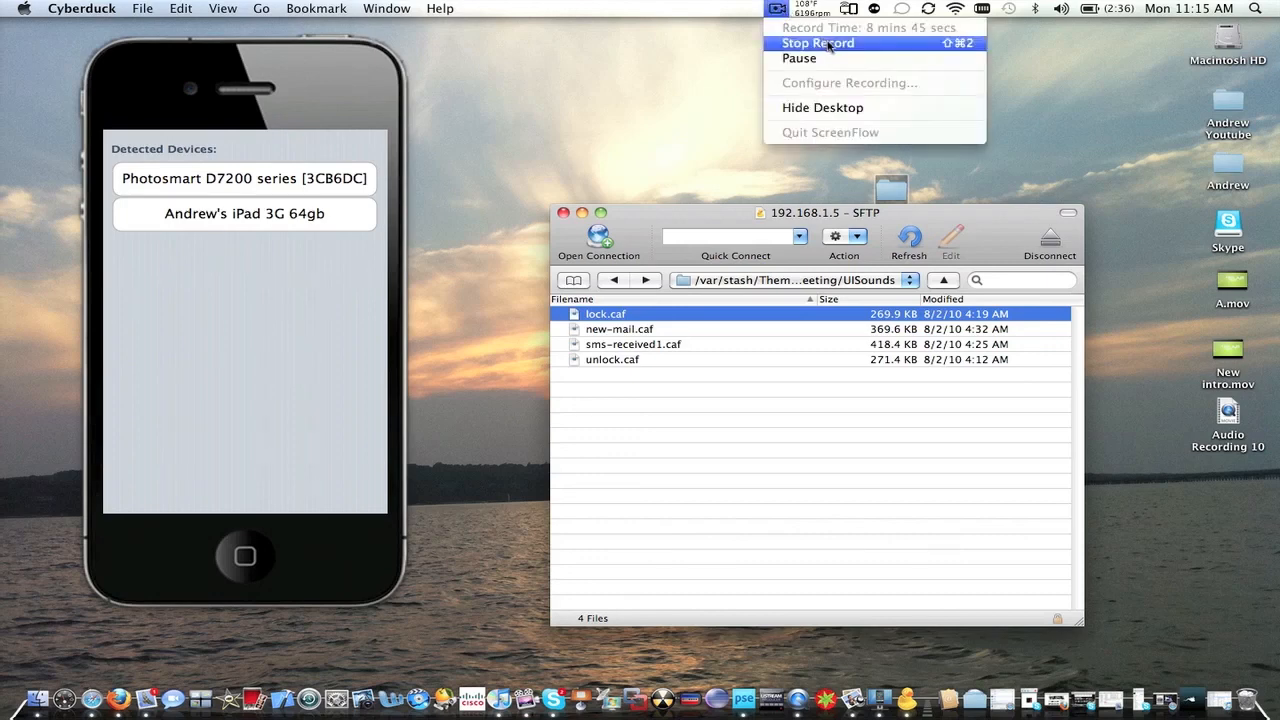